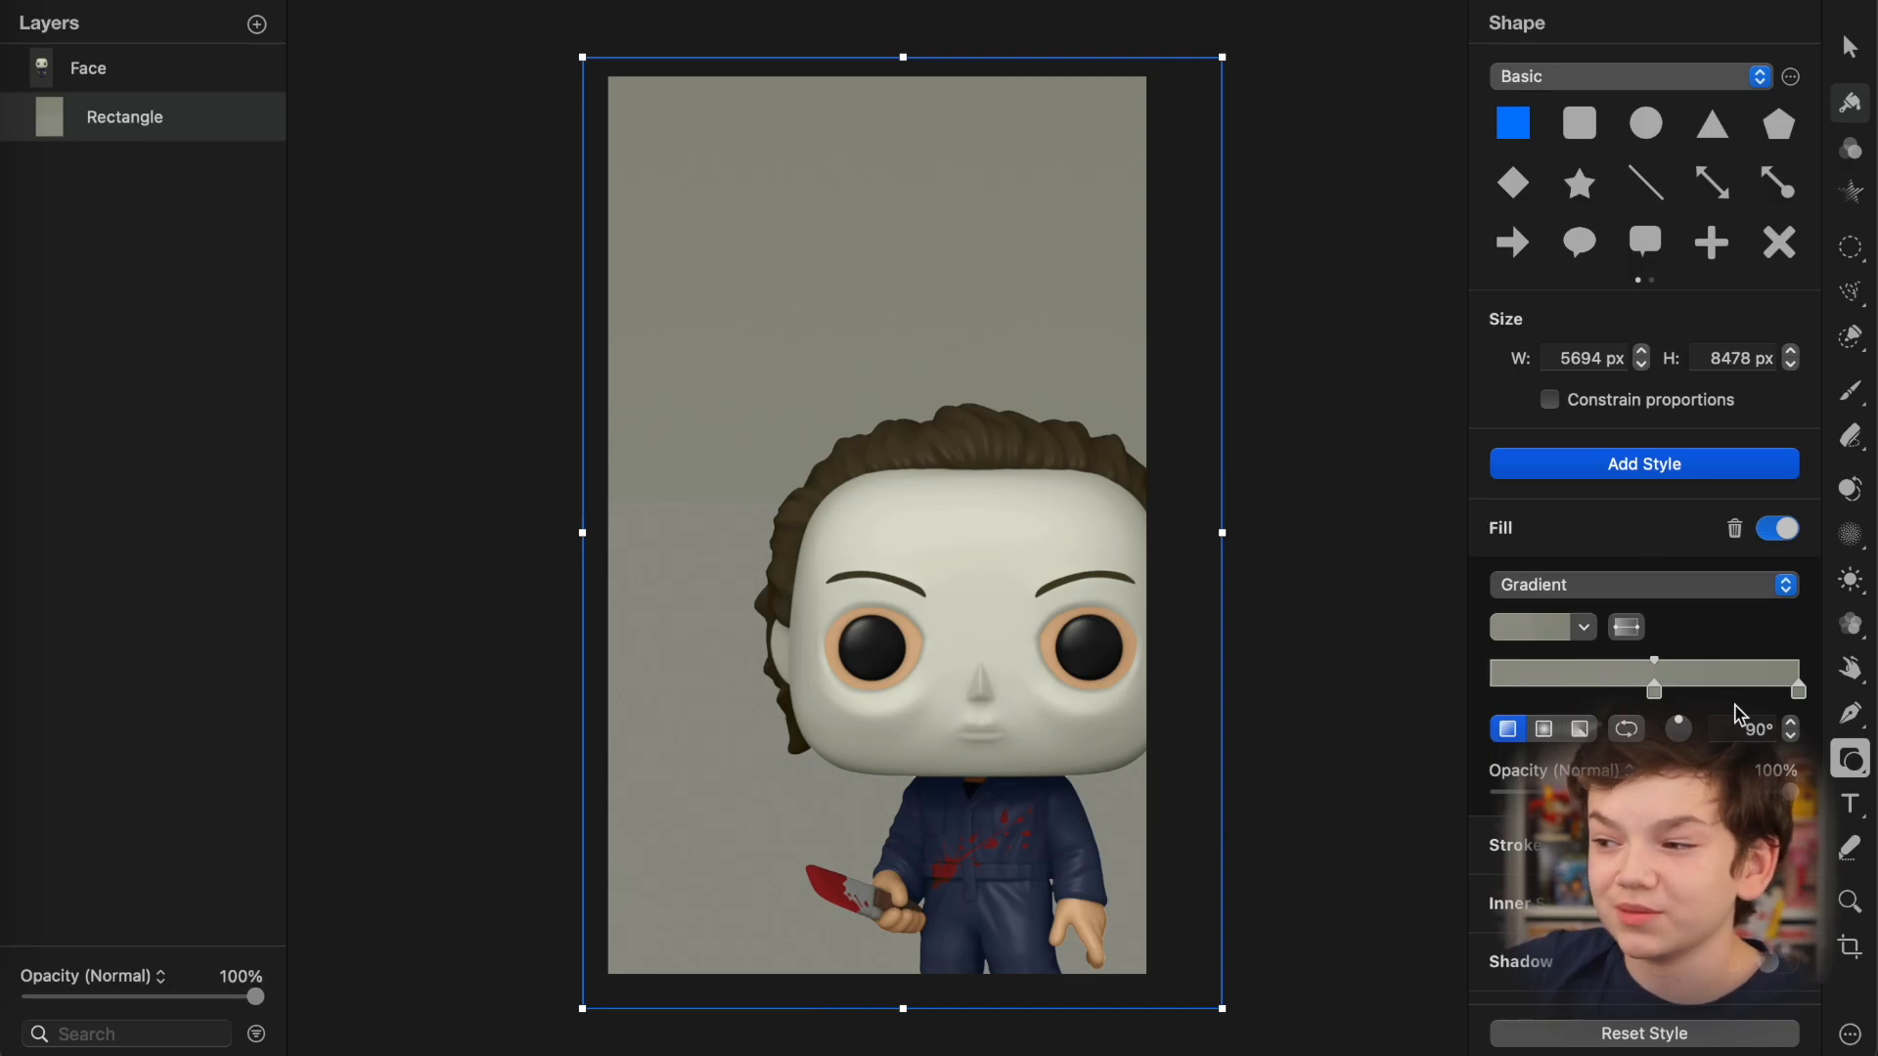
Step: Adjust the grey background gradient, fill the face selection as a layer, and clear the eyes' blue fill
drag(1653, 687, 1490, 687)
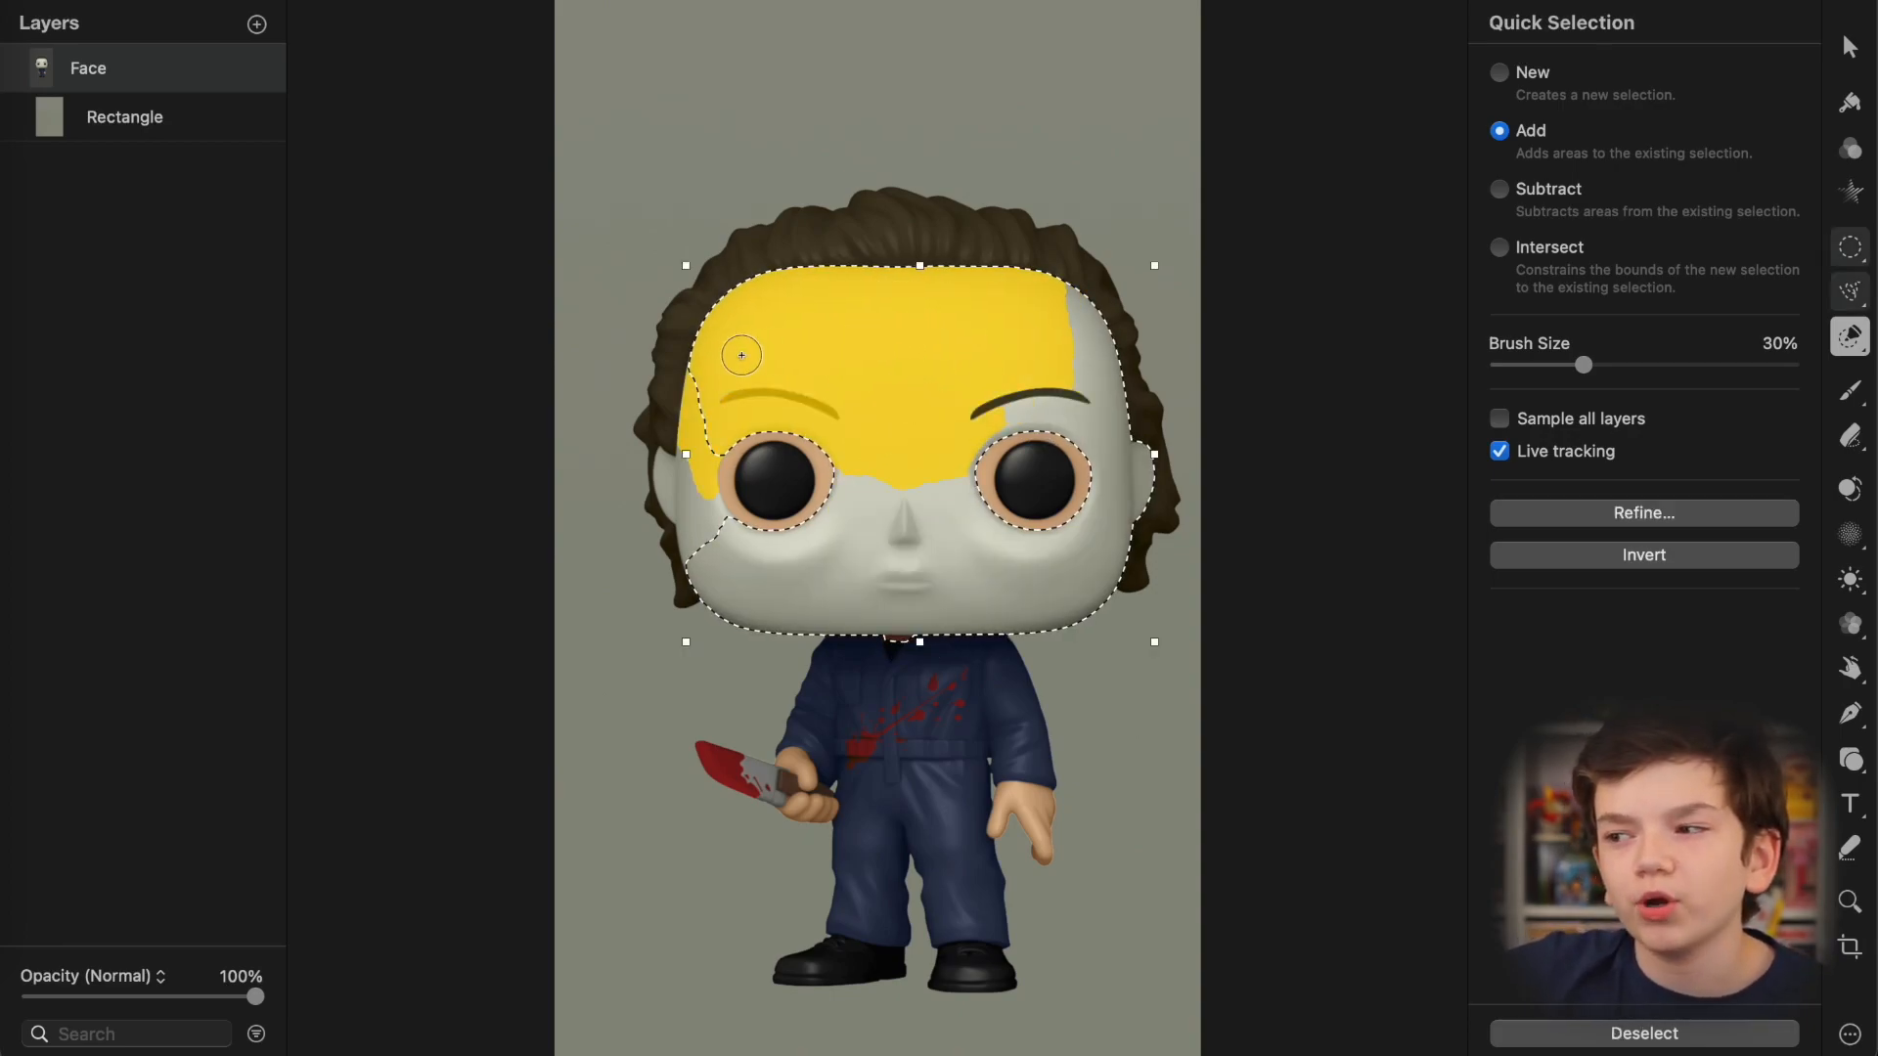
drag(741, 355, 716, 557)
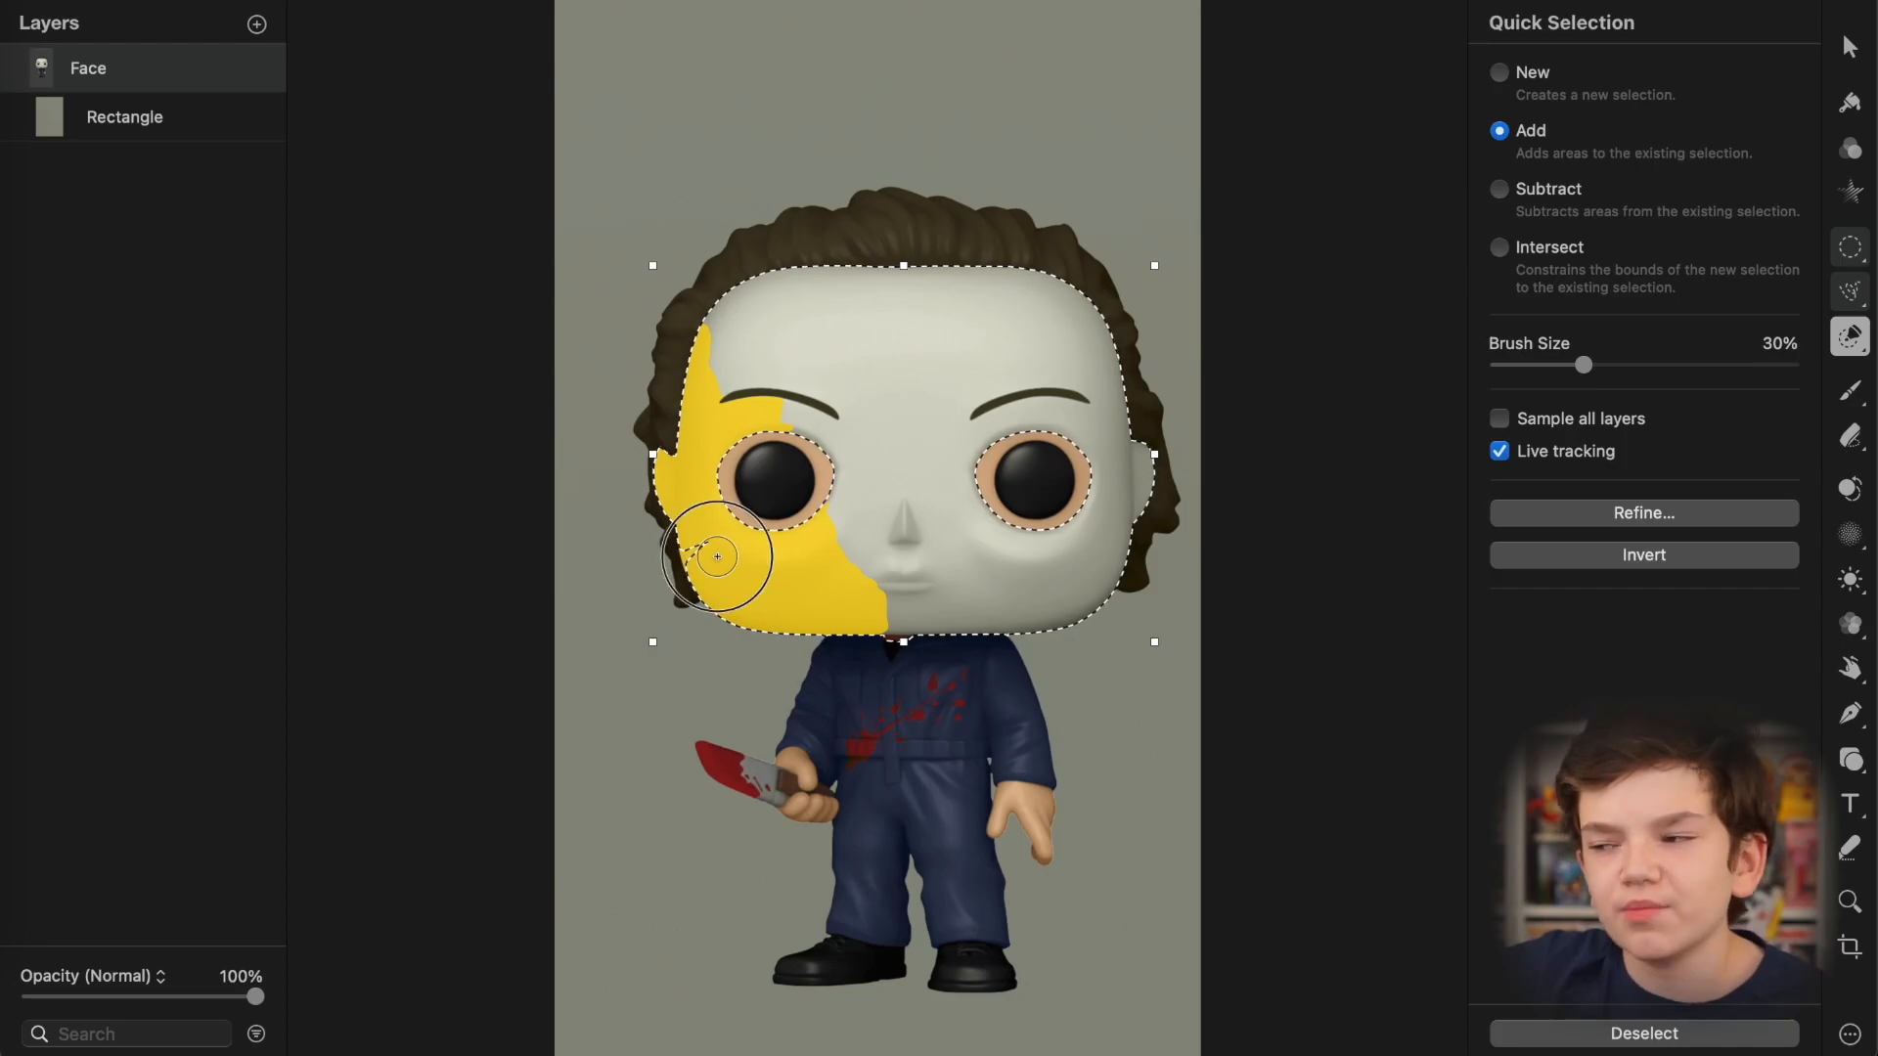
click(1499, 188)
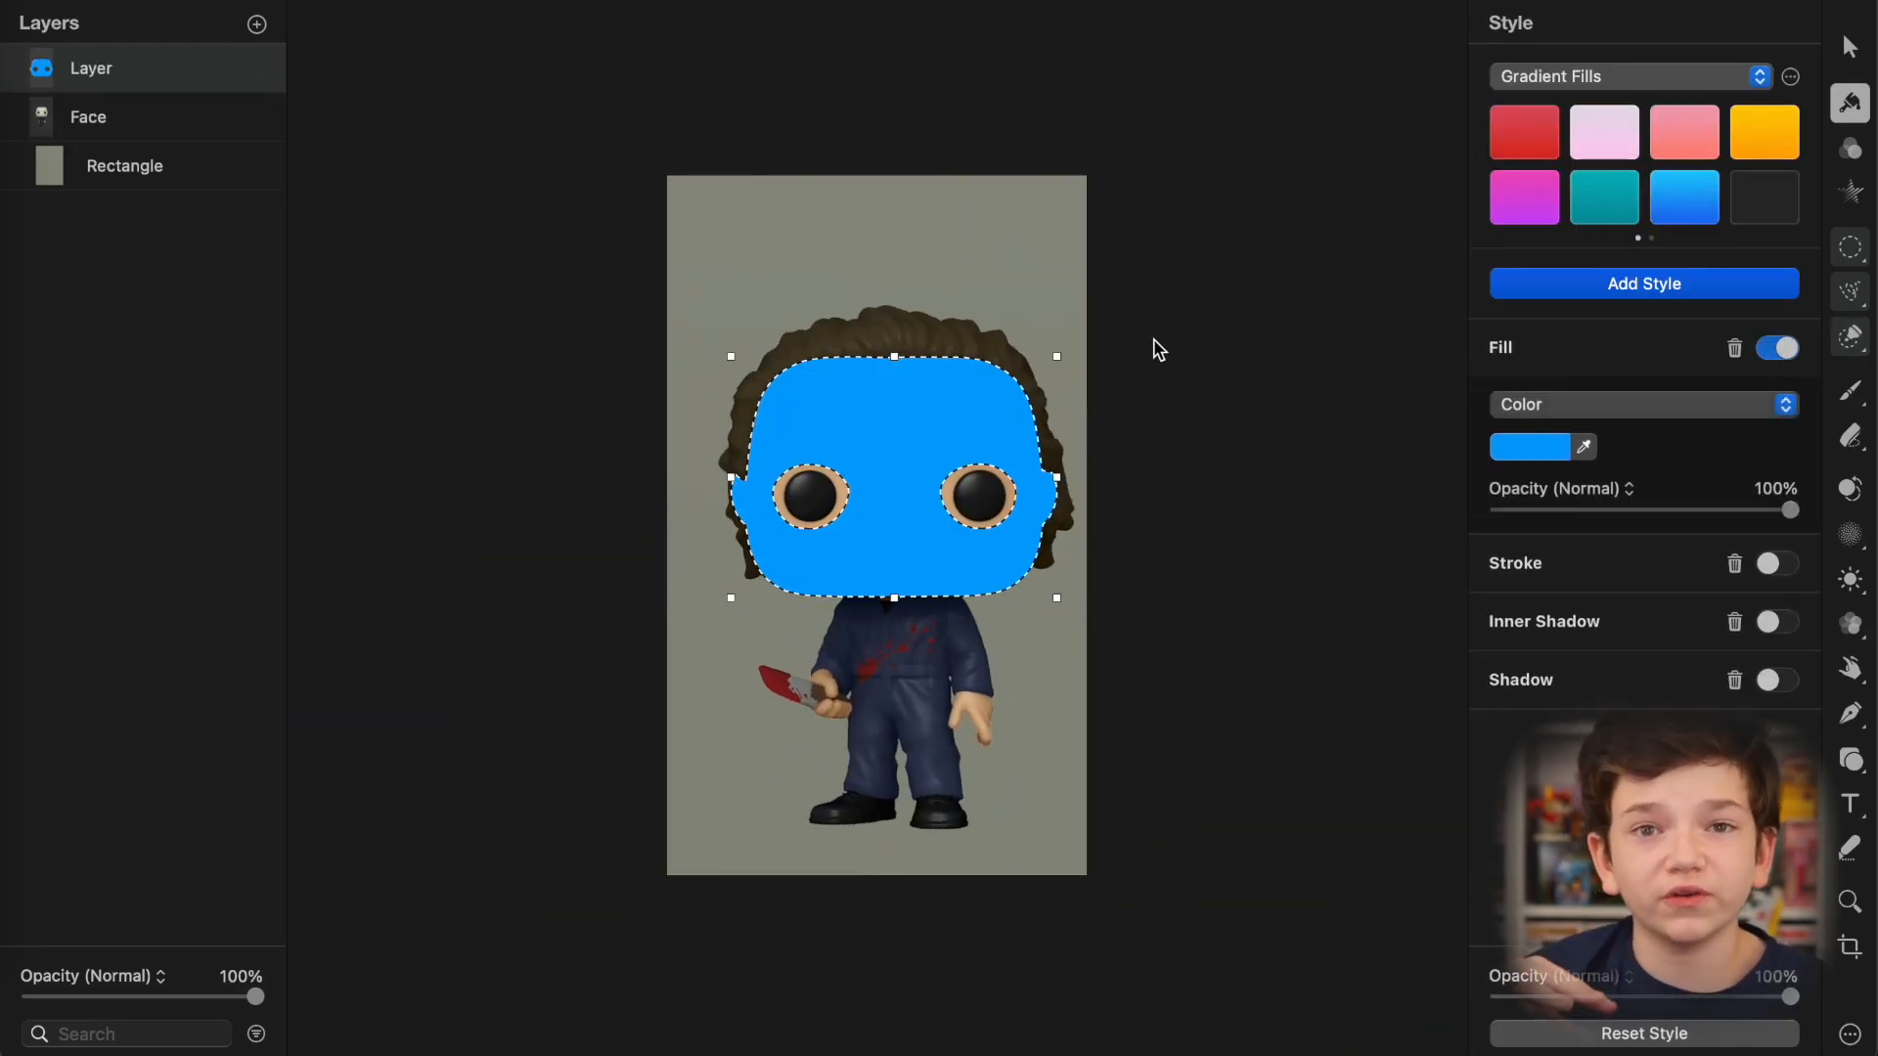
click(1529, 447)
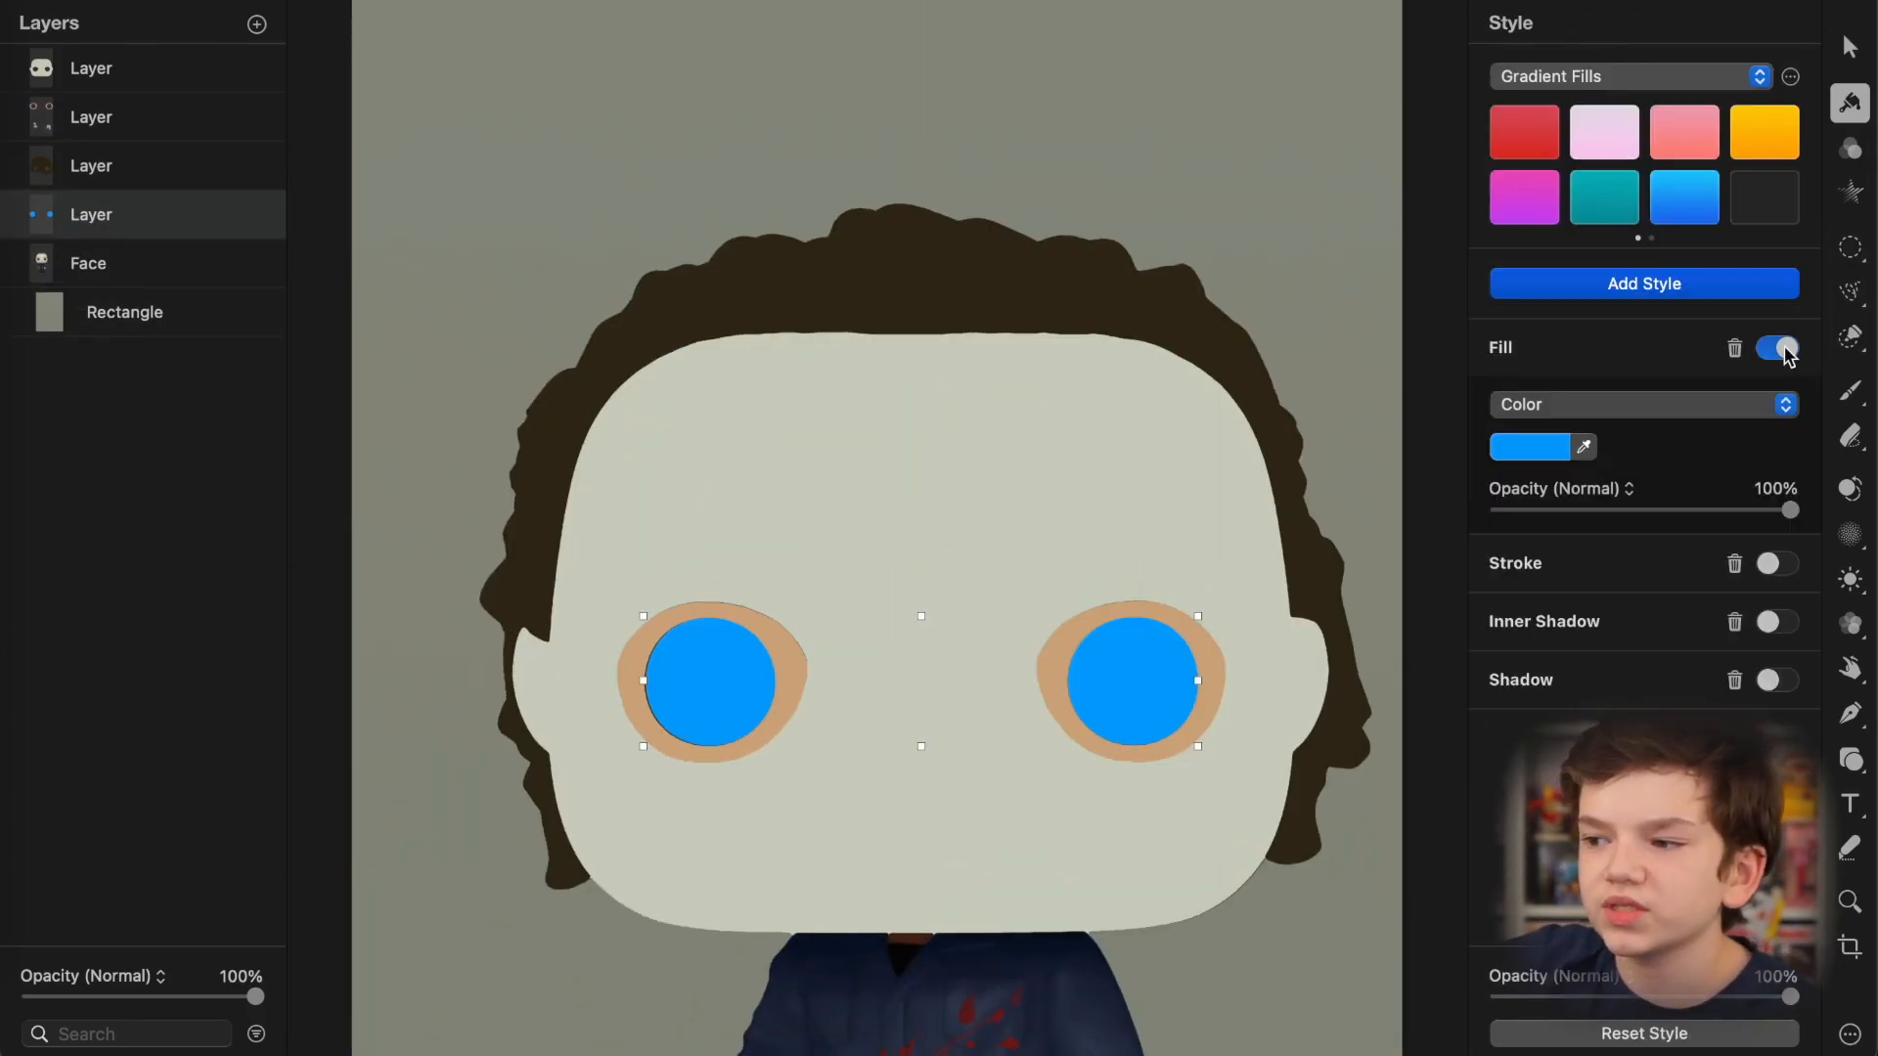
click(1853, 340)
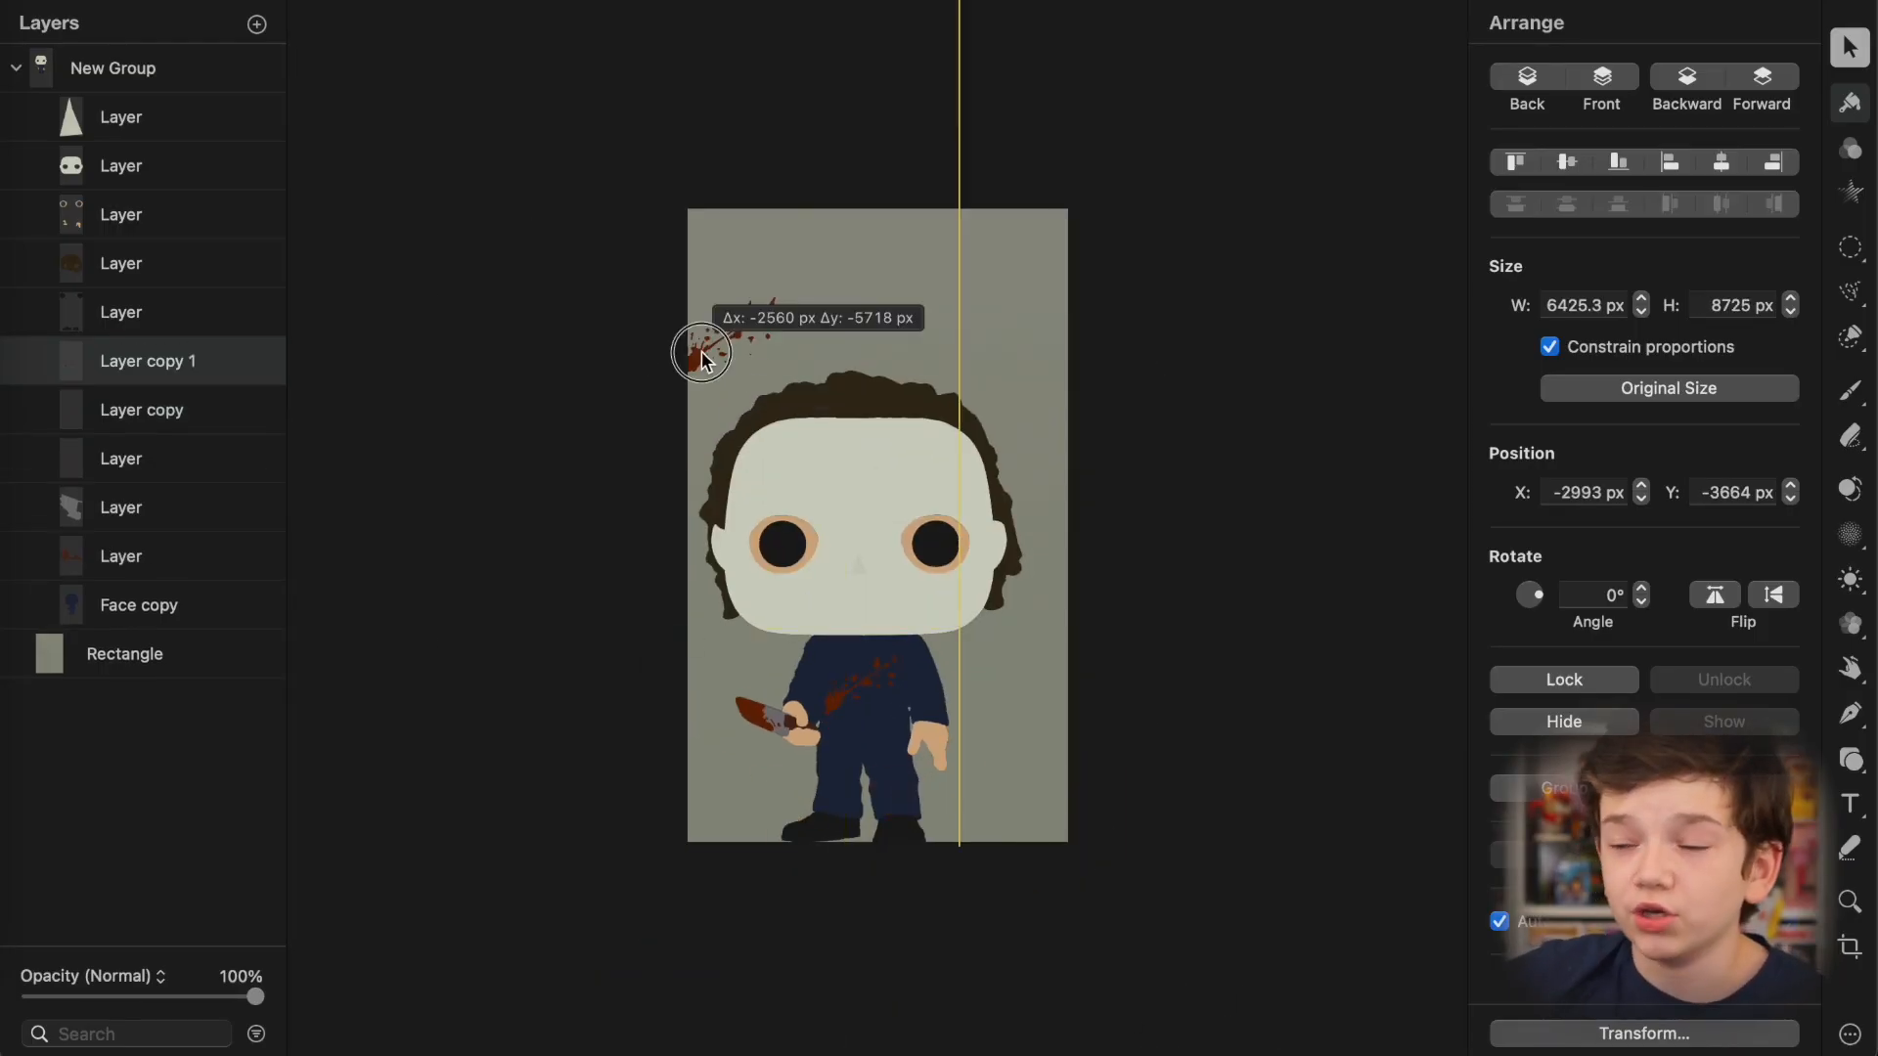
Step: Move a blood splatter copy beside the figure and warp the splatter shape
drag(703, 351, 1051, 359)
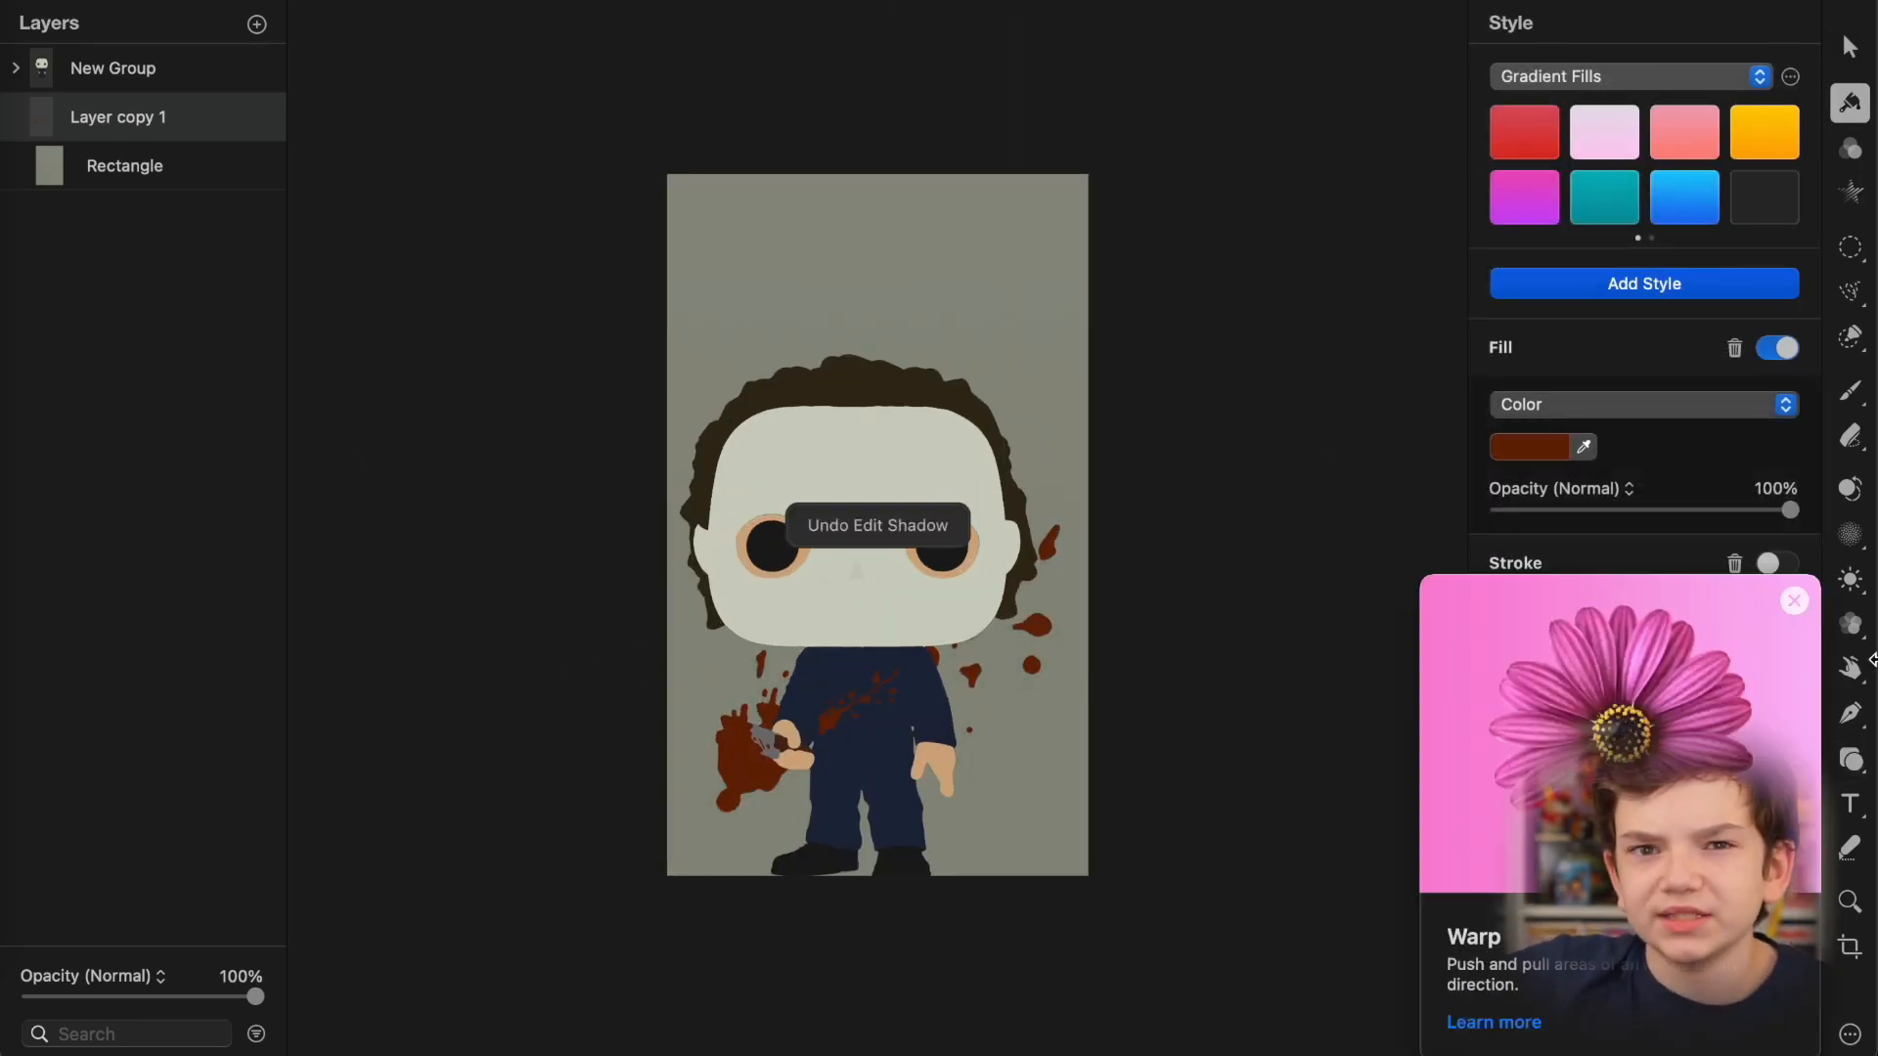
click(1530, 447)
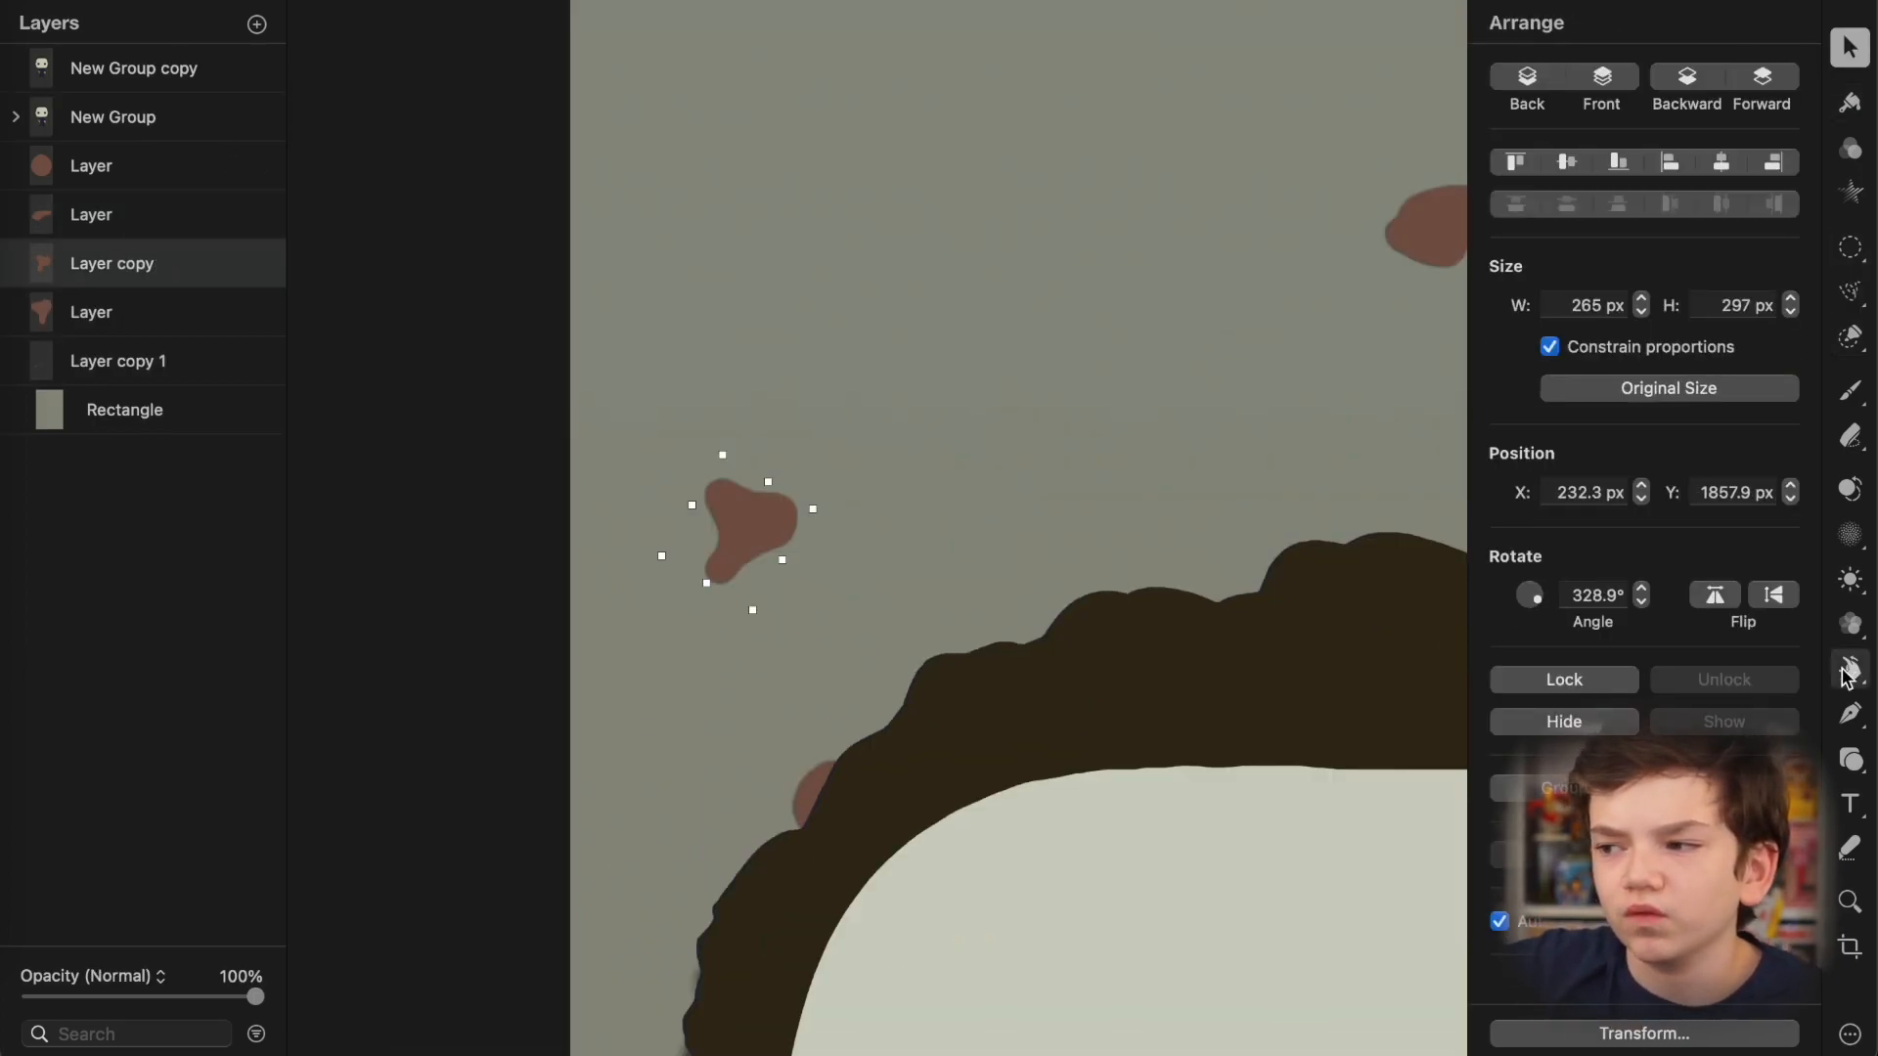
click(1850, 669)
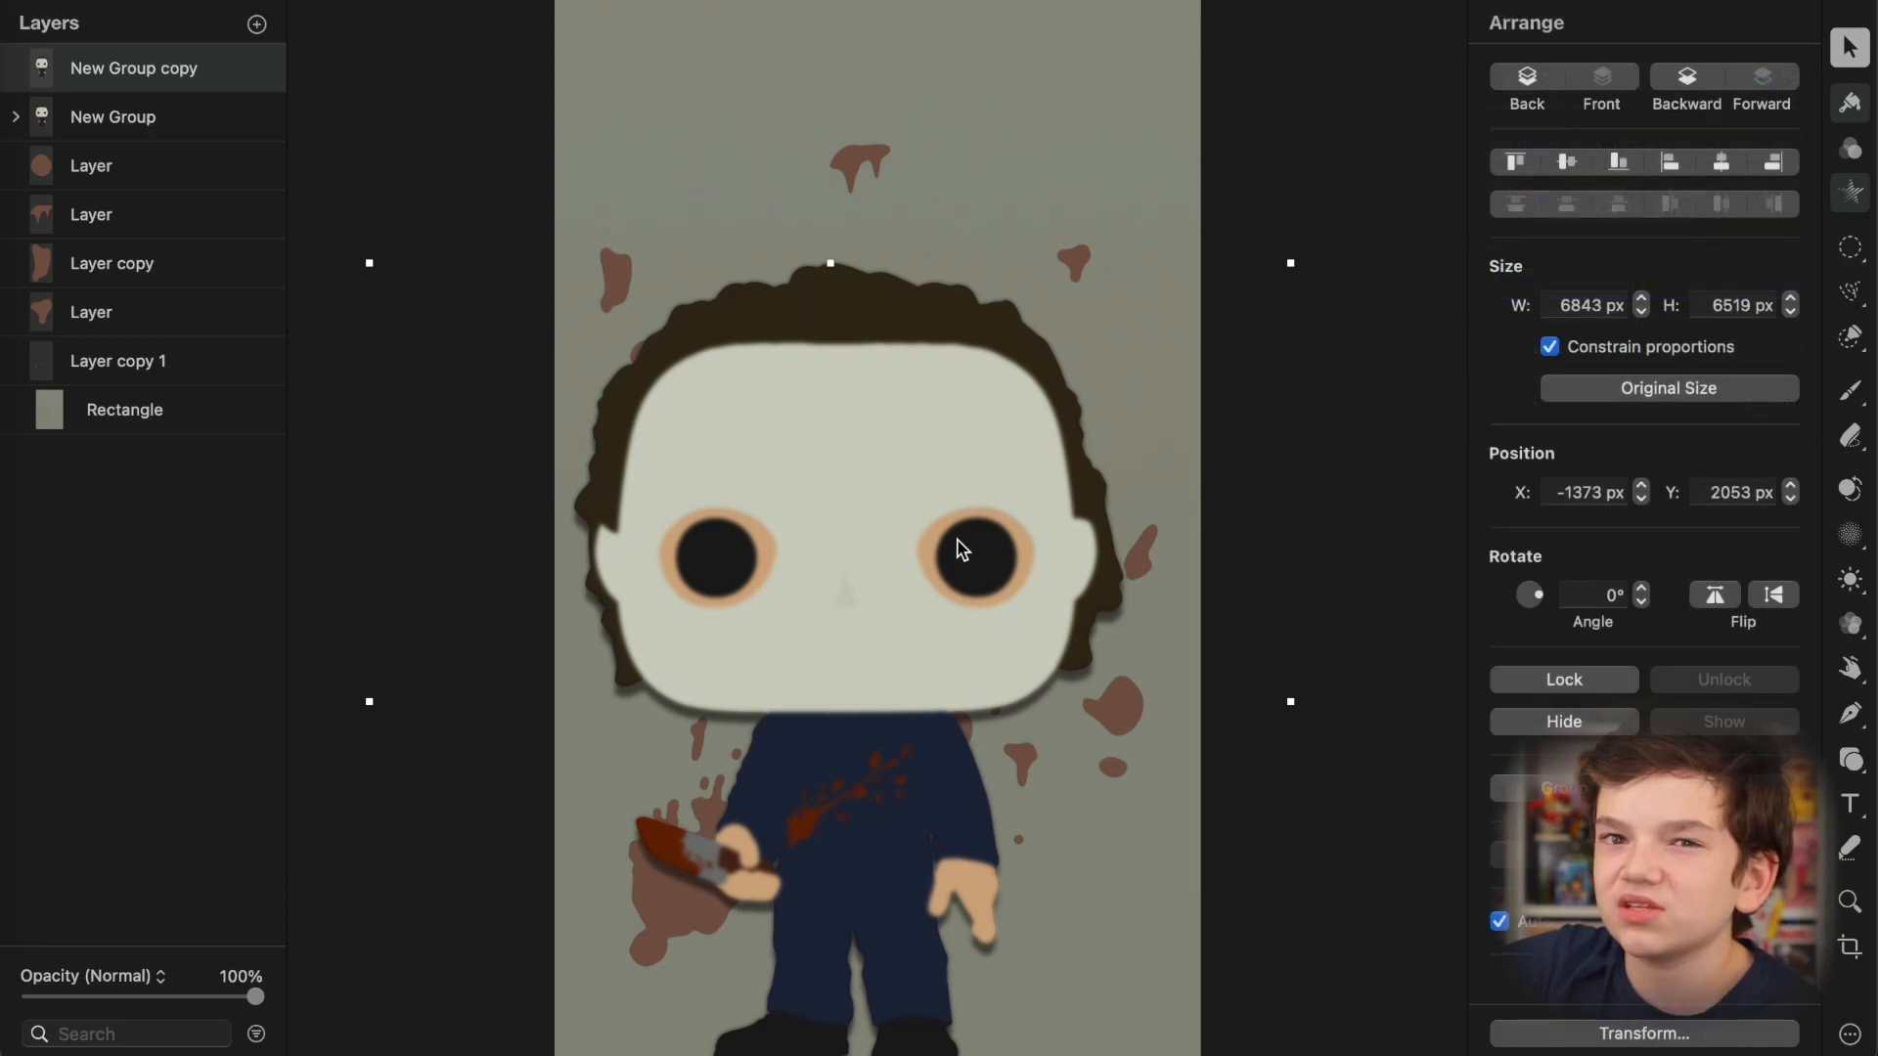
Step: Make the duplicate figure much fainter and shift the faded copies to the figure's sides
drag(255, 996, 132, 996)
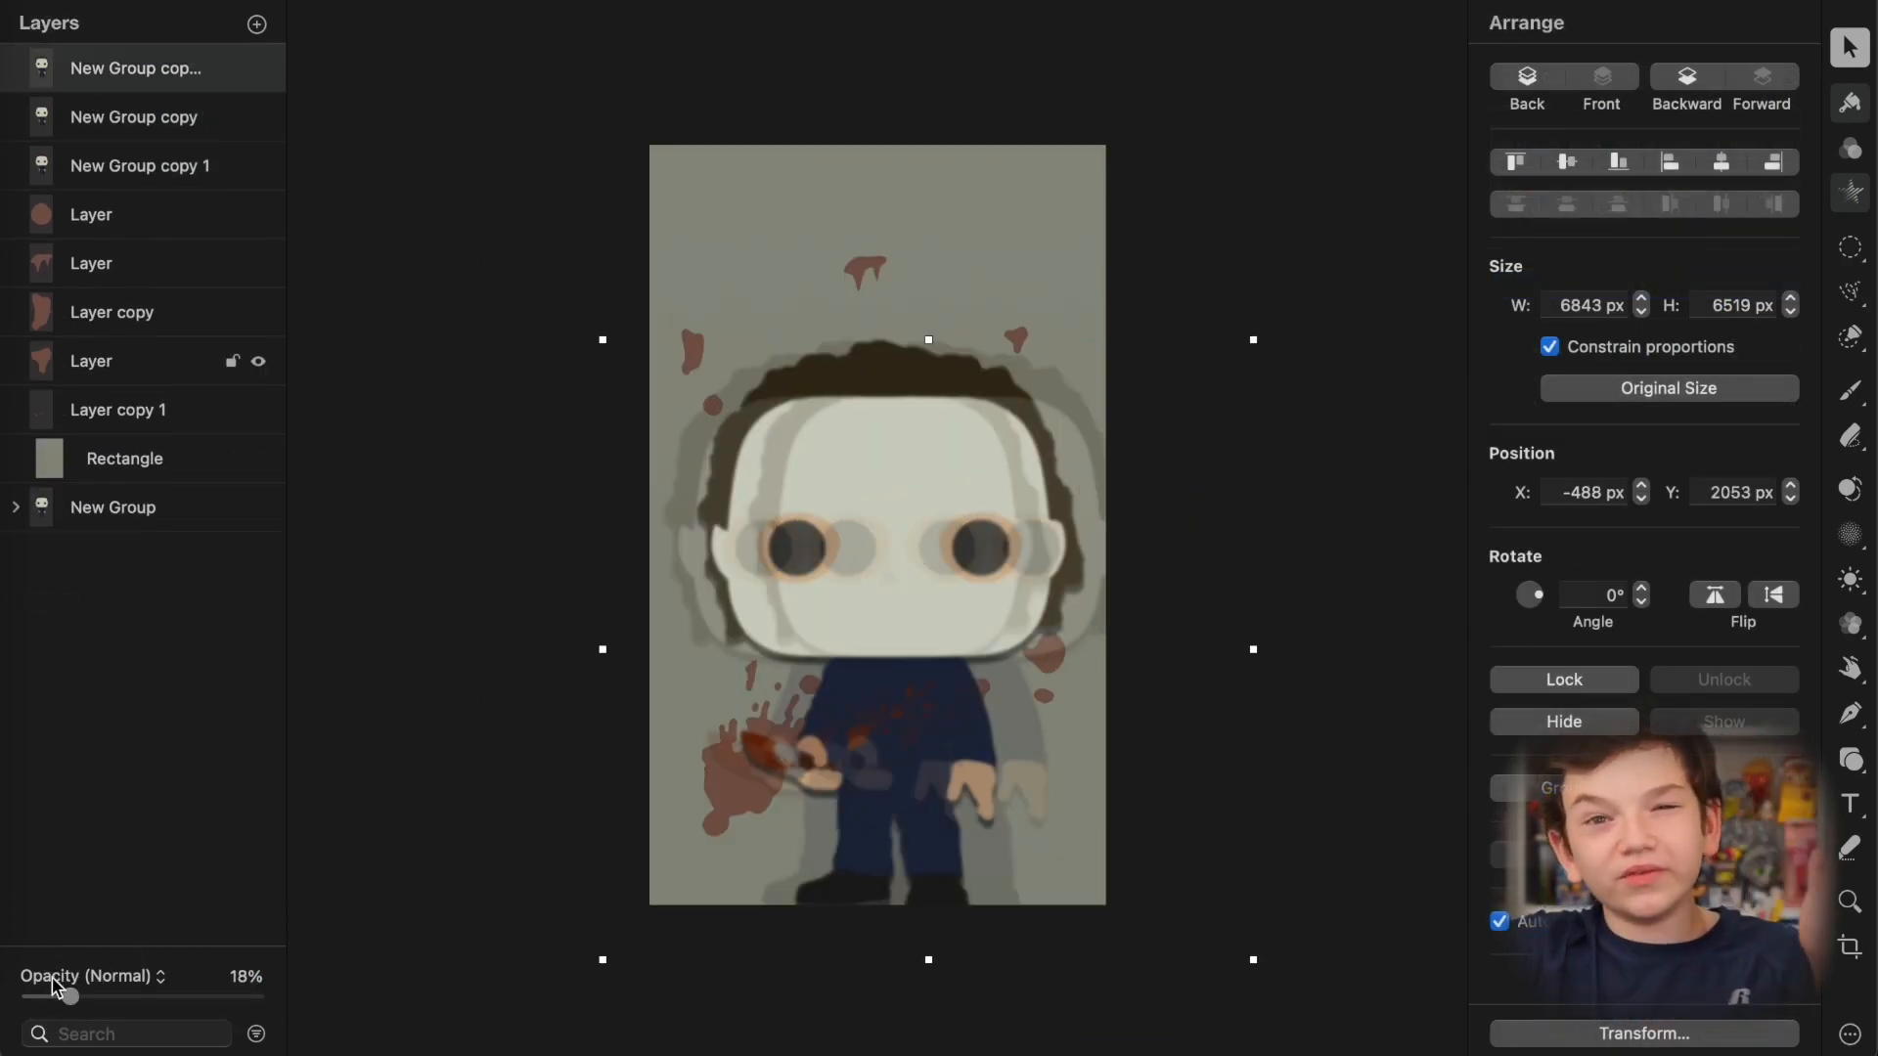
drag(68, 996, 42, 996)
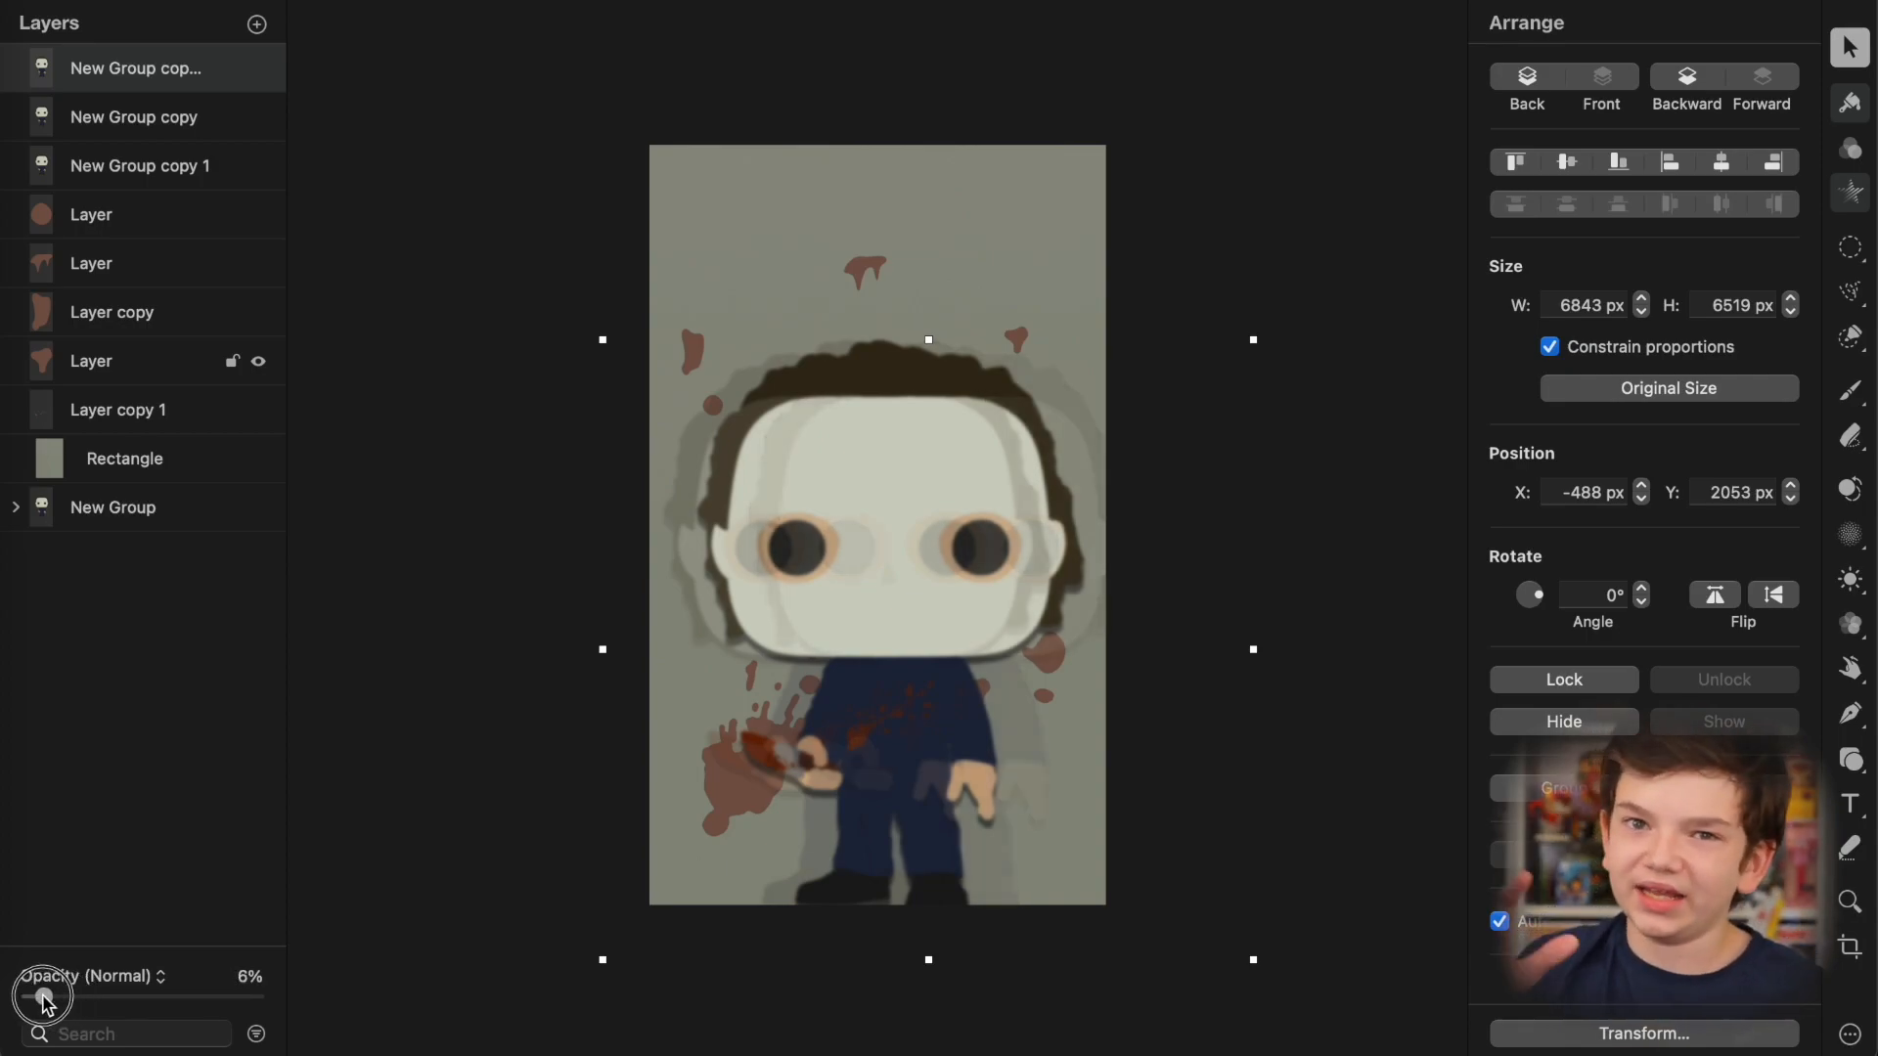
drag(36, 997, 54, 996)
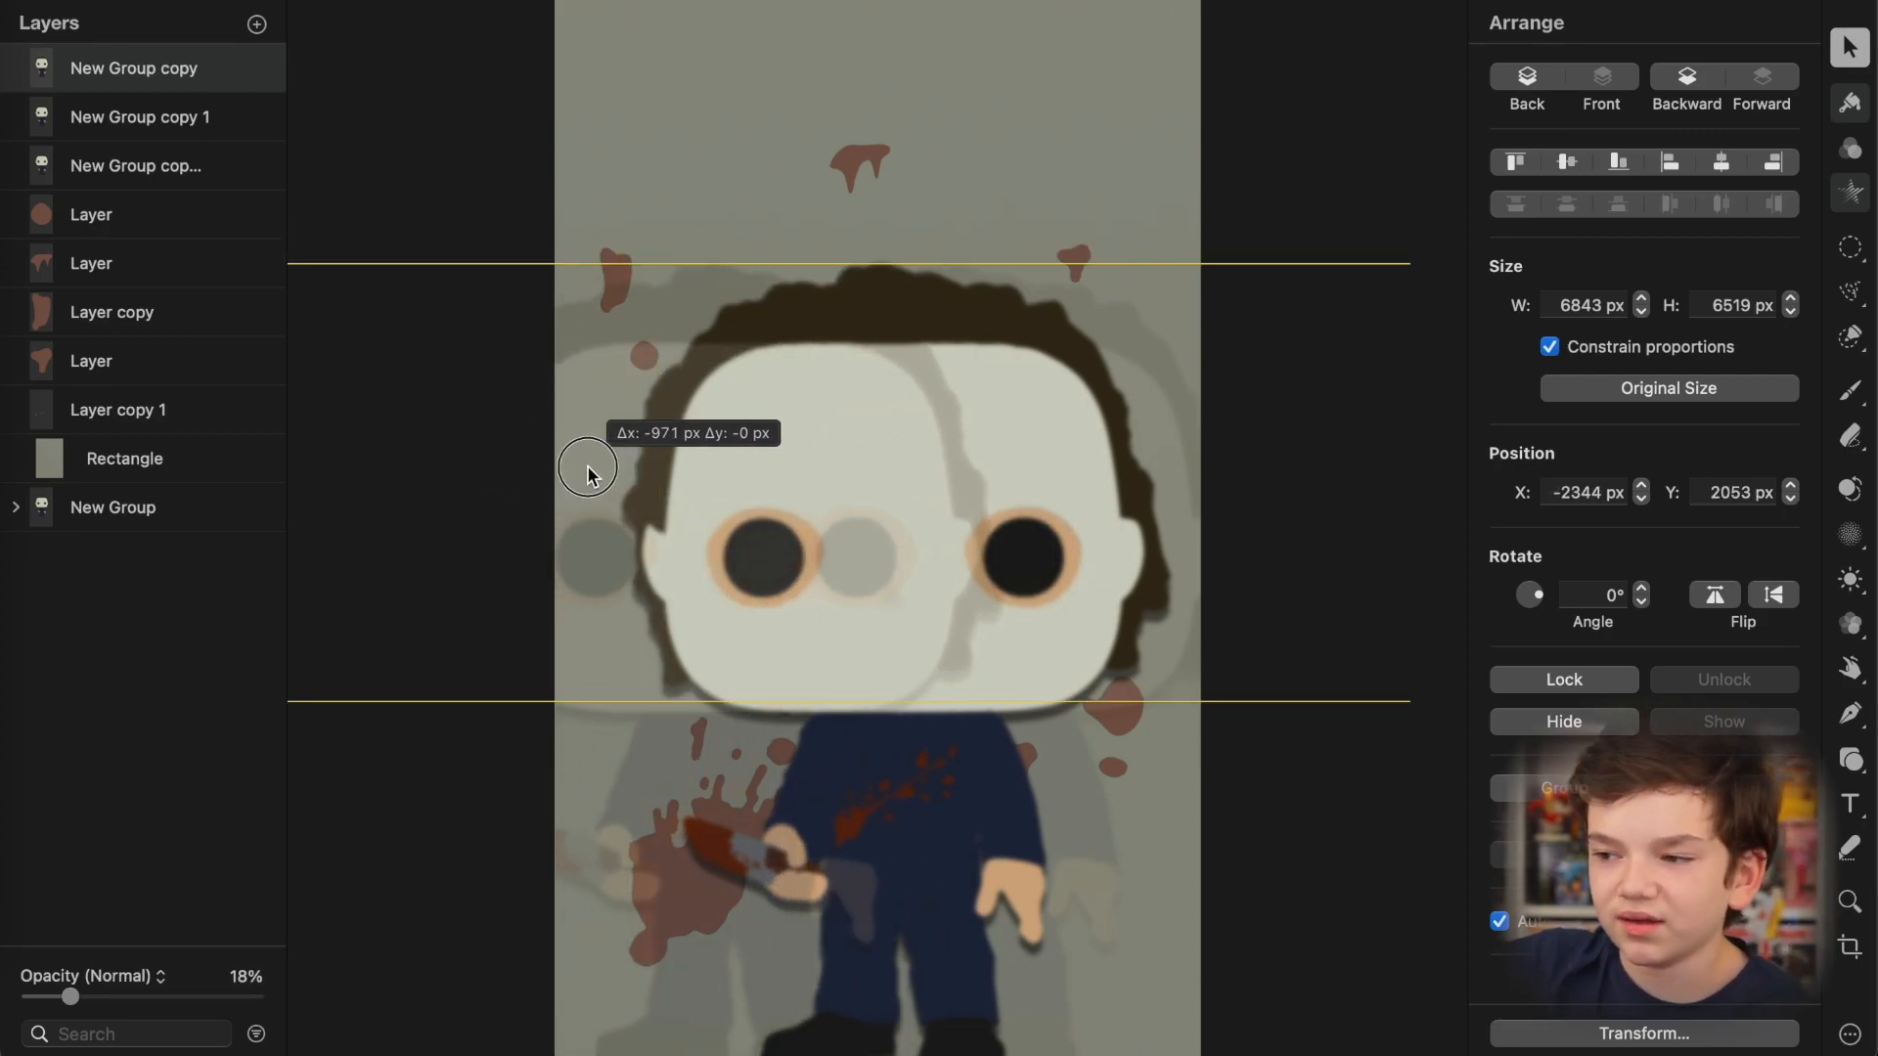
drag(587, 468, 524, 467)
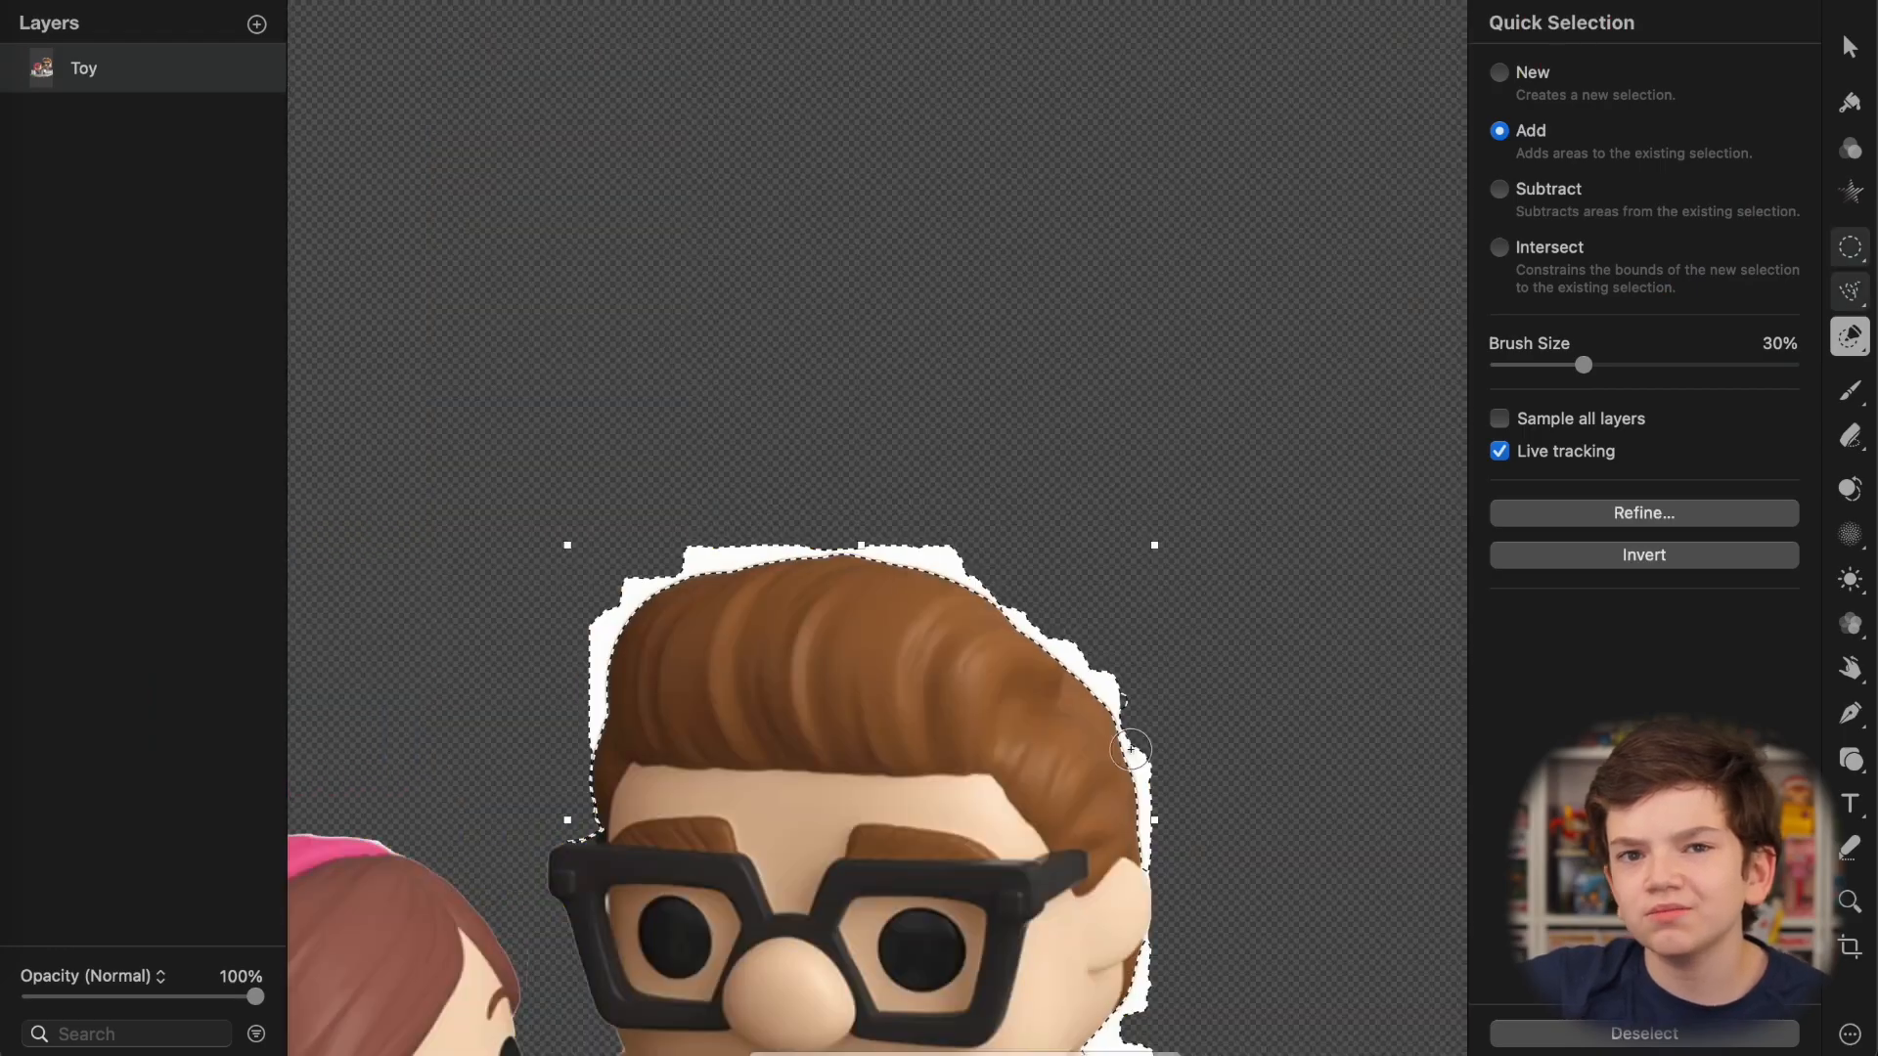
Step: Add Carl's hair to the Quick Selection of the figures
click(1645, 1034)
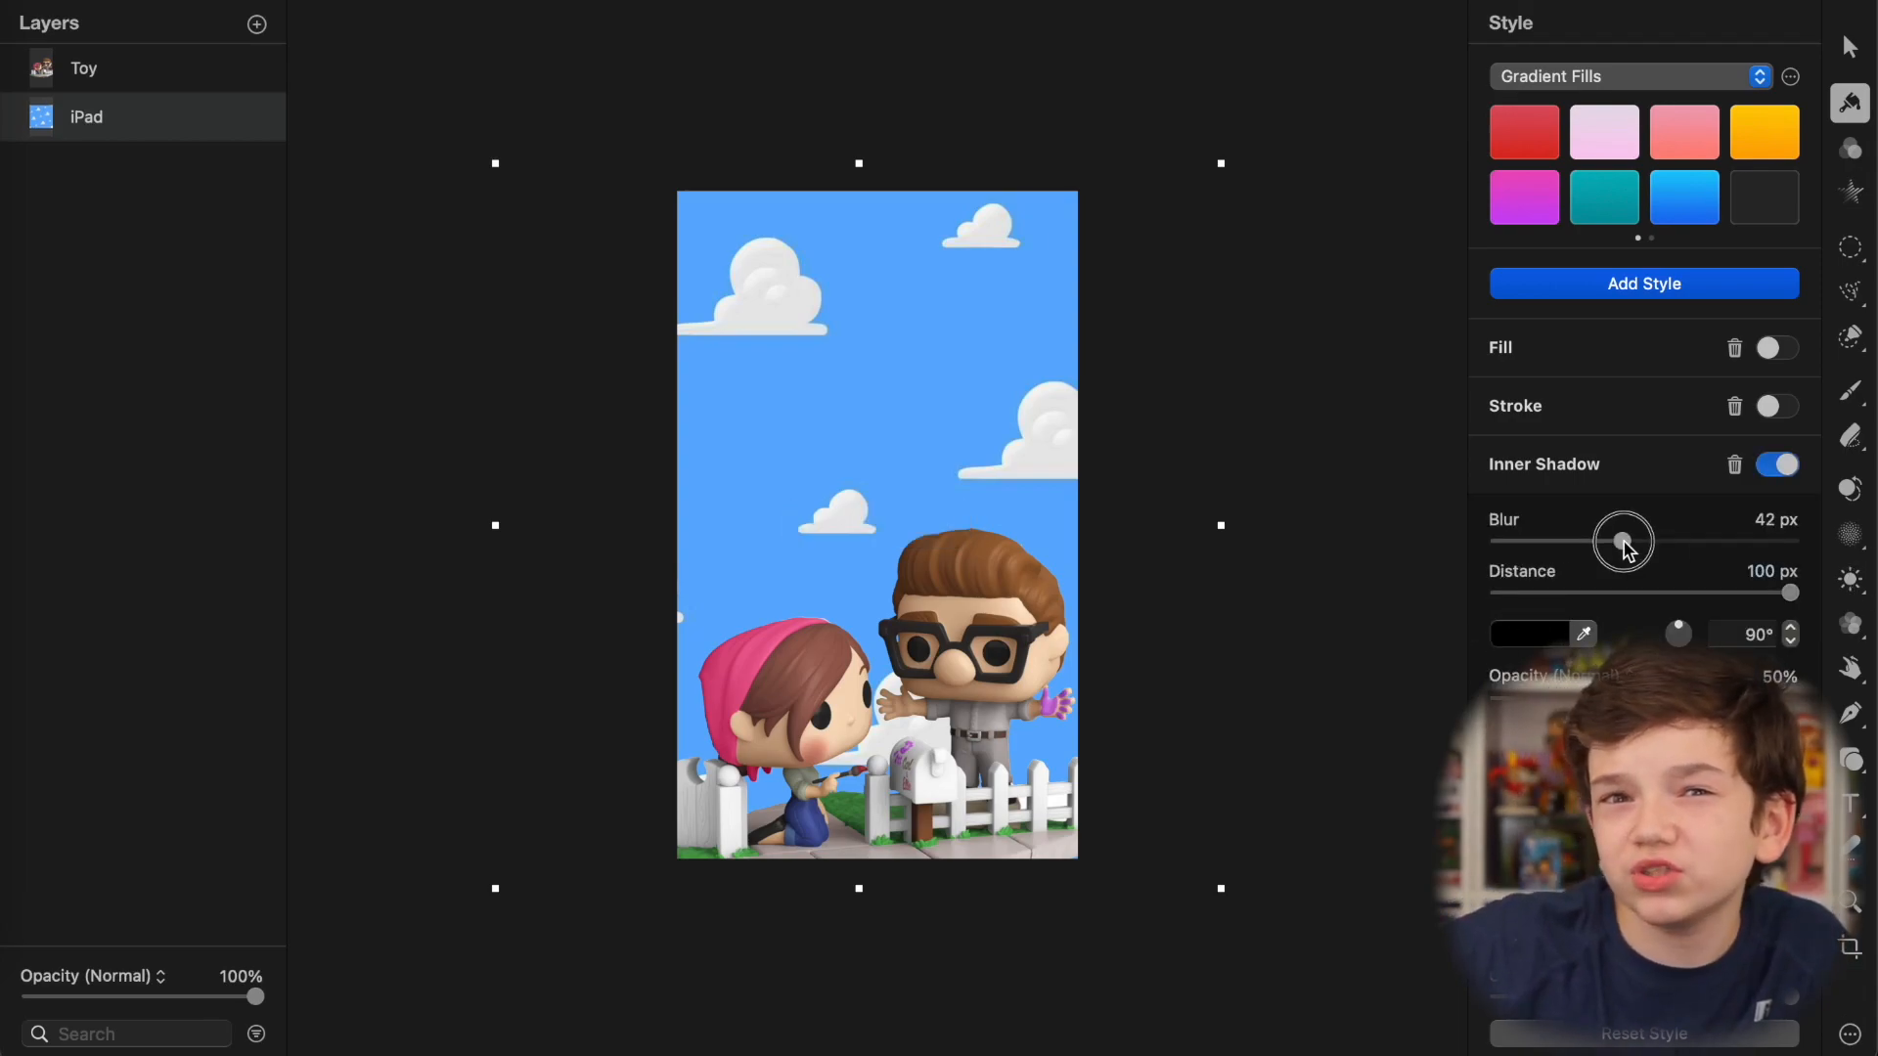
Step: Soften the cloud layer's inner shadow, add its blur effect, and rotate the sky handprints
drag(1622, 540, 1791, 540)
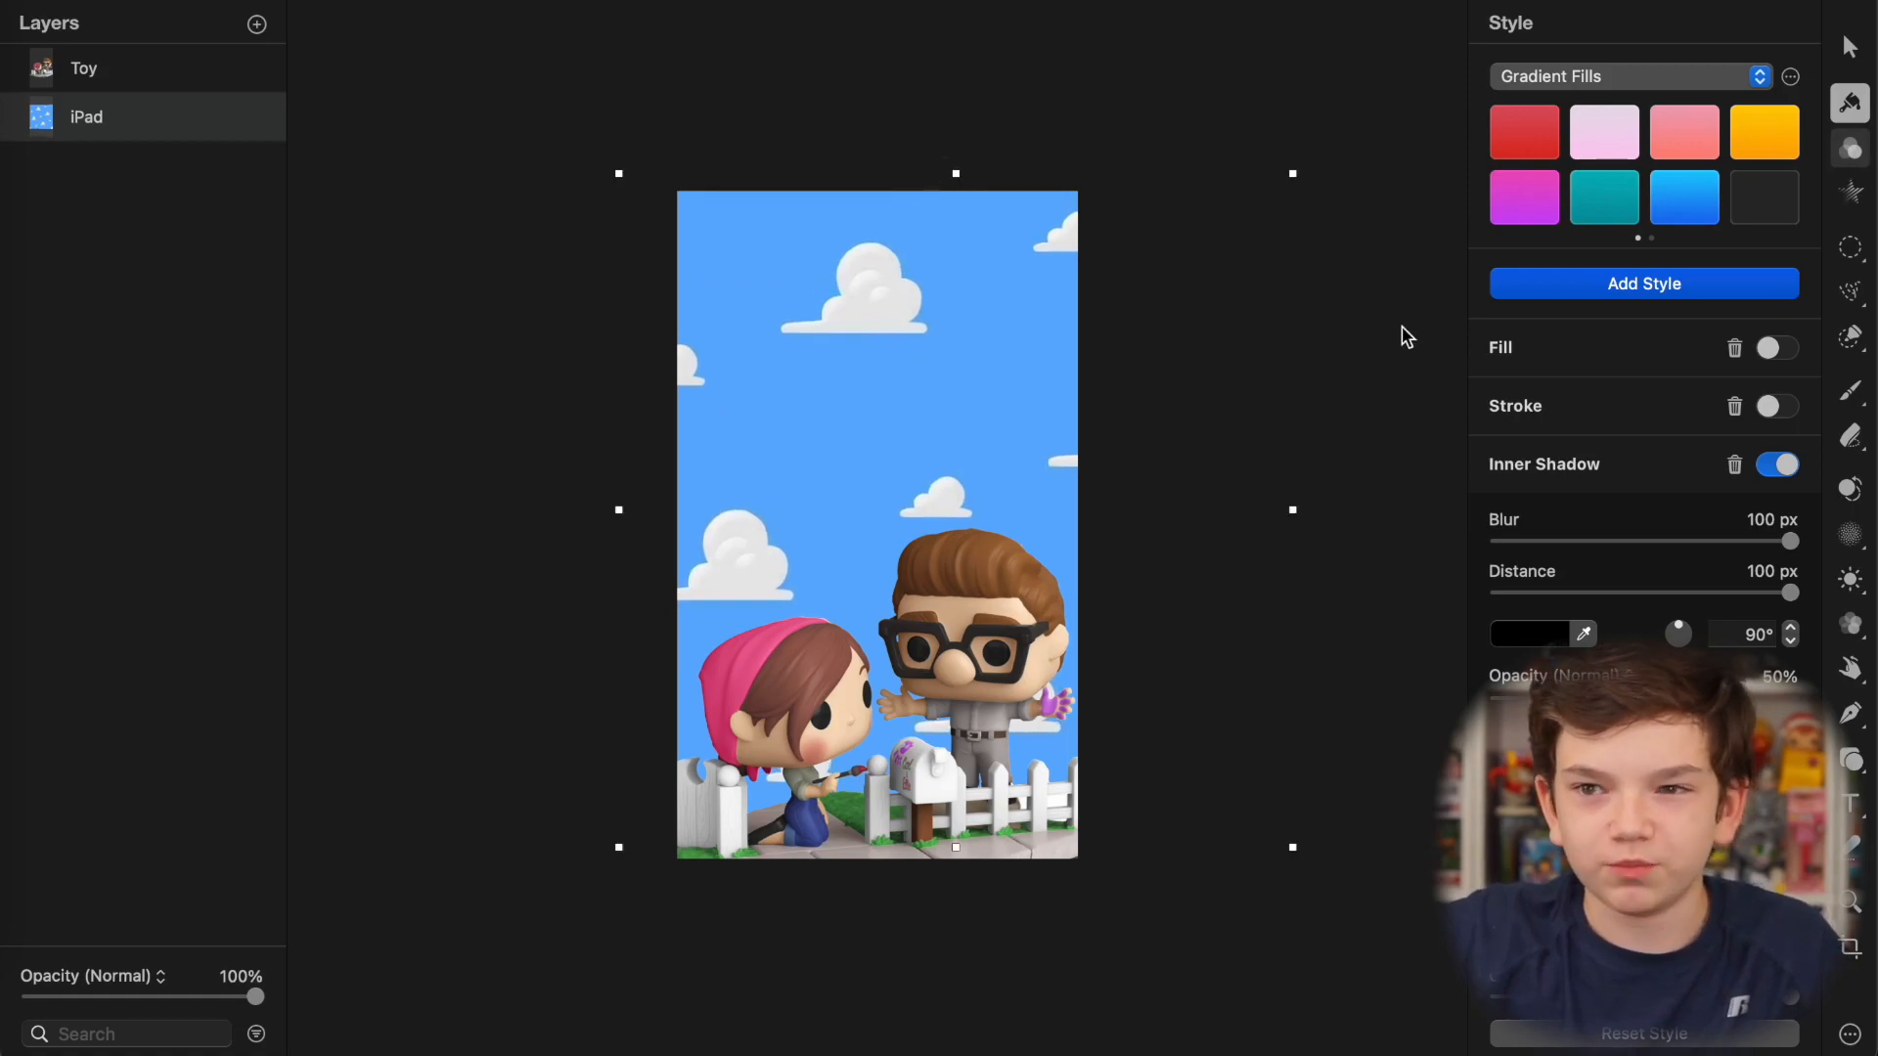
click(1851, 147)
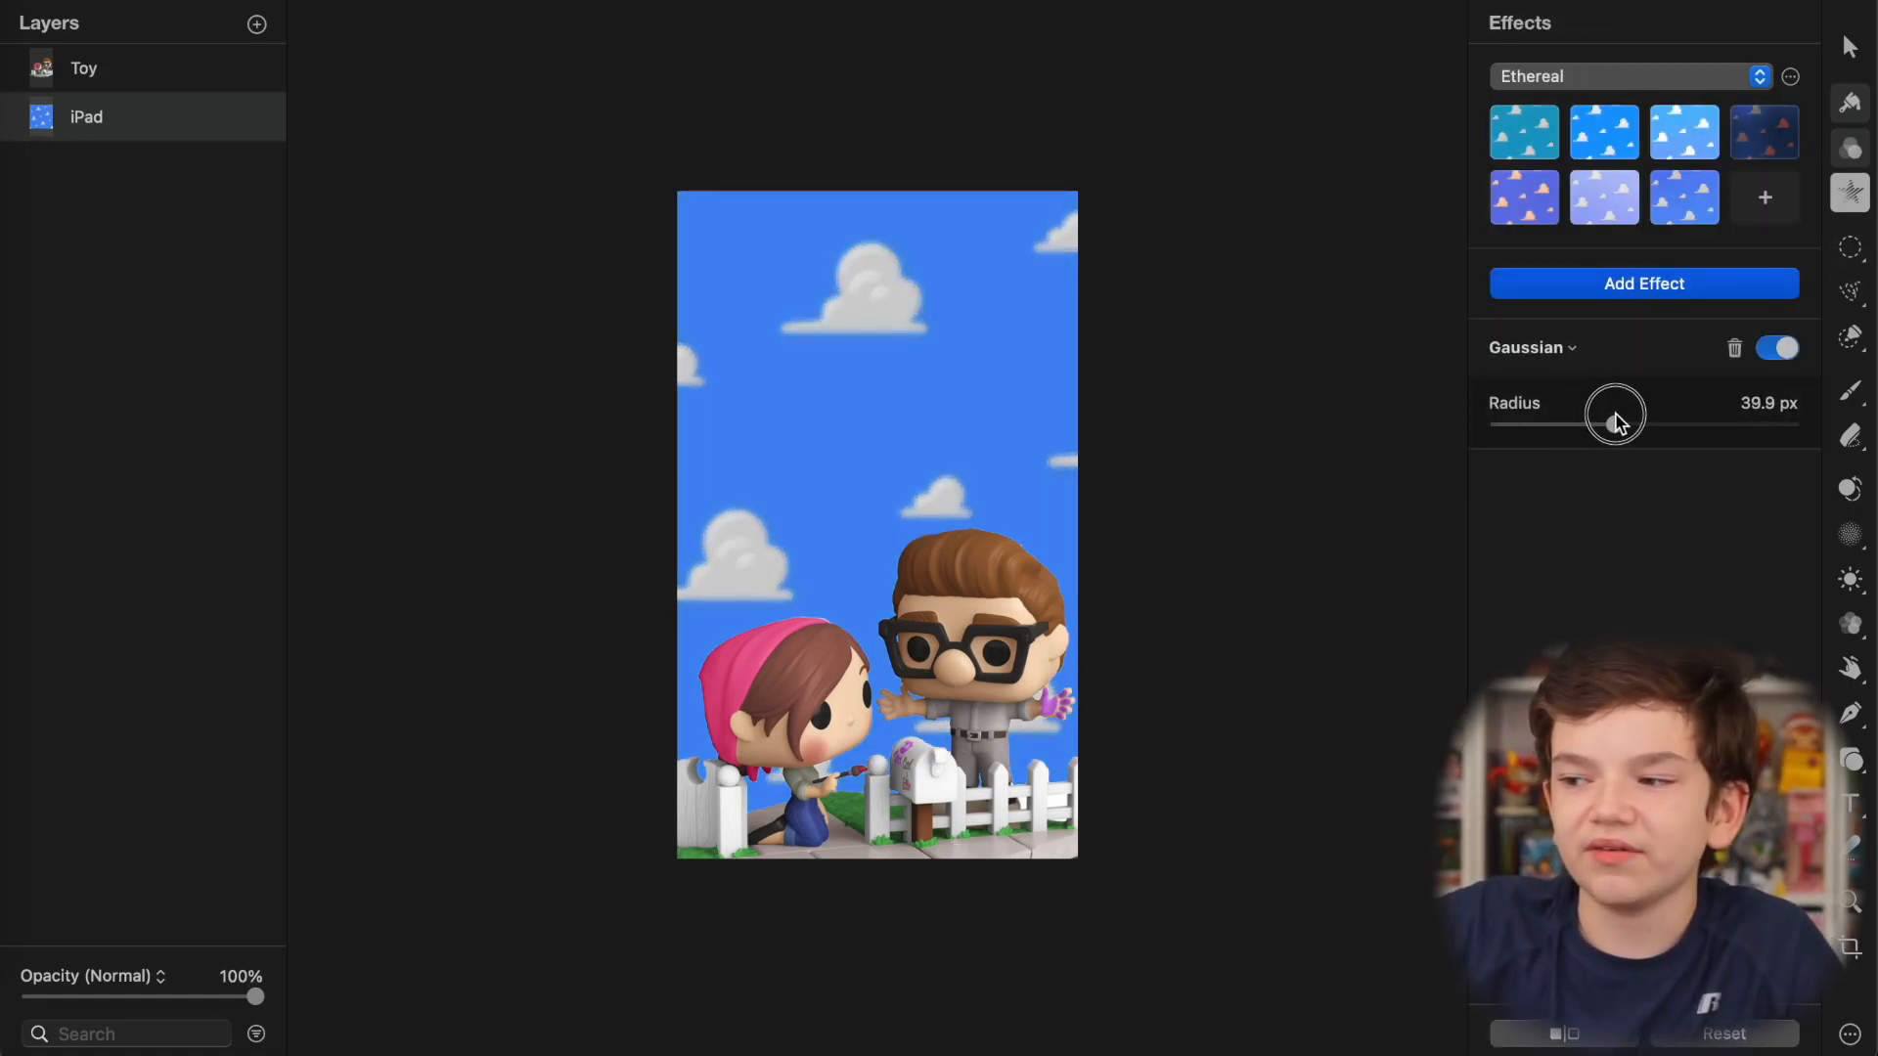
click(83, 68)
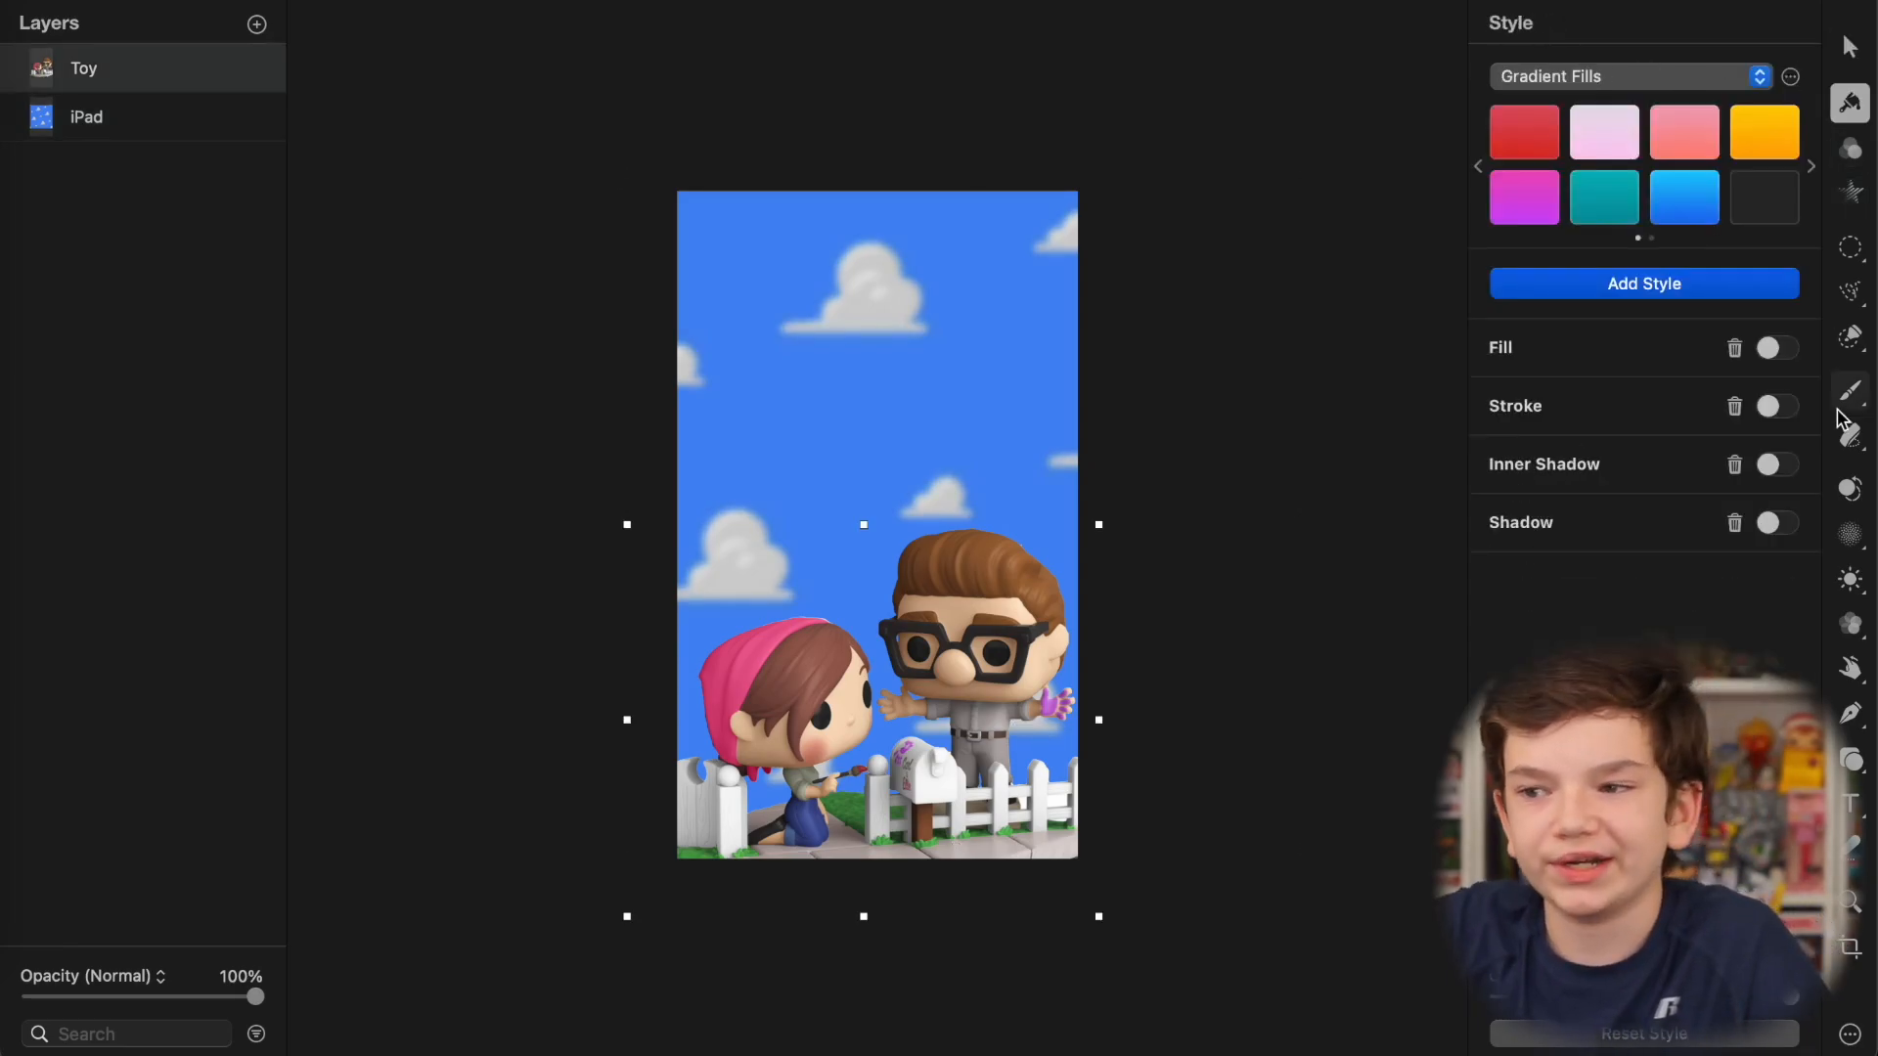
click(1777, 522)
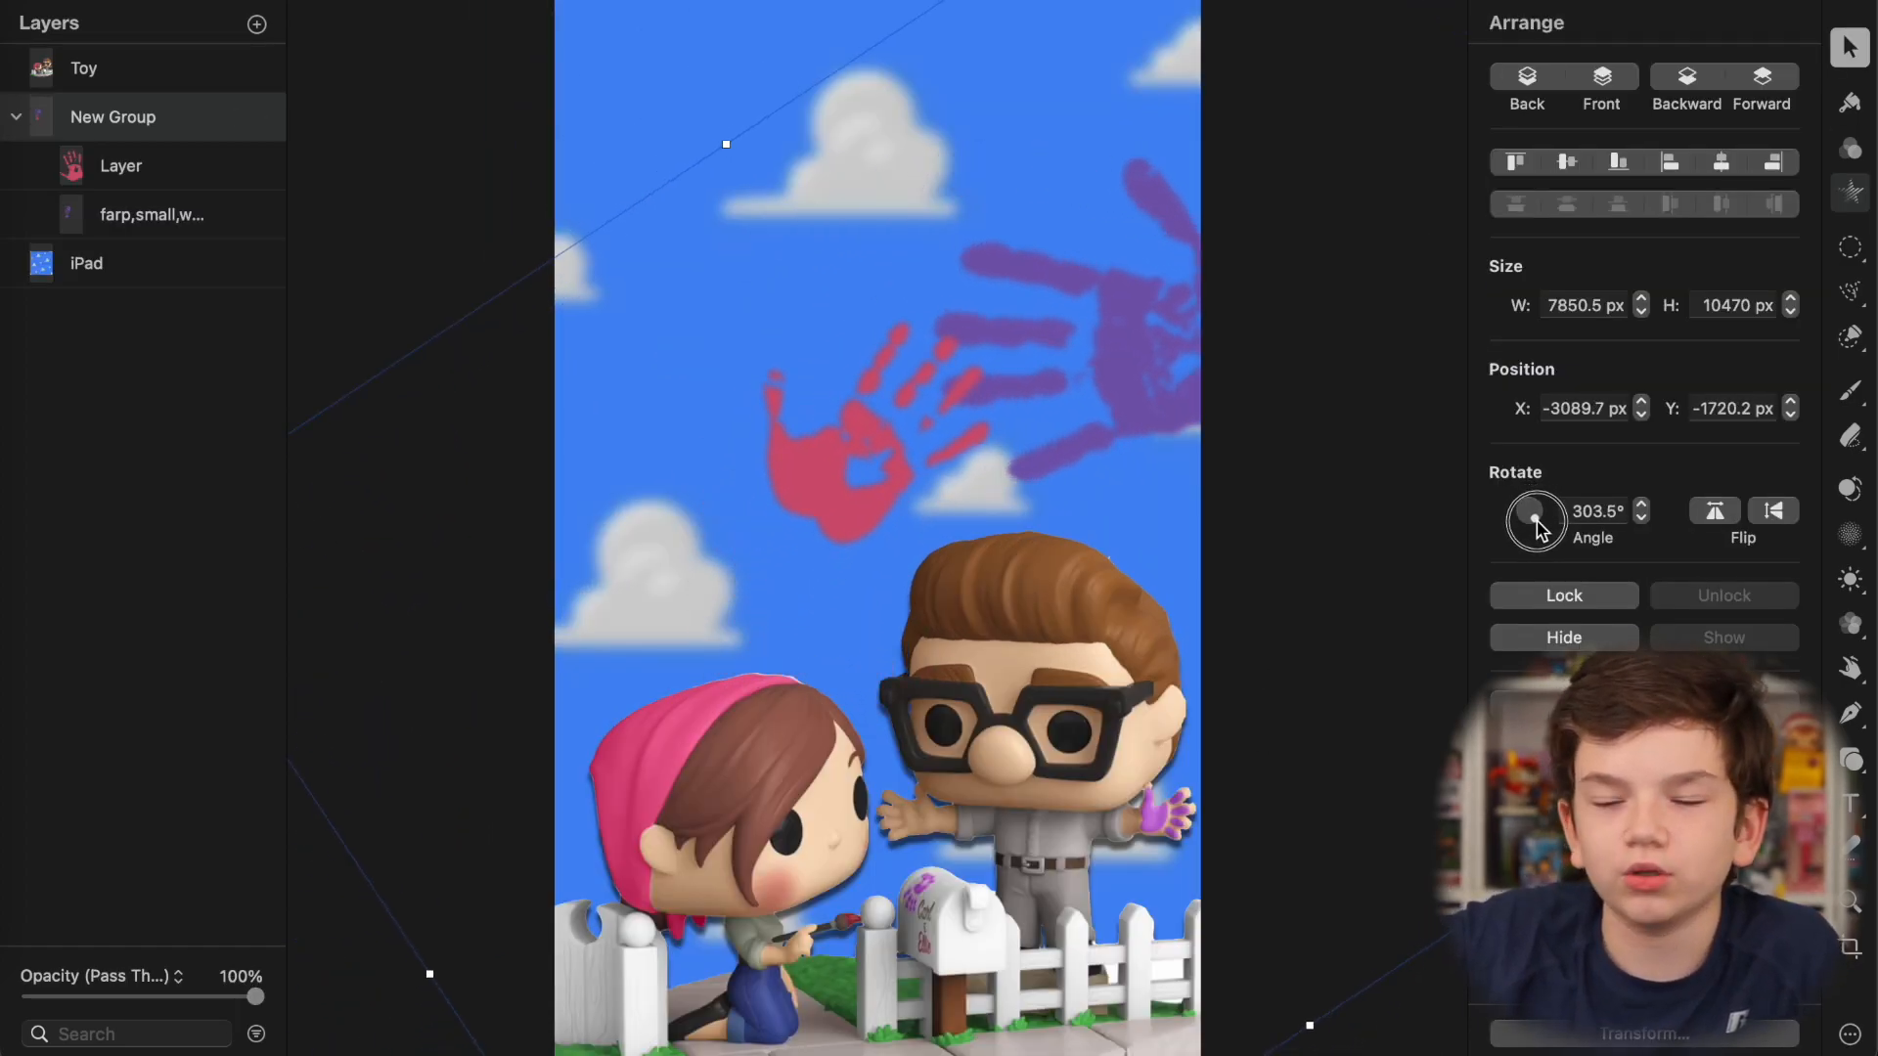
drag(266, 997, 213, 997)
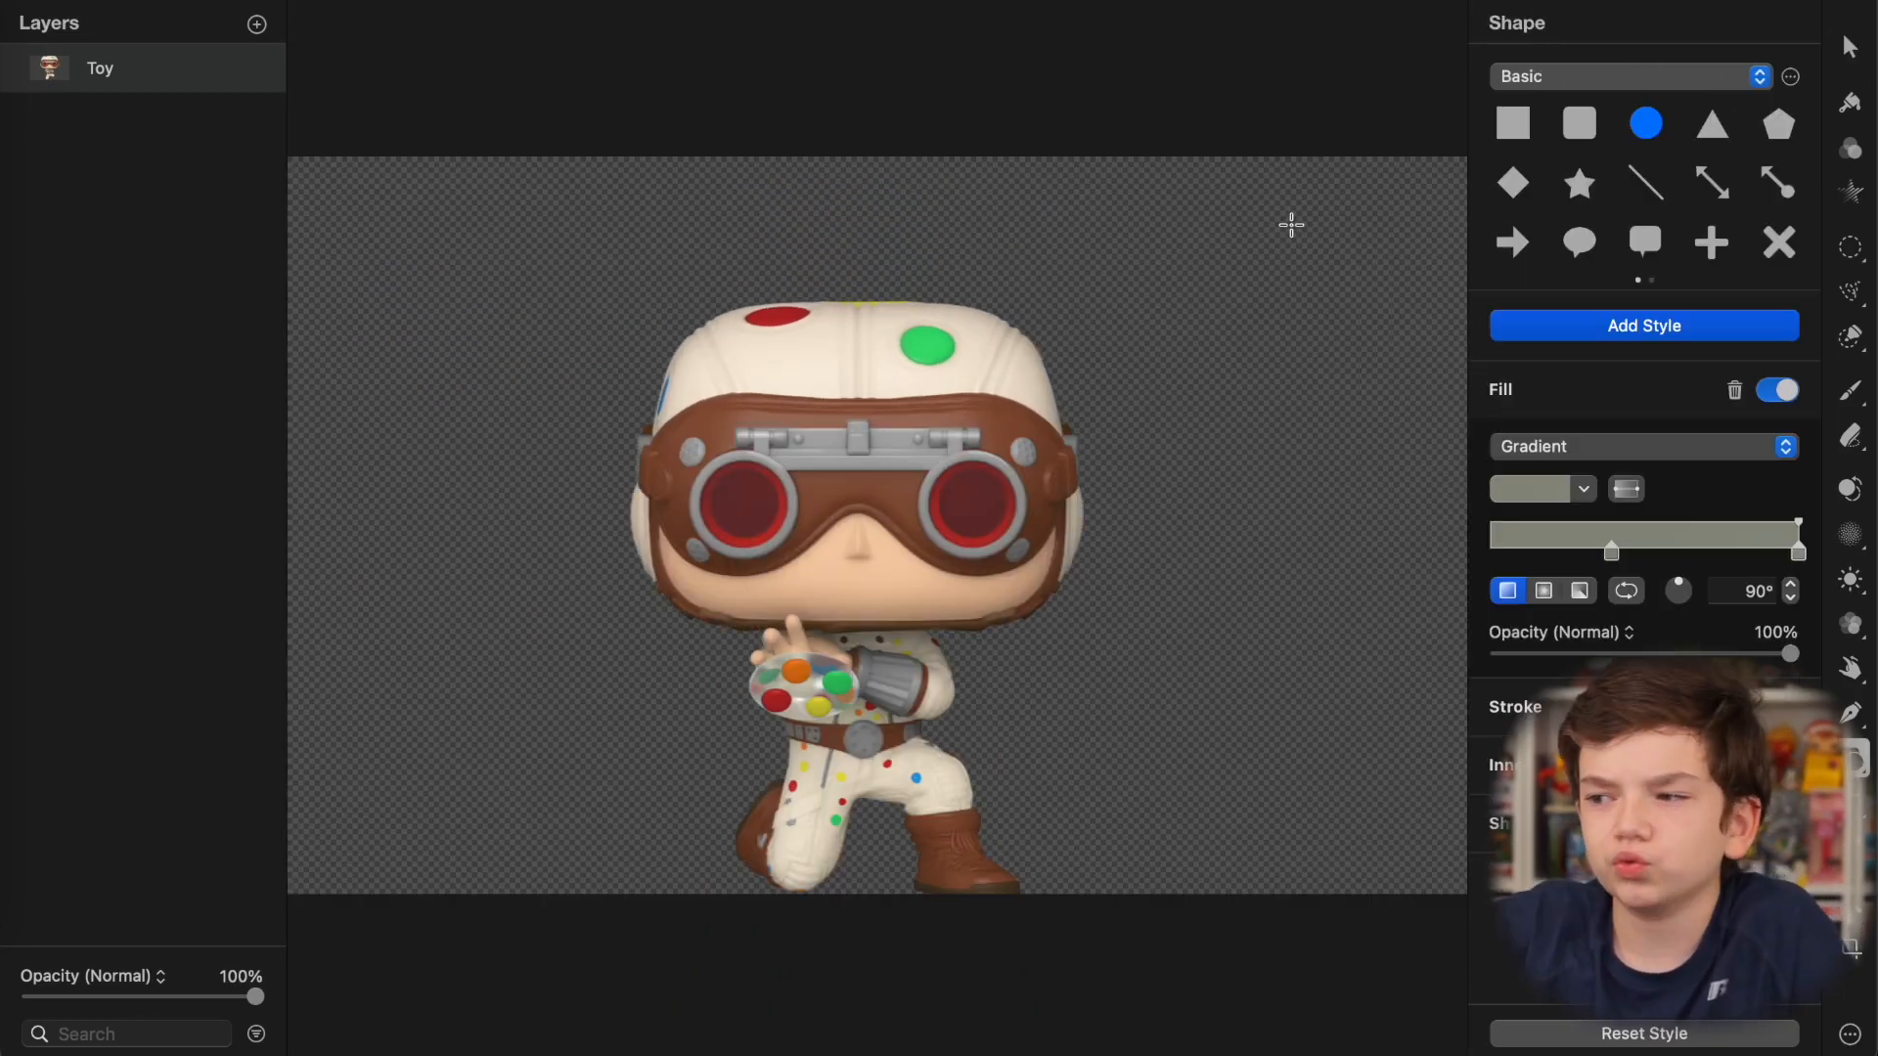
Step: Arrange the coloured dots, overlap a copied dot pattern, and adjust the dot background's colours
drag(1291, 224, 1285, 447)
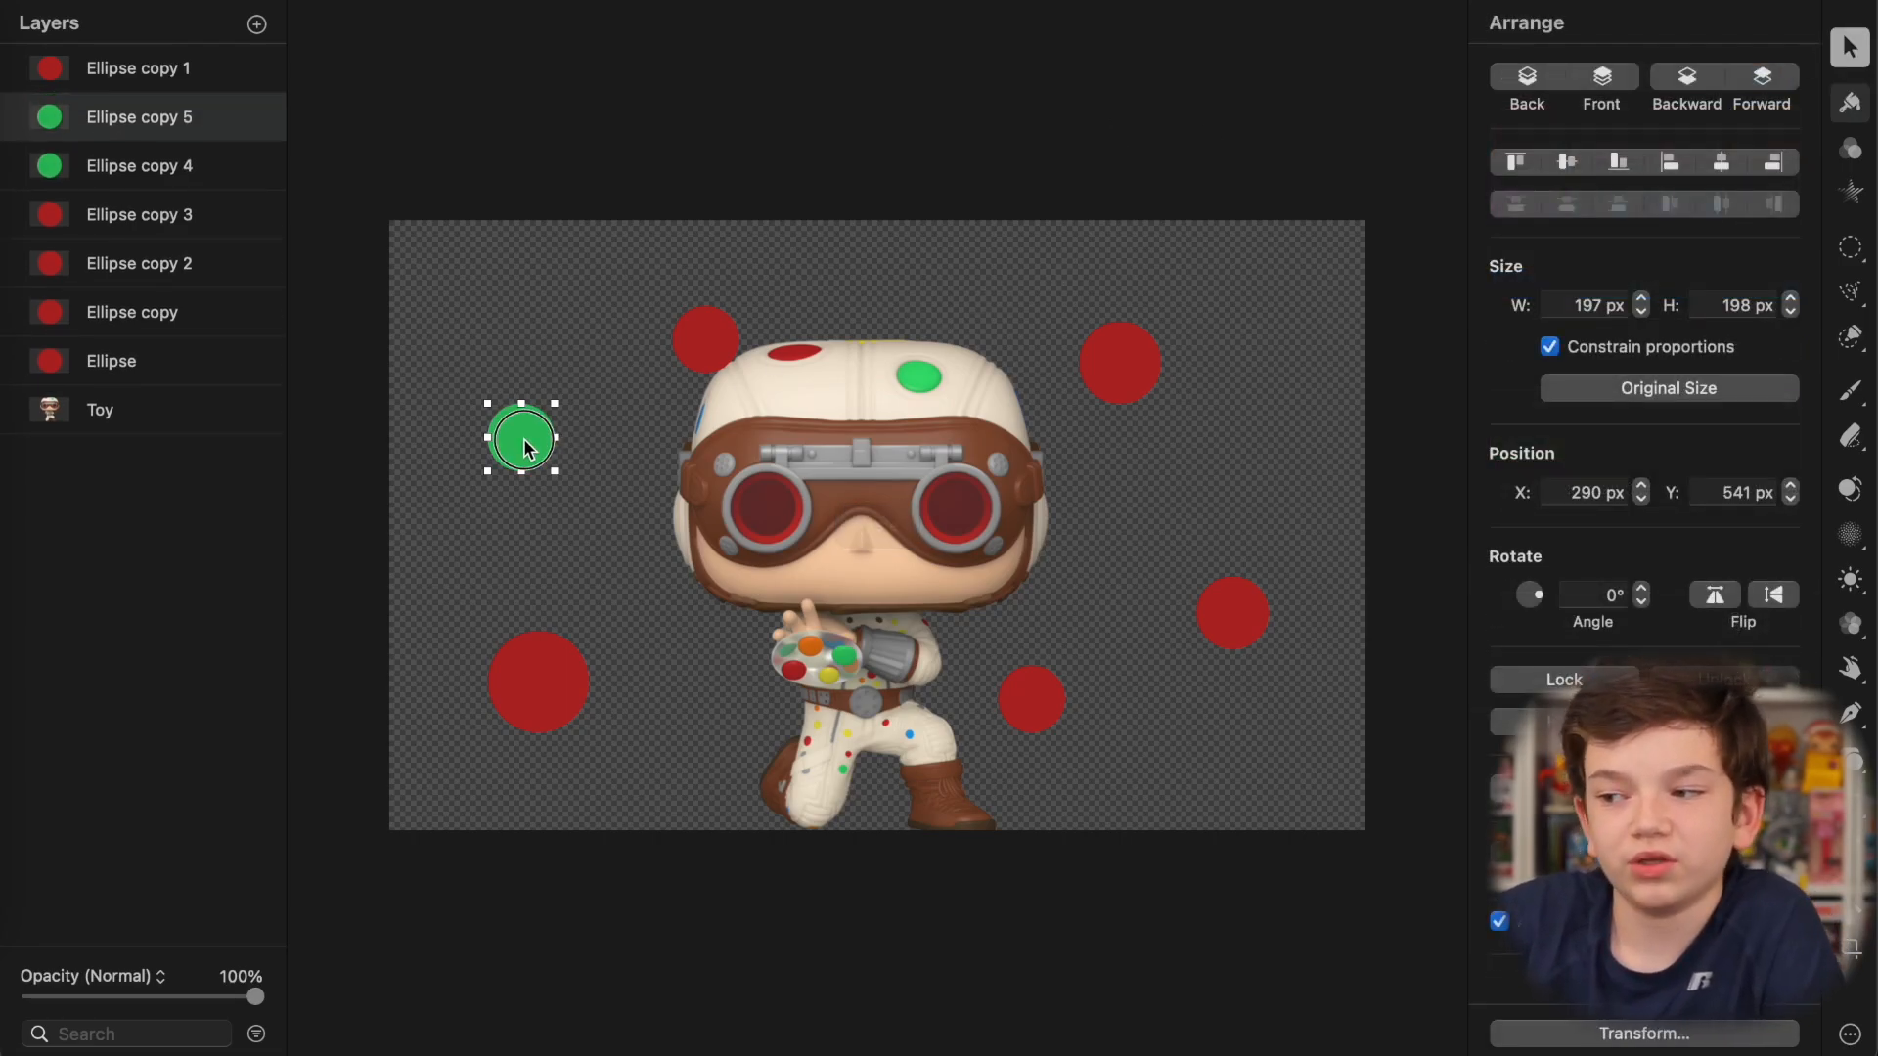
drag(521, 437, 700, 767)
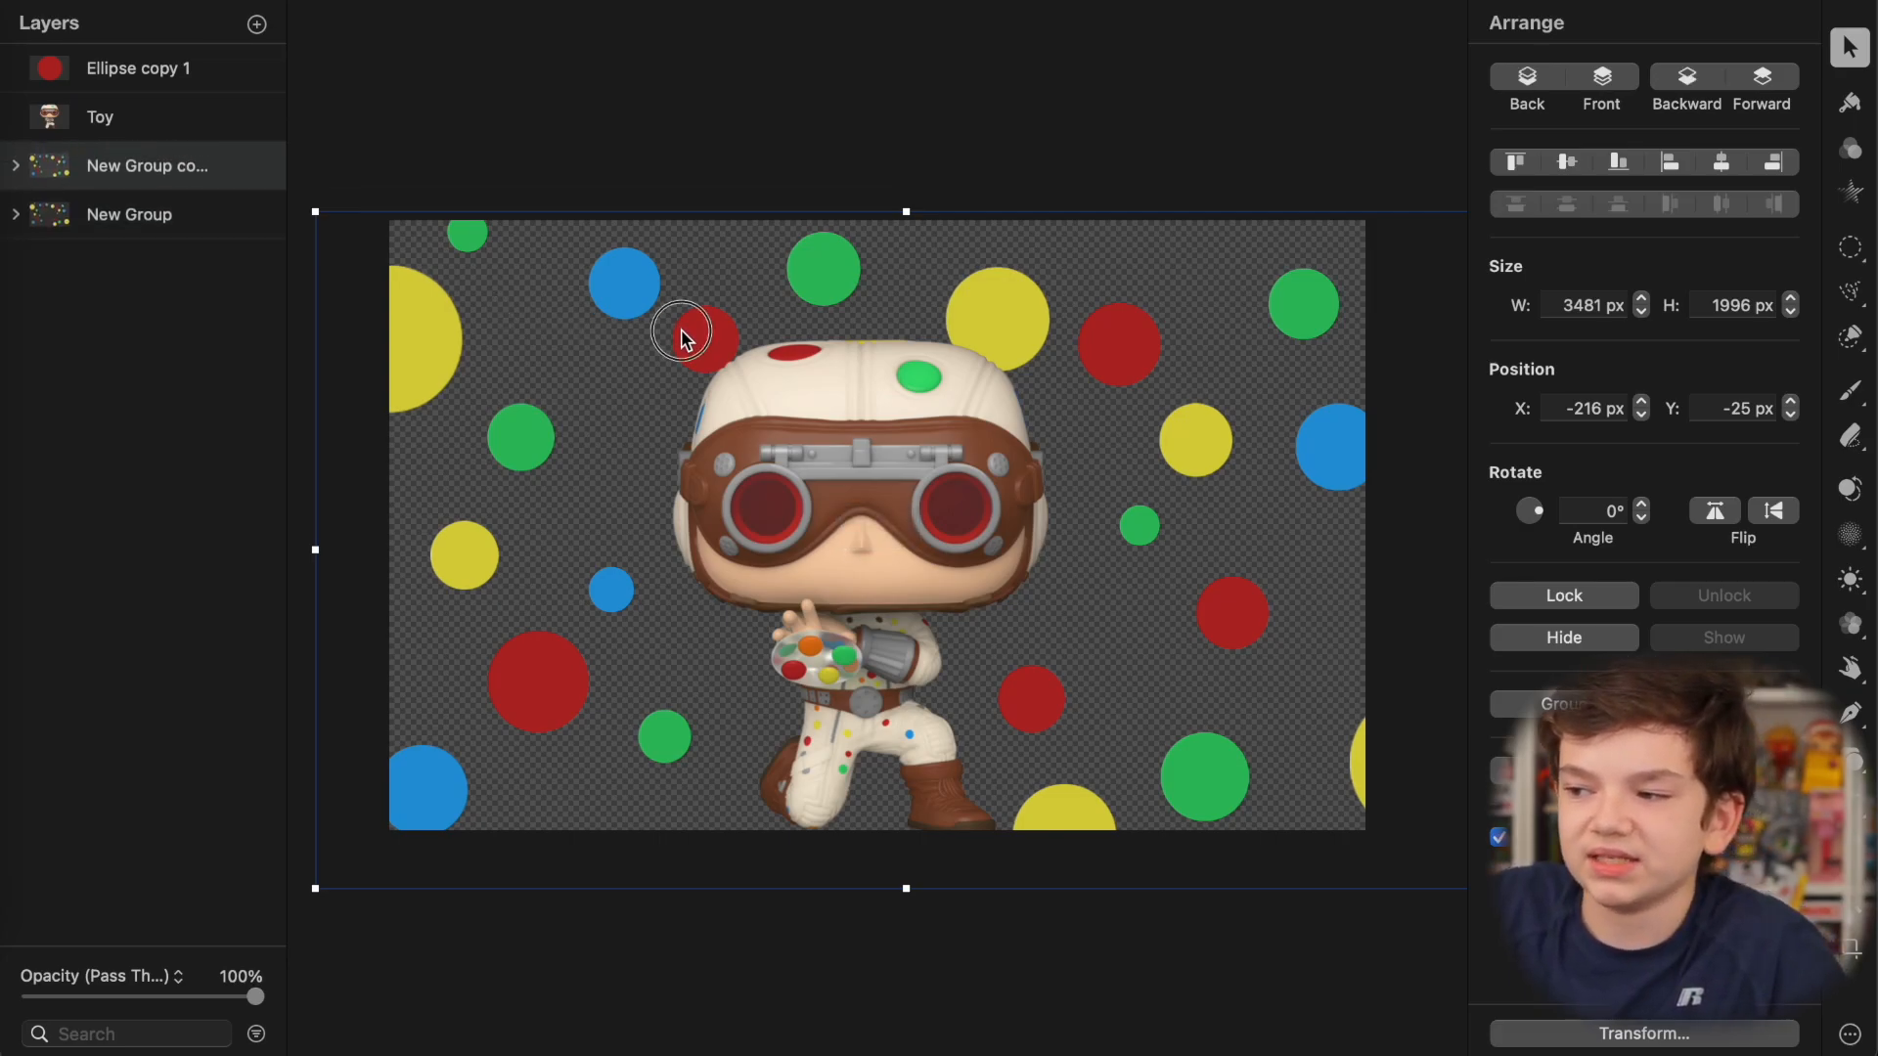
drag(683, 331, 731, 287)
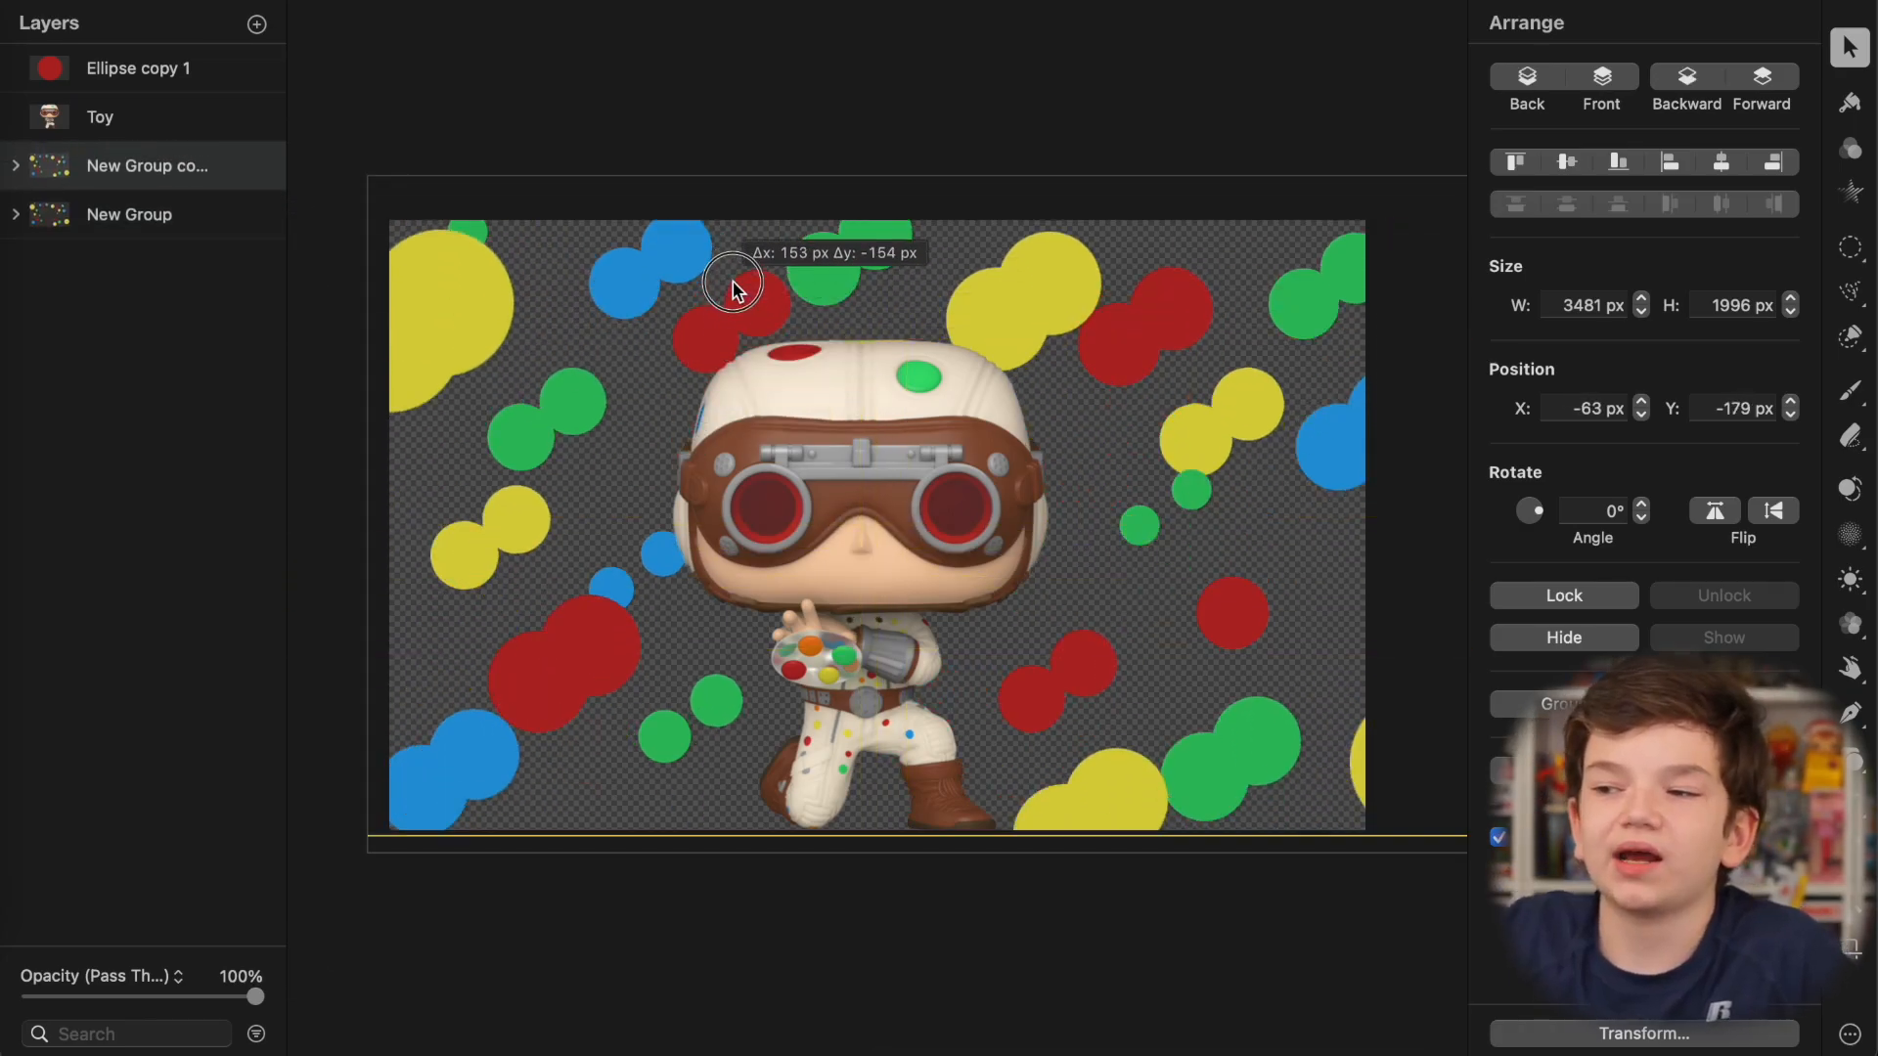
drag(731, 288, 1279, 368)
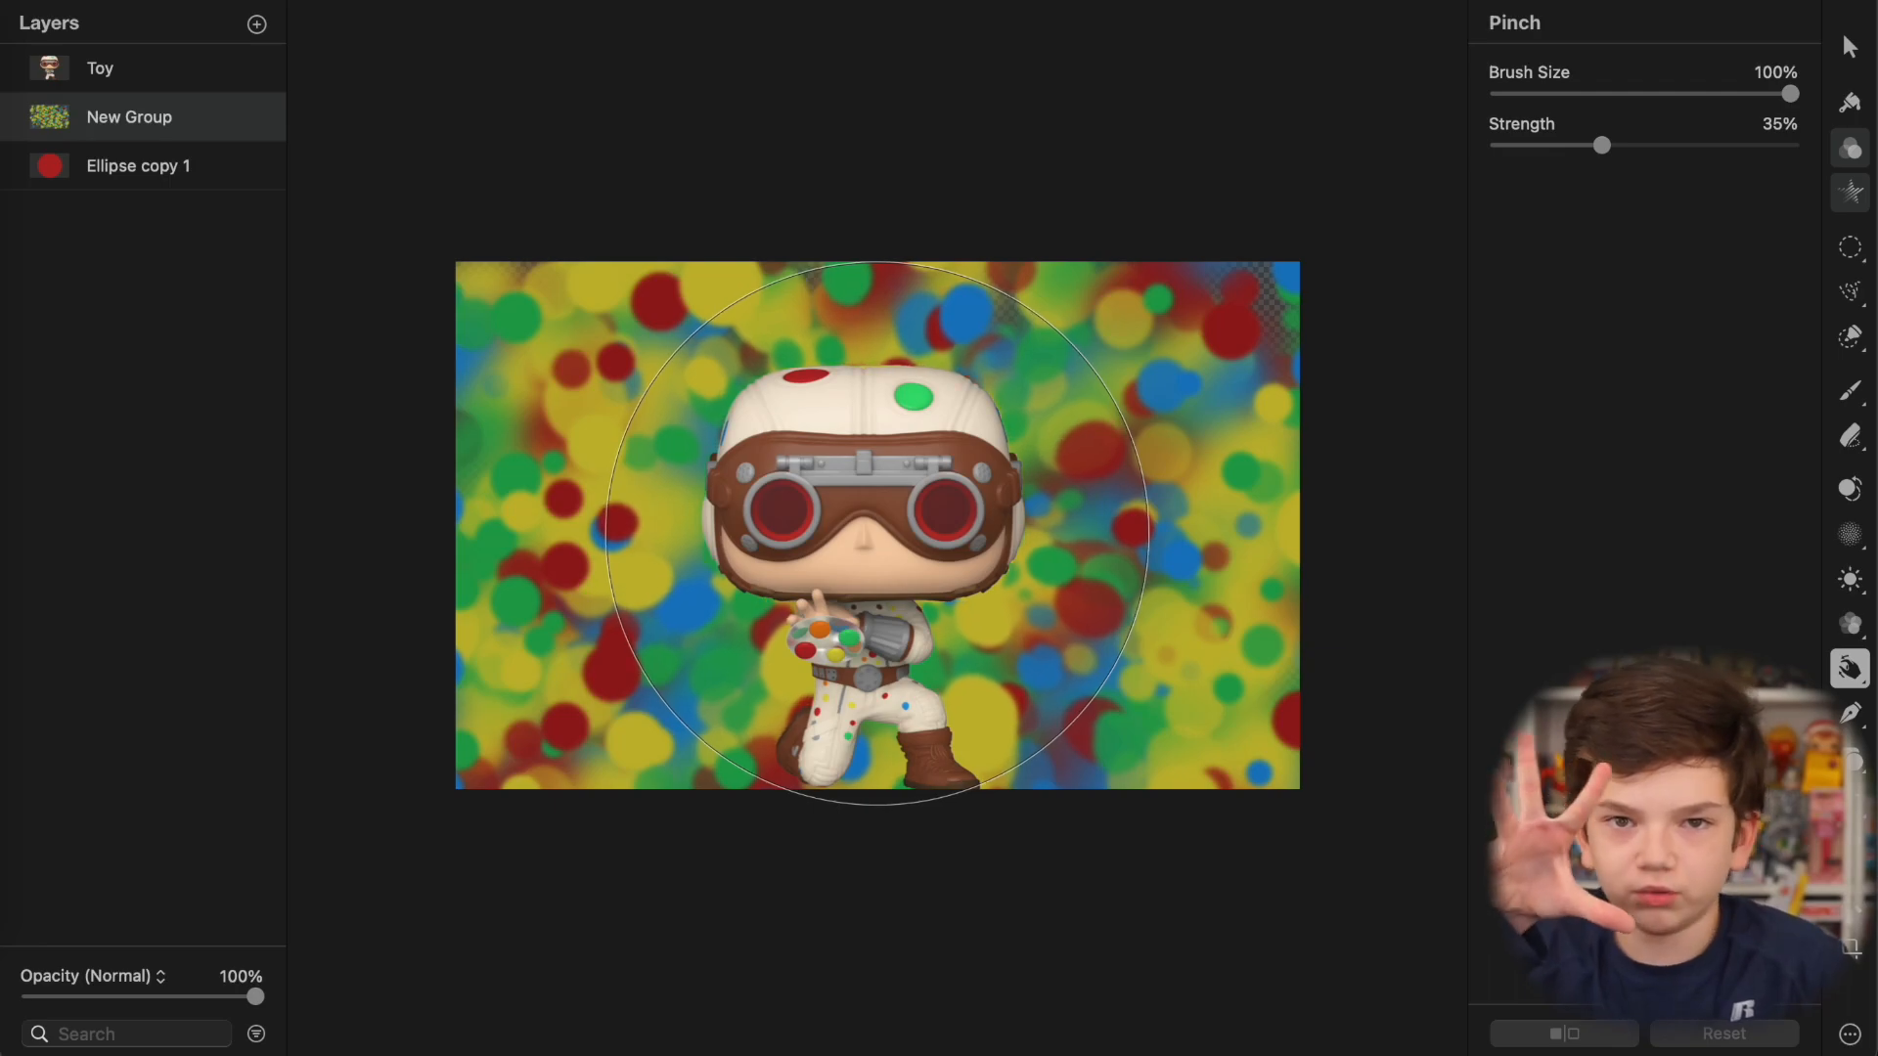
click(1852, 148)
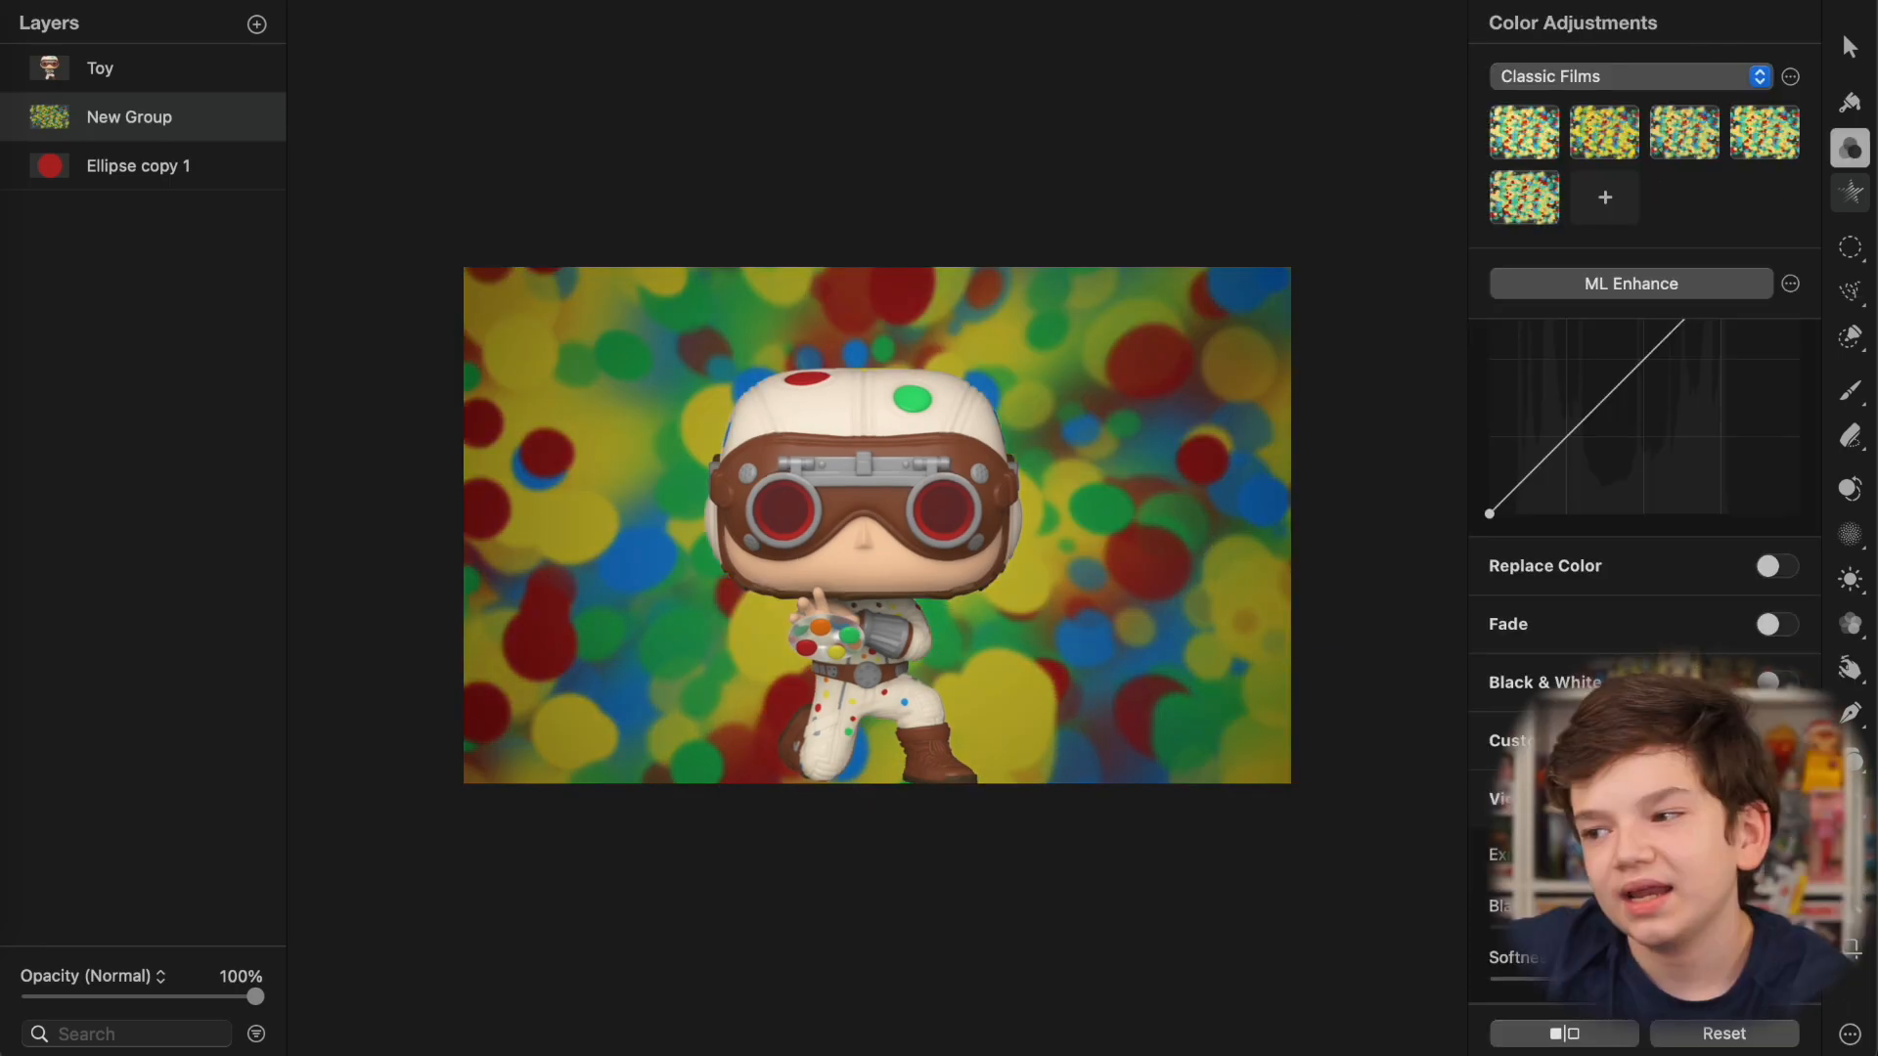
click(1776, 625)
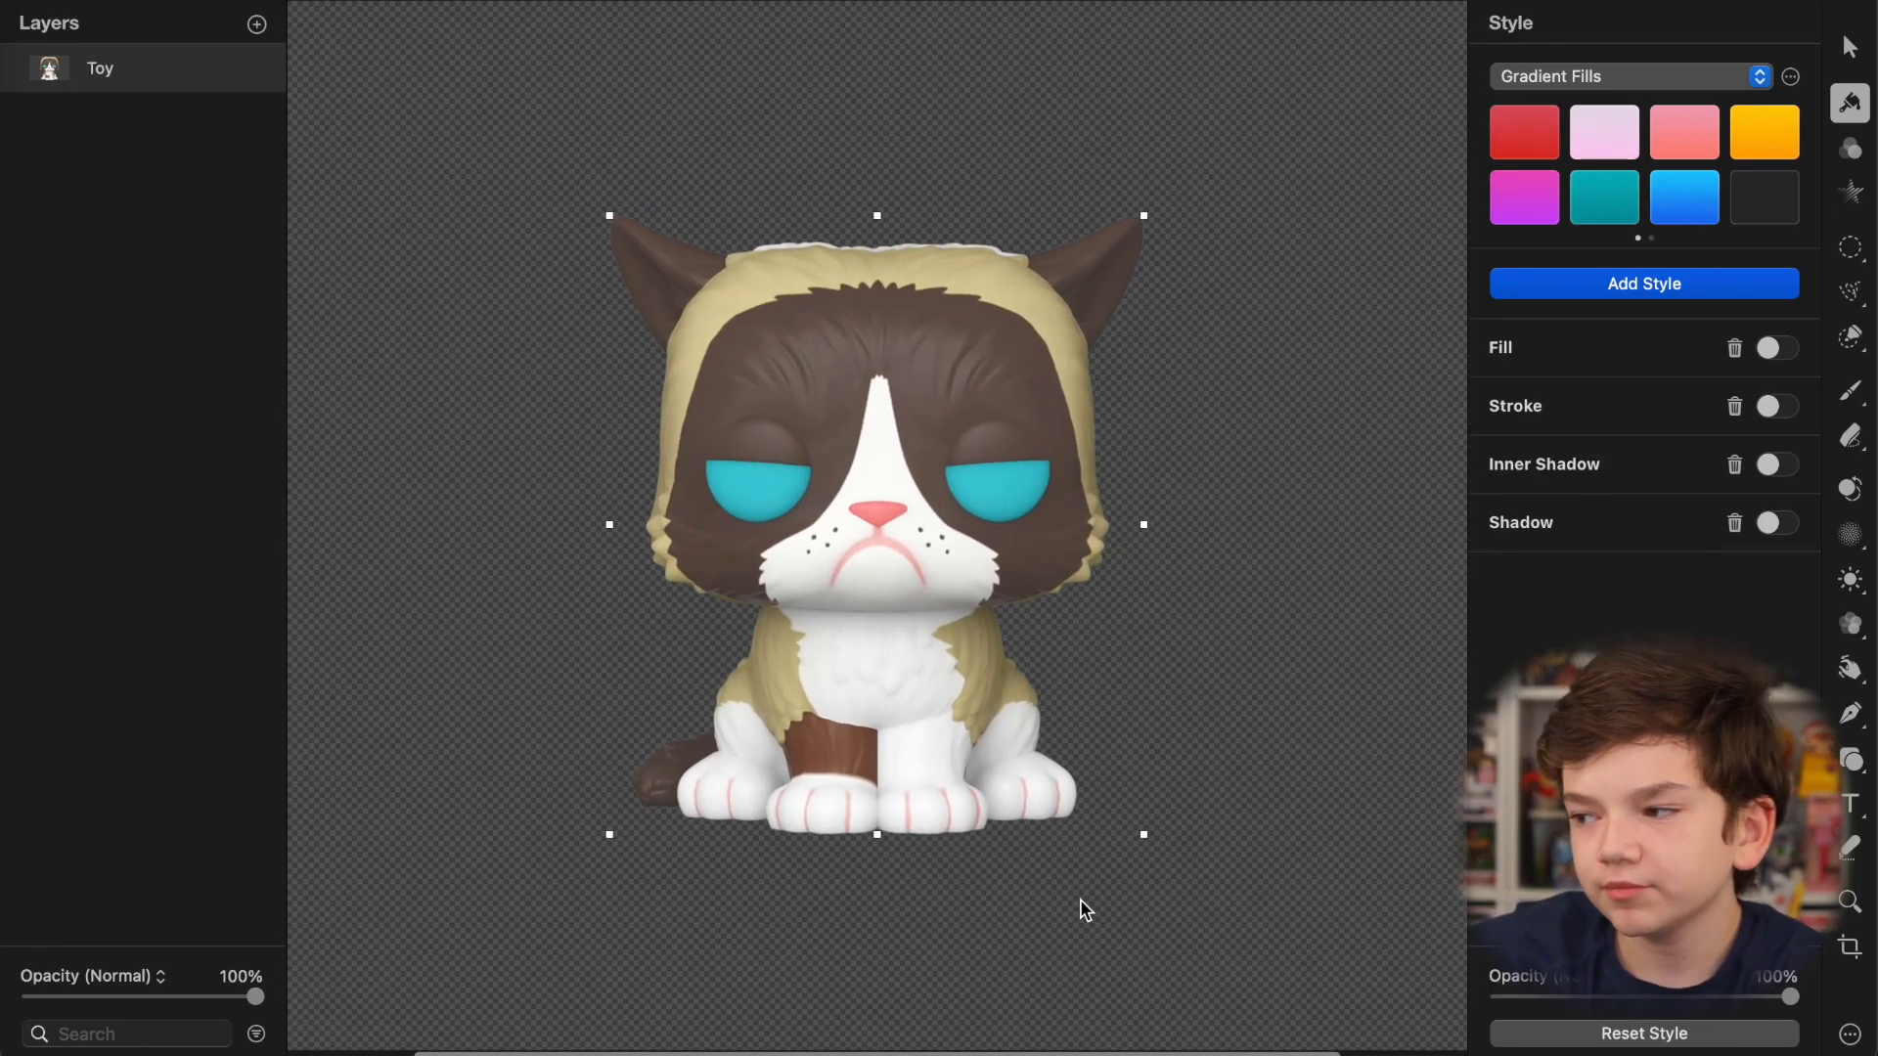
Step: Cut away everything below the cat's head, then Quick Select the brown face fur
click(1855, 275)
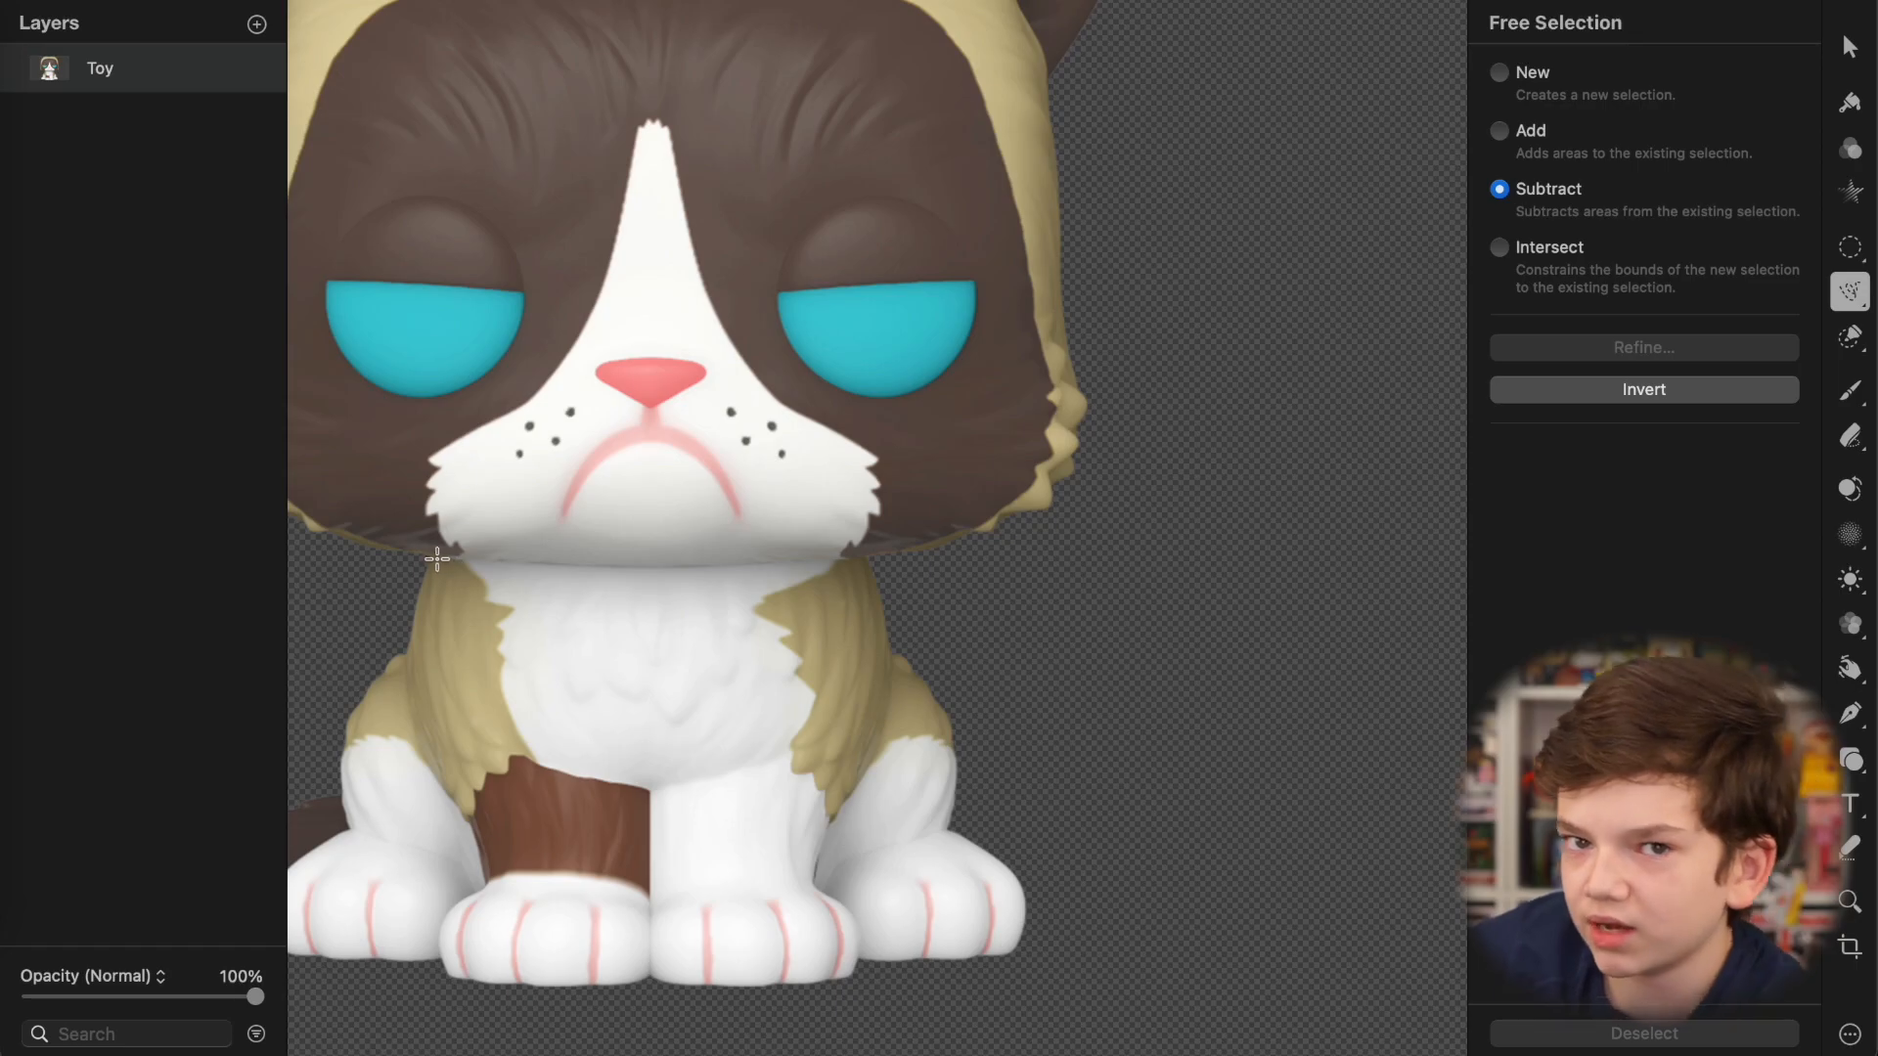
drag(423, 556, 815, 560)
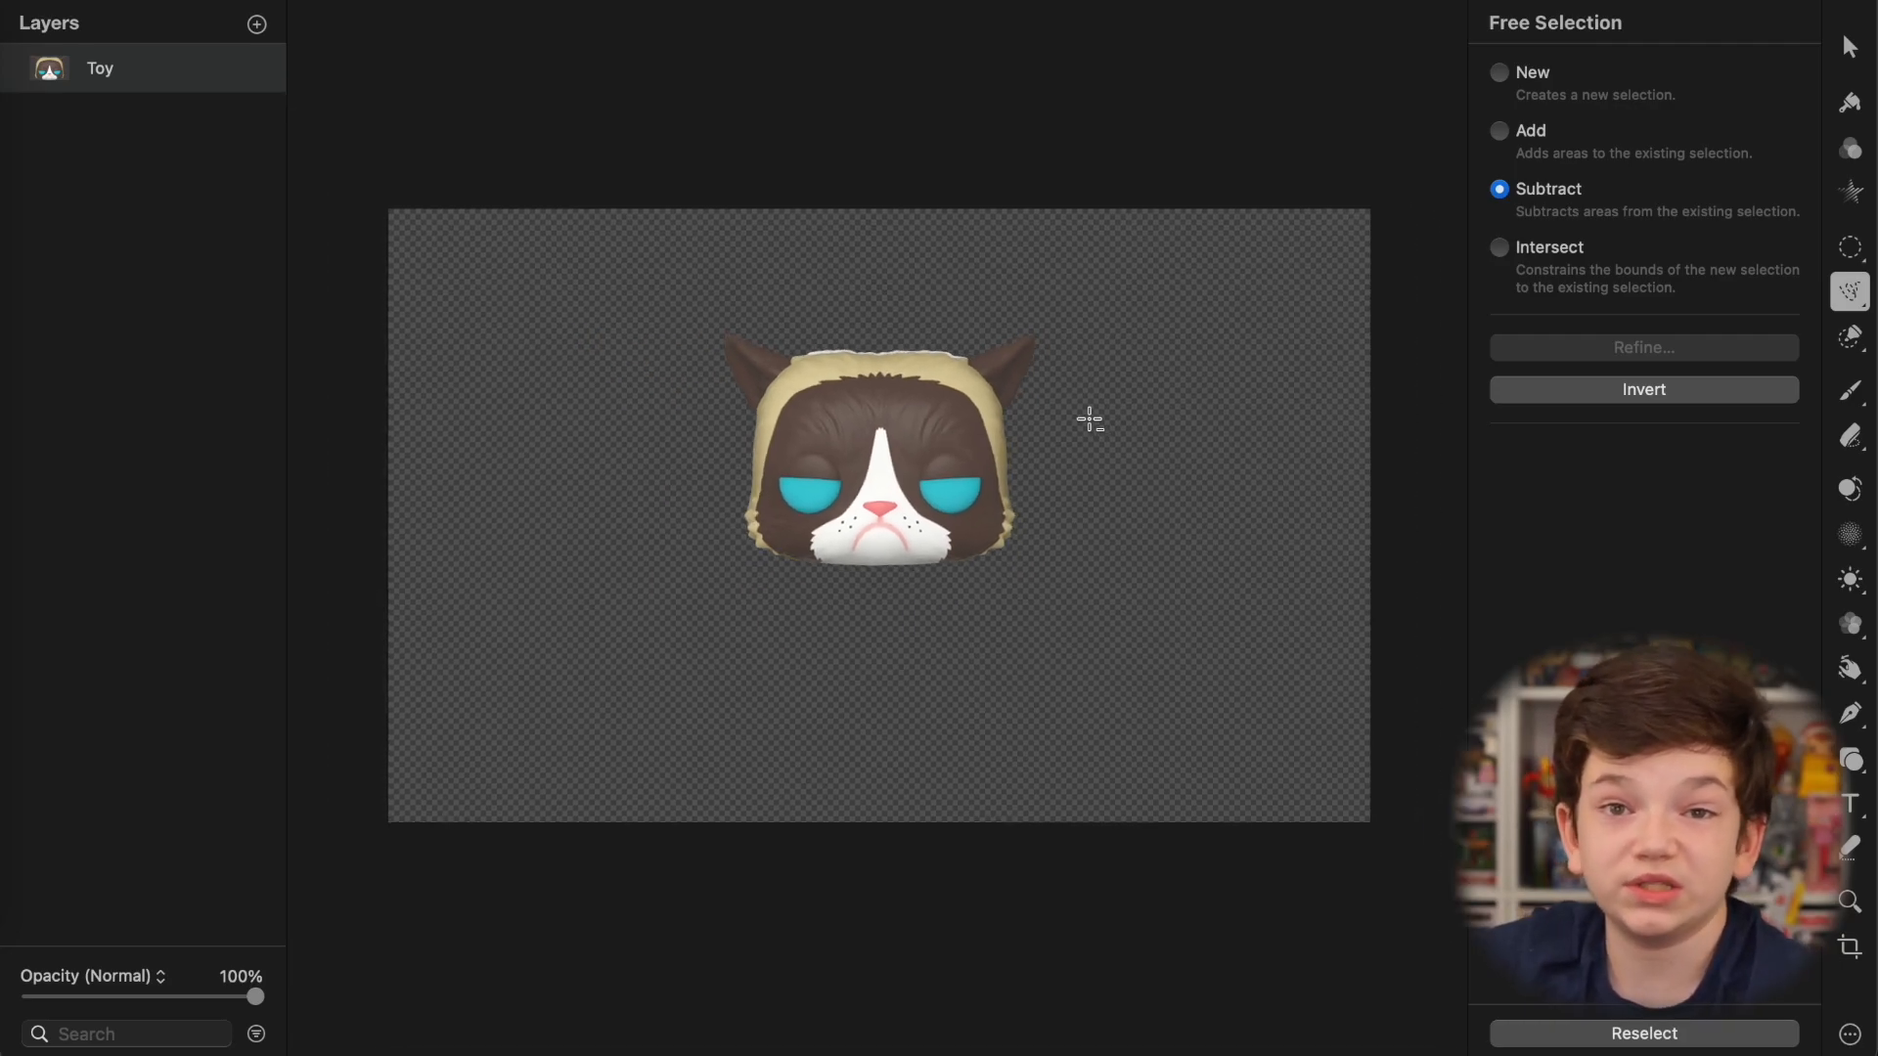
click(1852, 314)
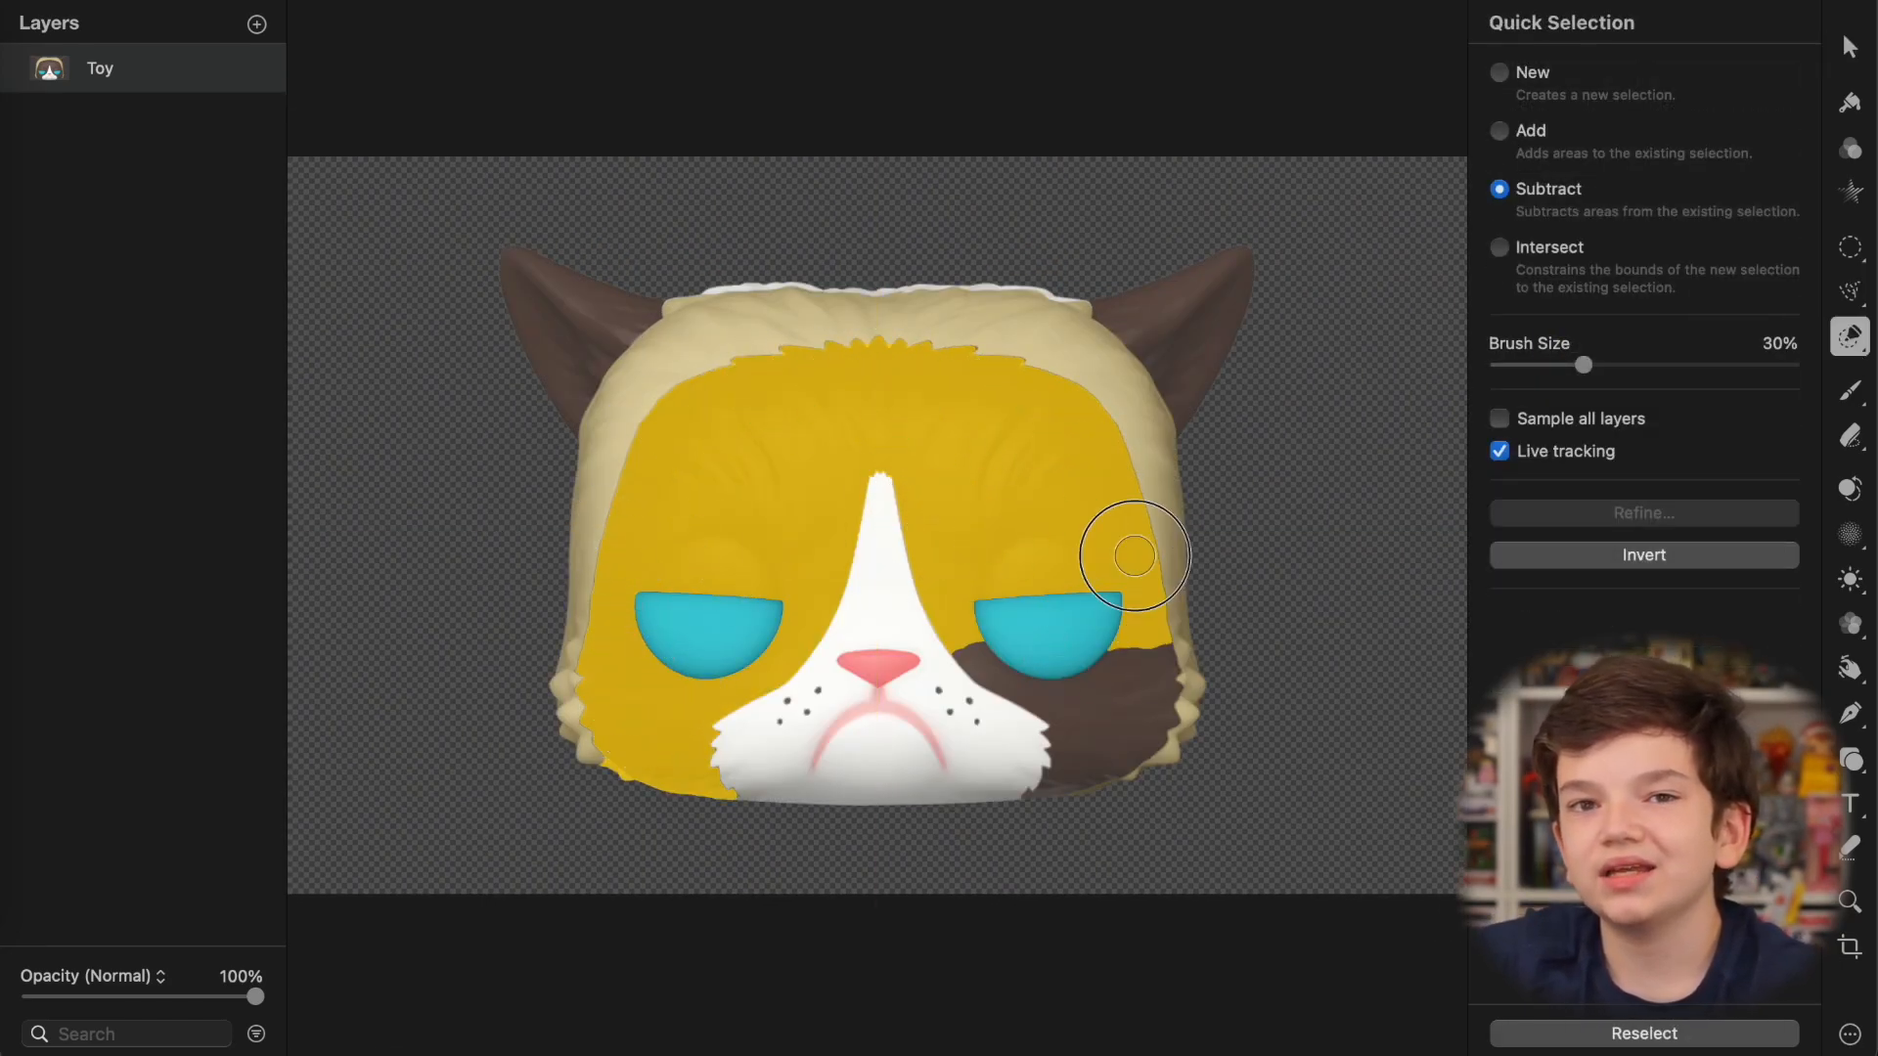
click(1495, 130)
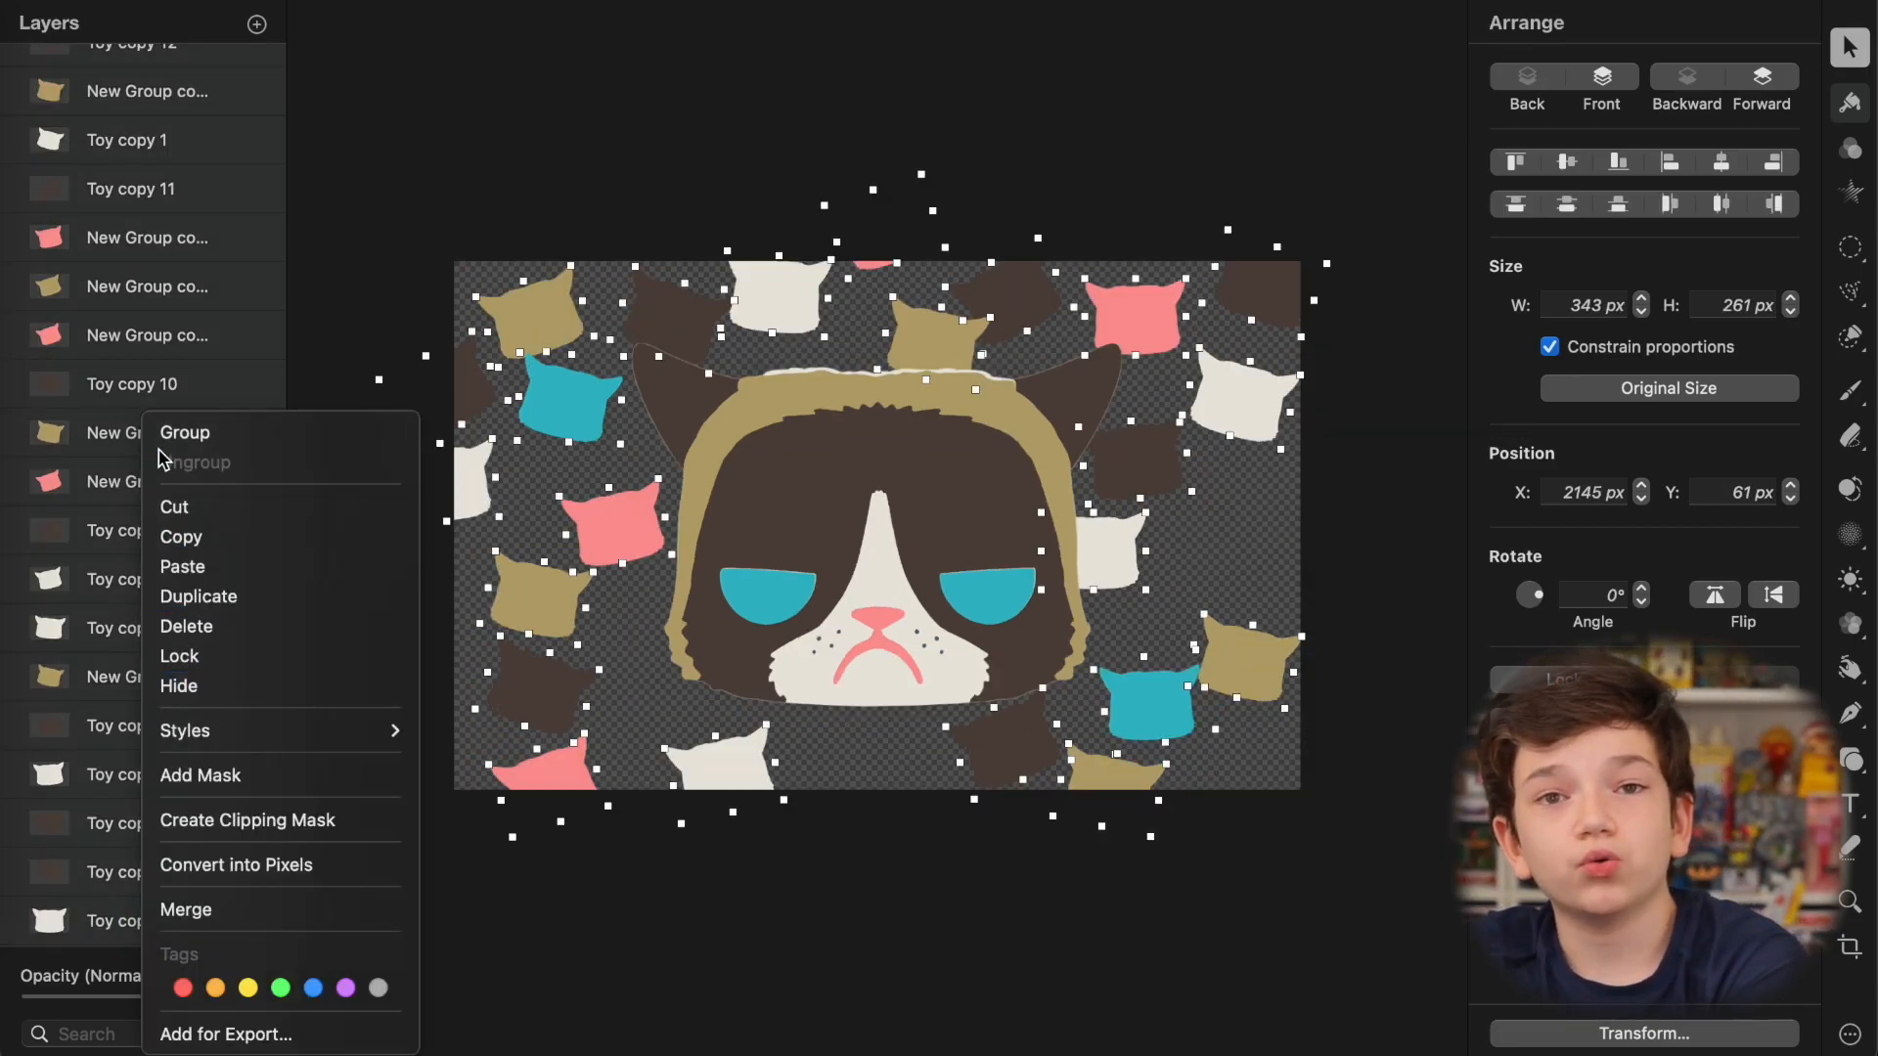
Step: Group the cat-head silhouettes, duplicate the group to fill gaps, and select silhouettes to rotate
click(184, 433)
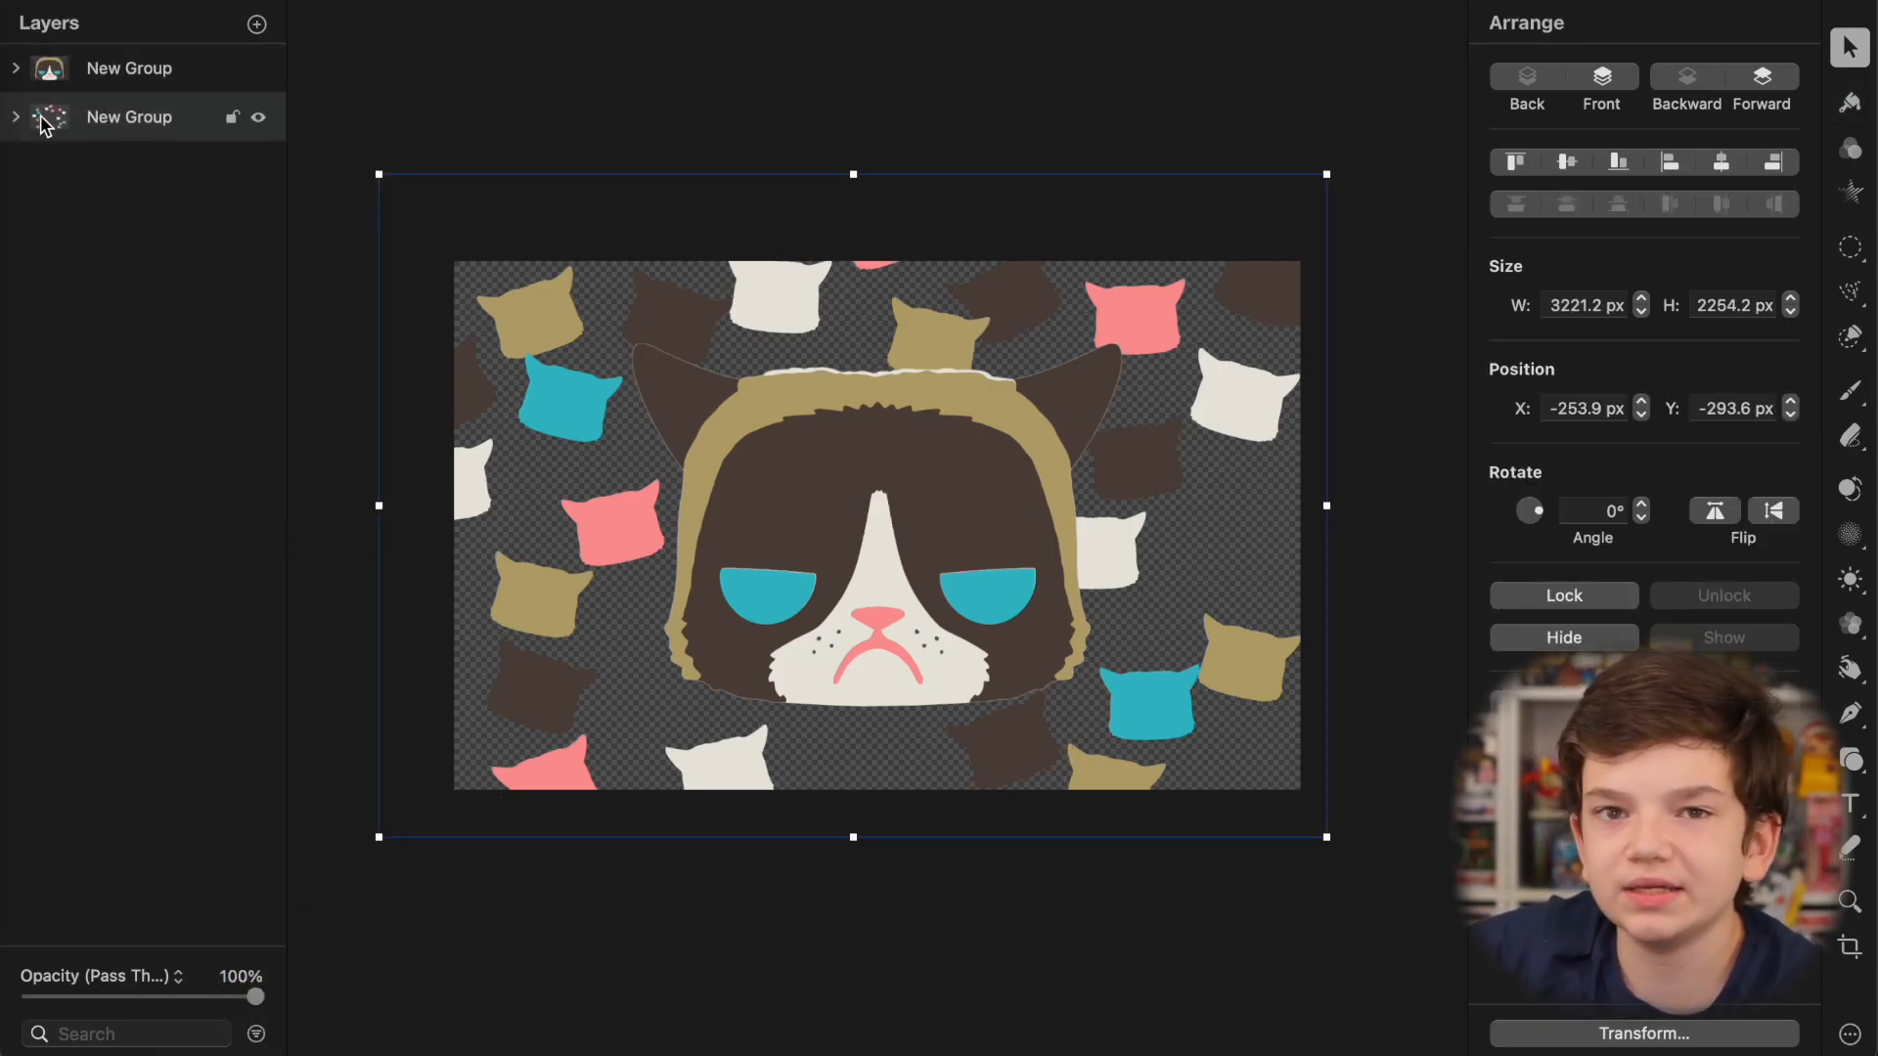
key(Cmd+V)
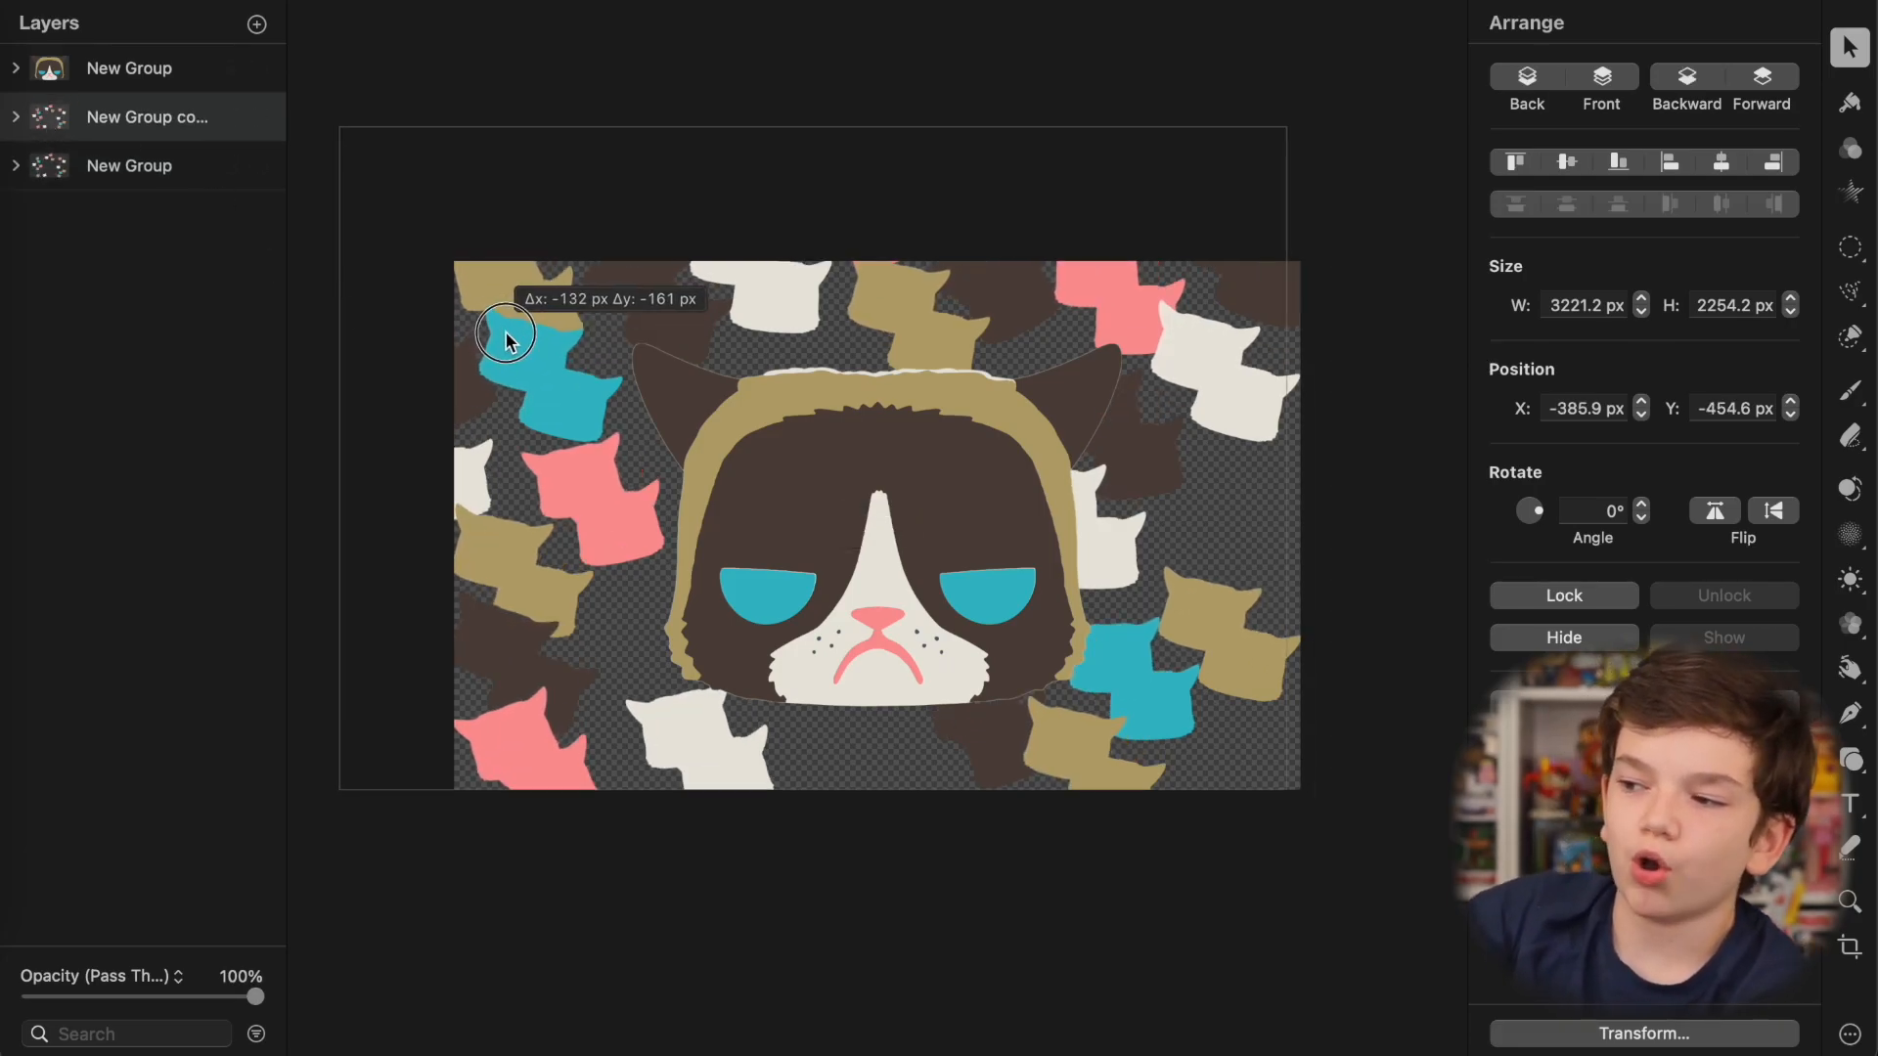
click(1772, 510)
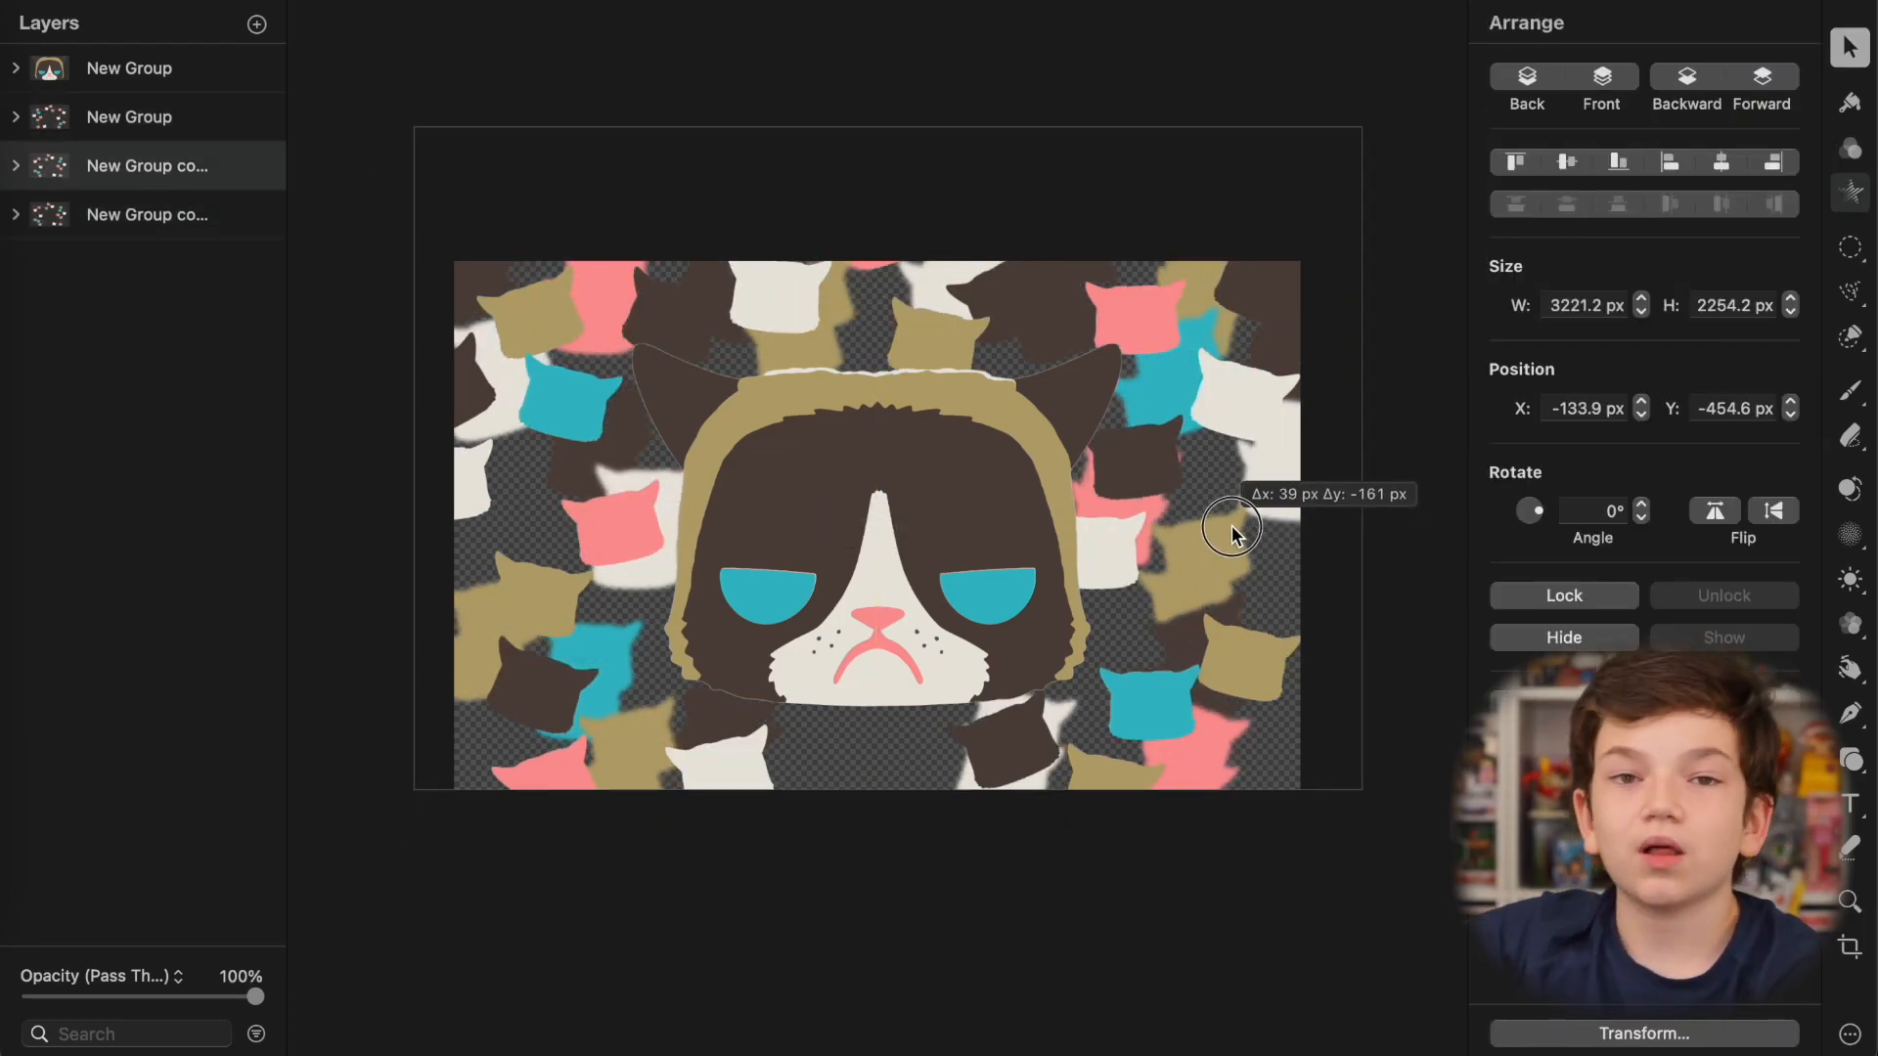
drag(1231, 530, 1213, 569)
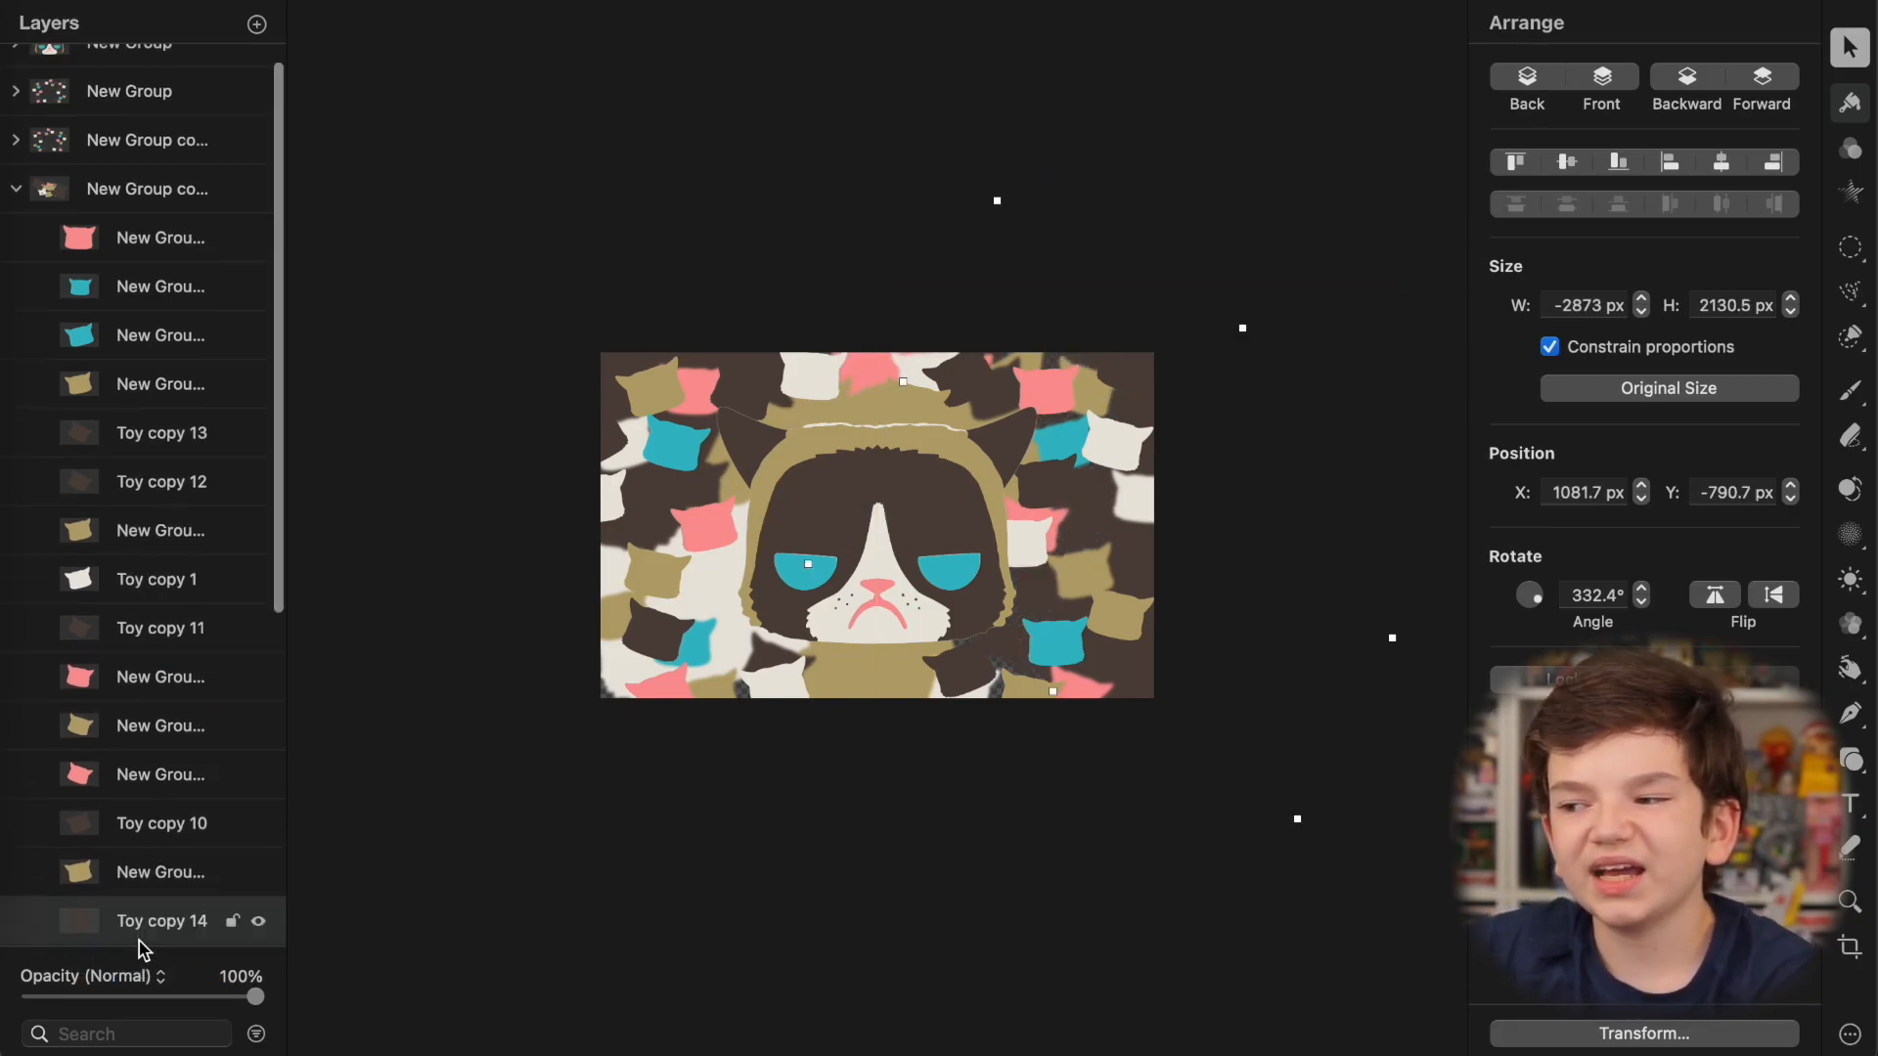
click(161, 238)
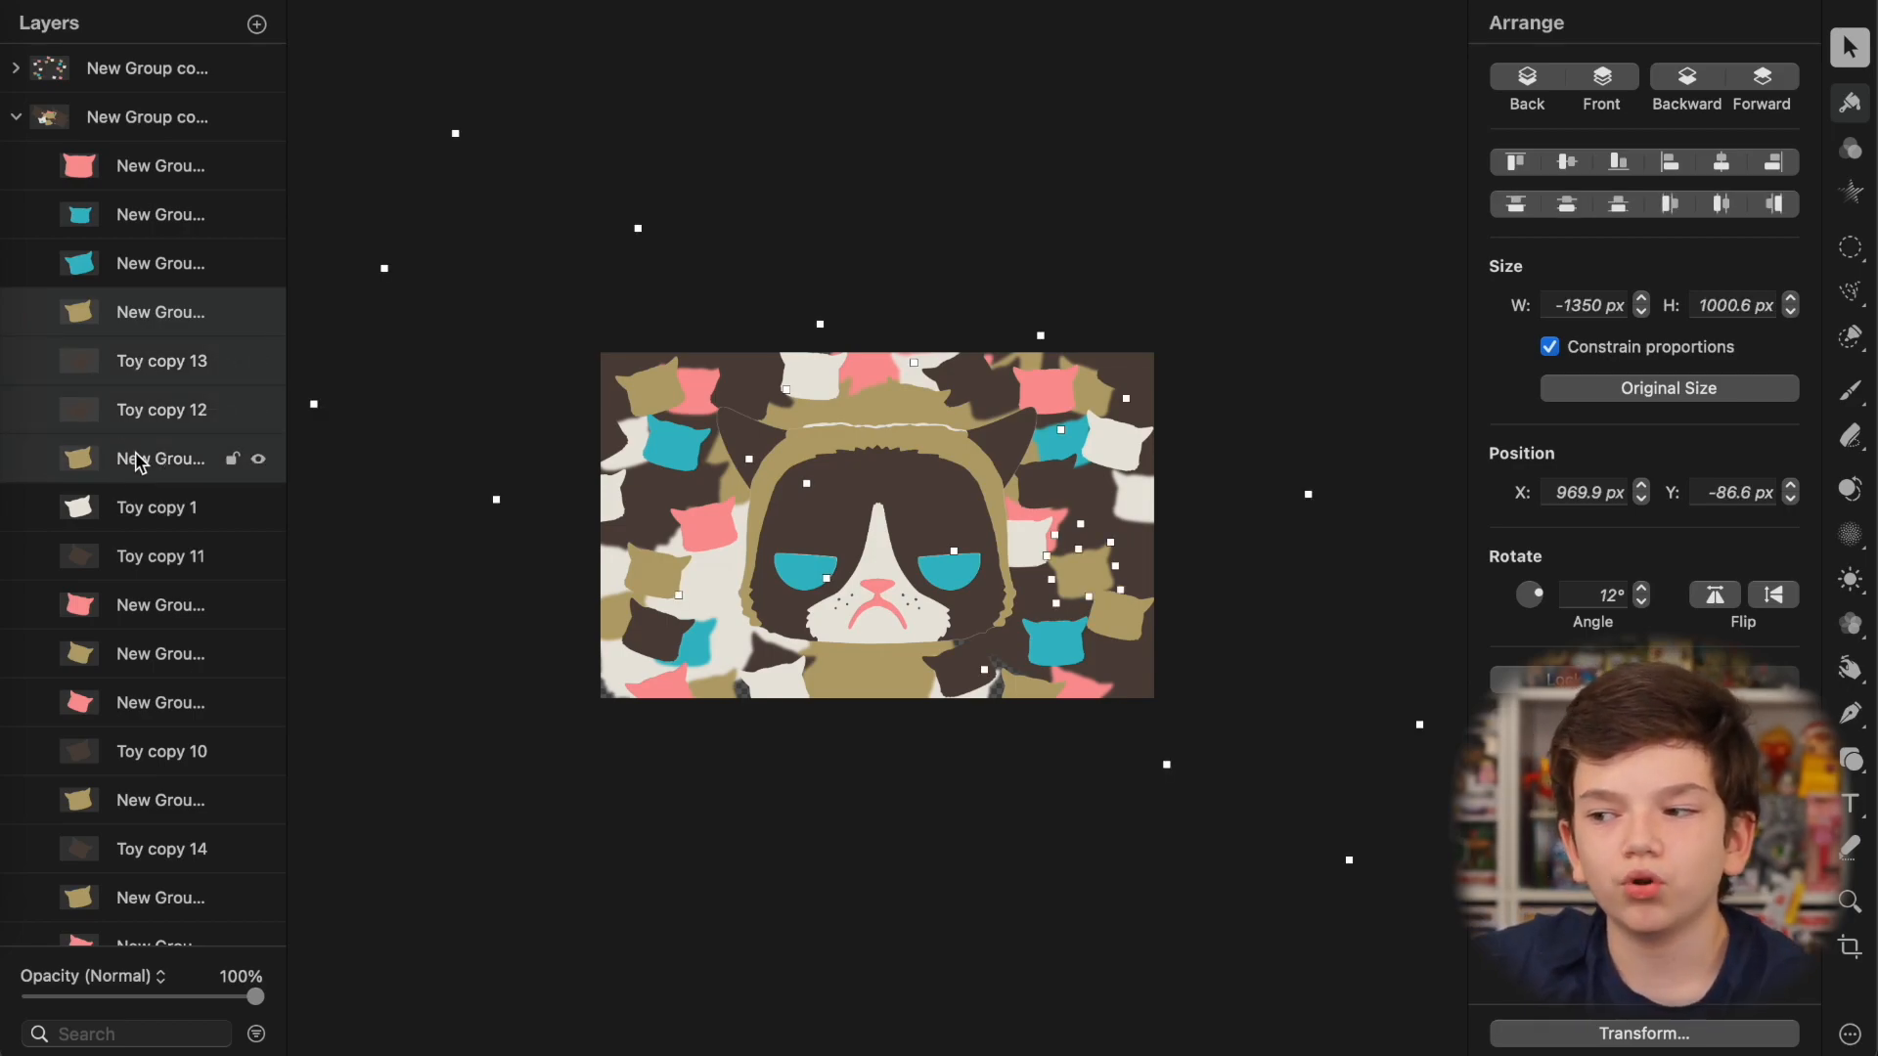
click(132, 508)
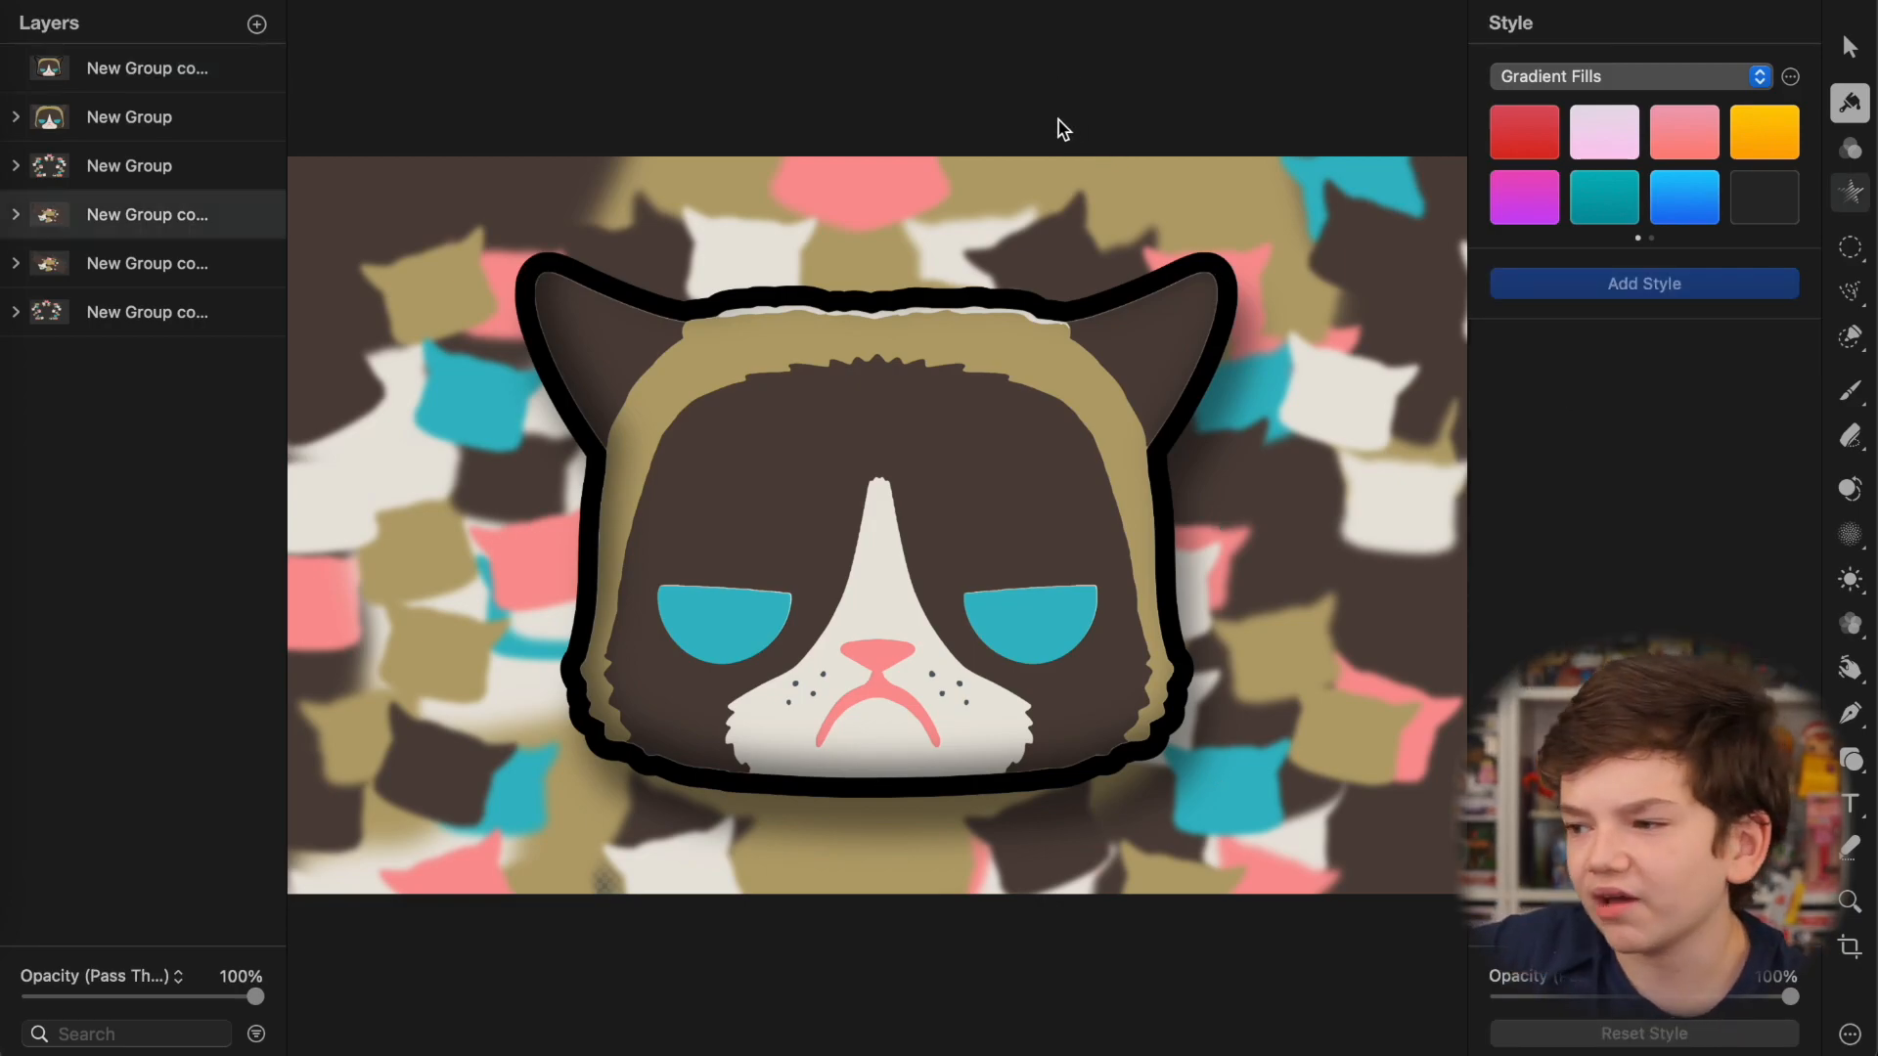
mouse_move(860, 326)
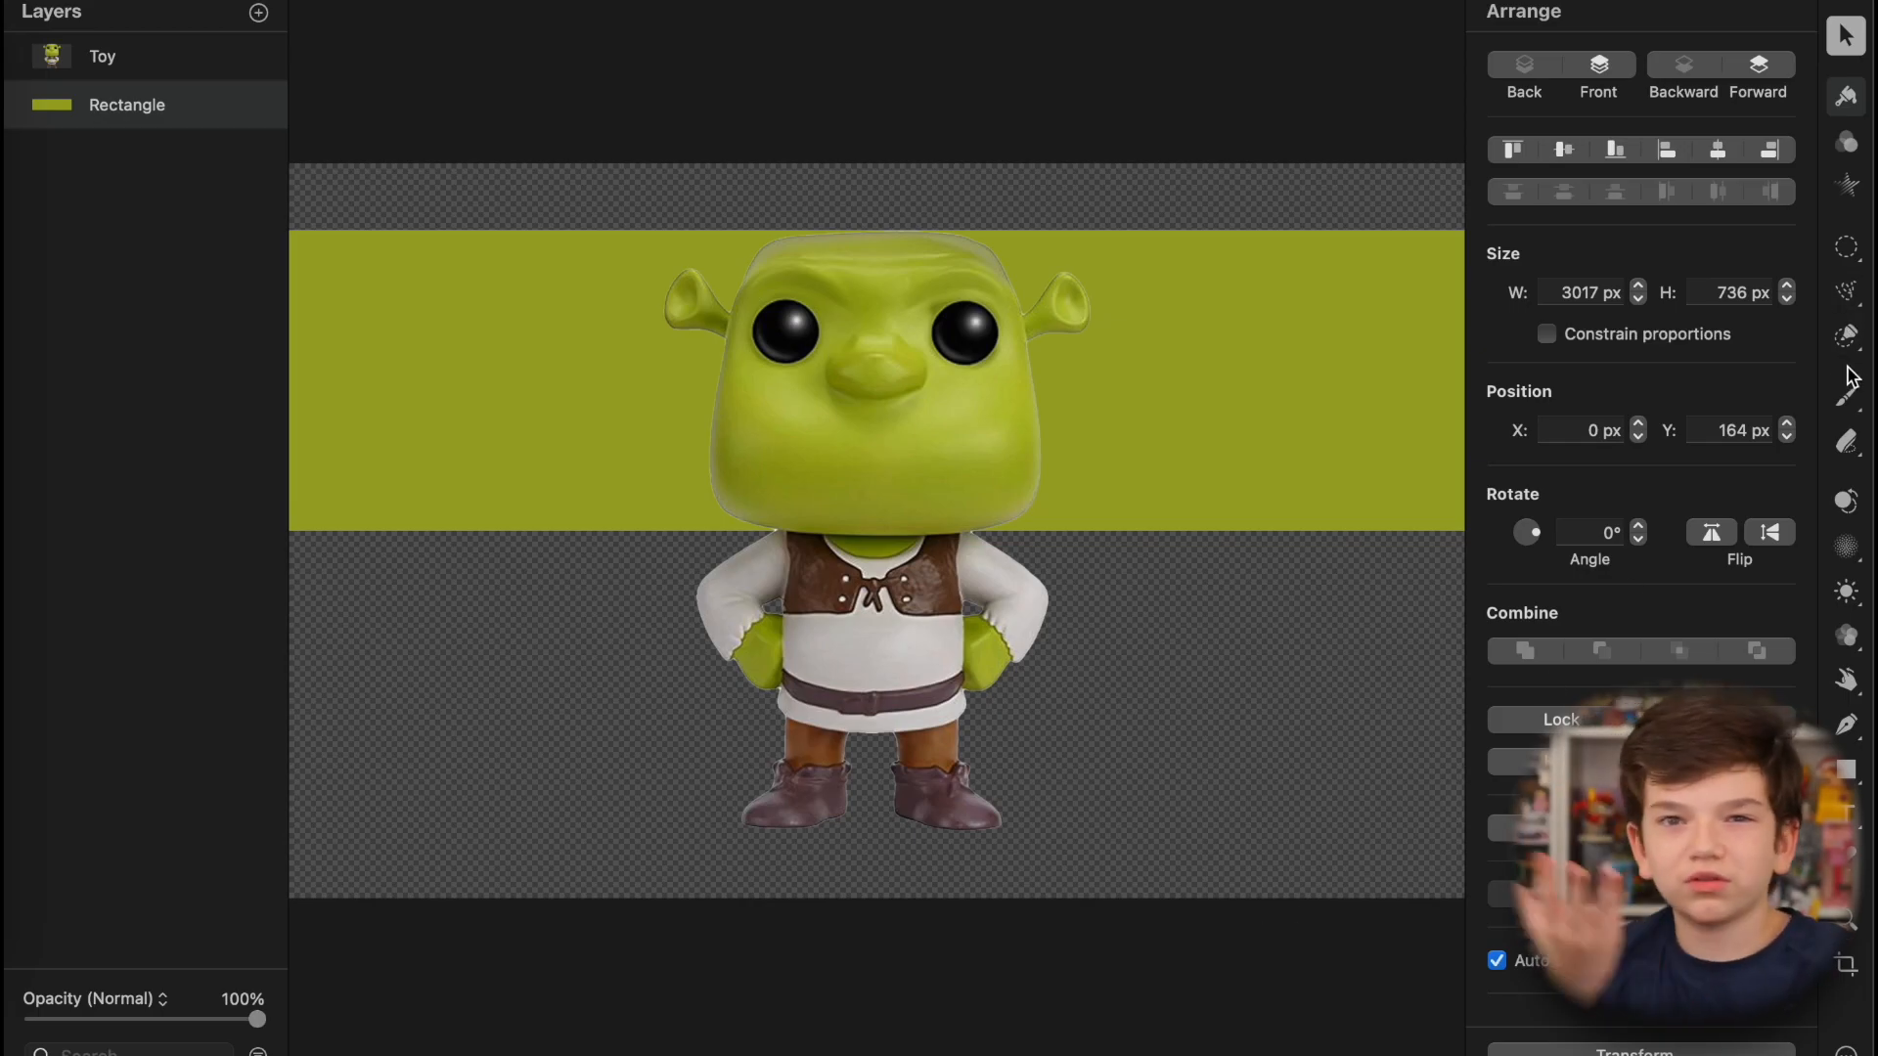
mouse_move(1839, 696)
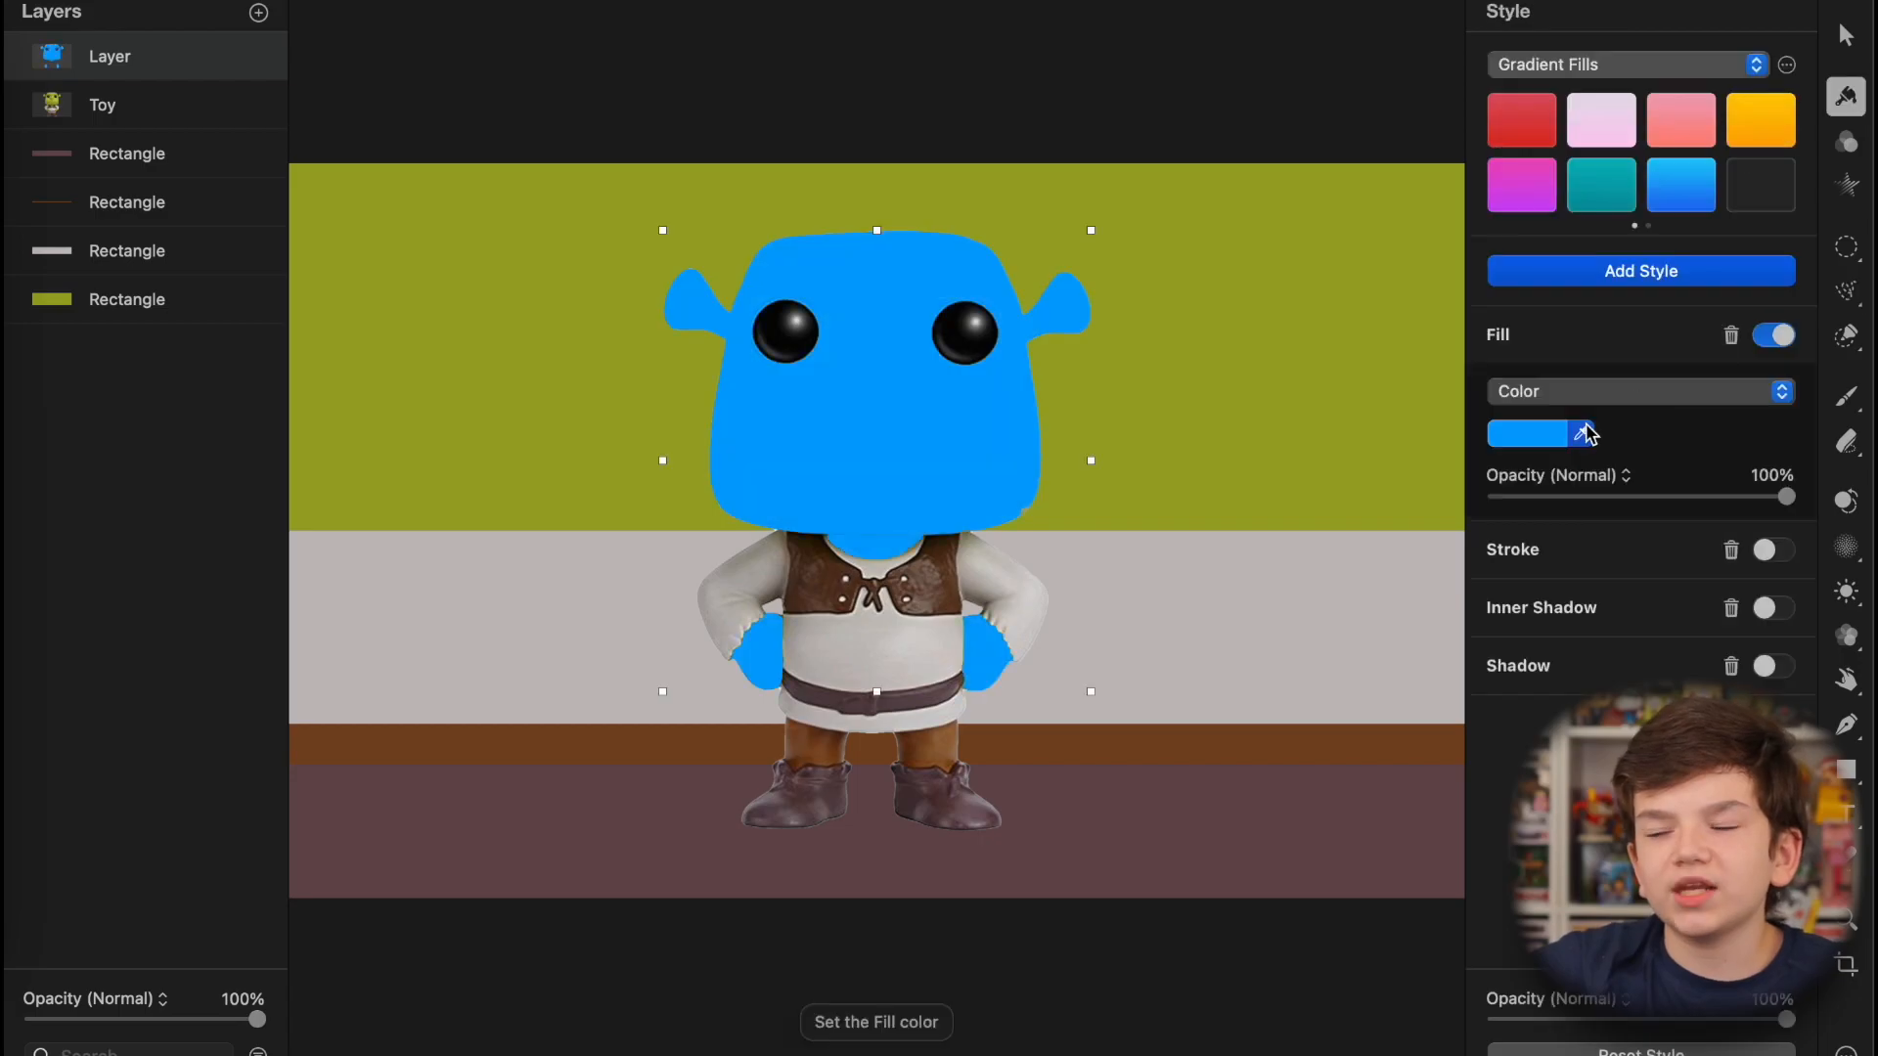
Step: Change the Fill colour of the skin layer covering Shrek
click(1528, 434)
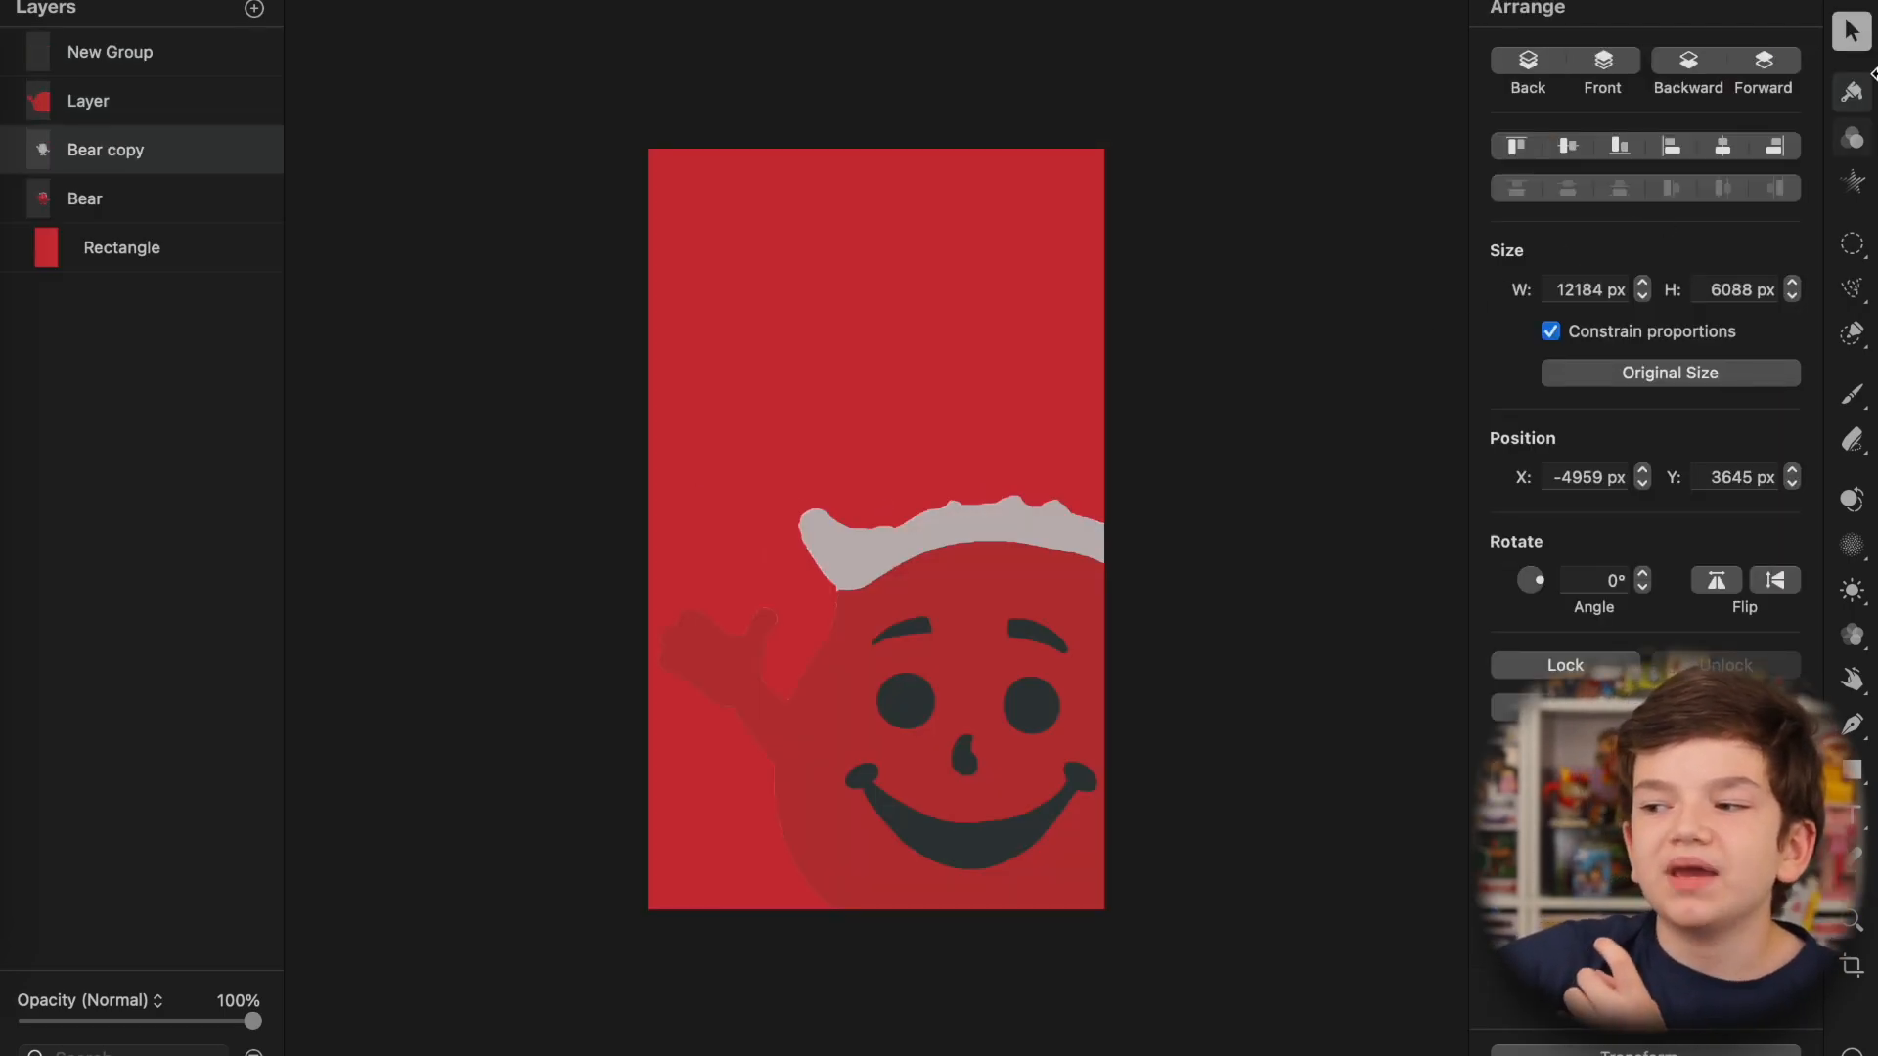
Step: Trace the white foam edge, warp away the waving arm, and outline the figure's left side
click(1859, 305)
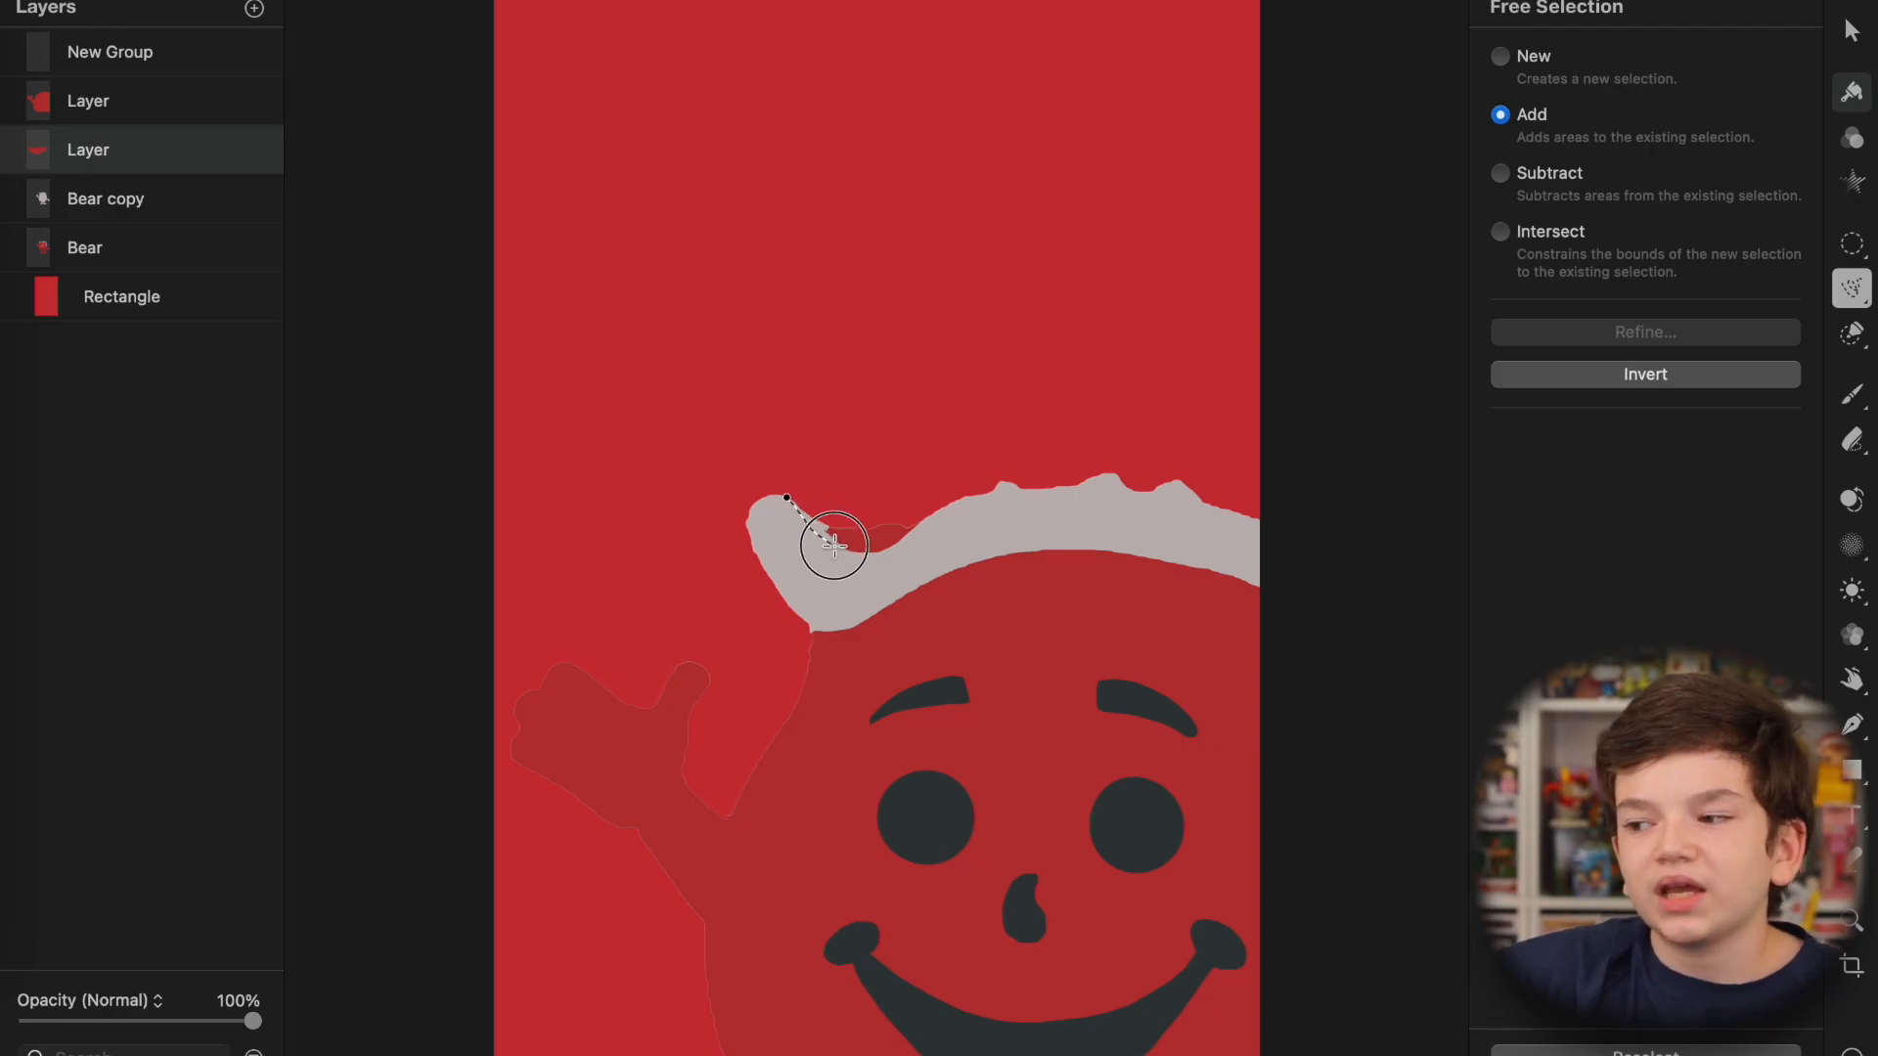
drag(833, 544, 1015, 497)
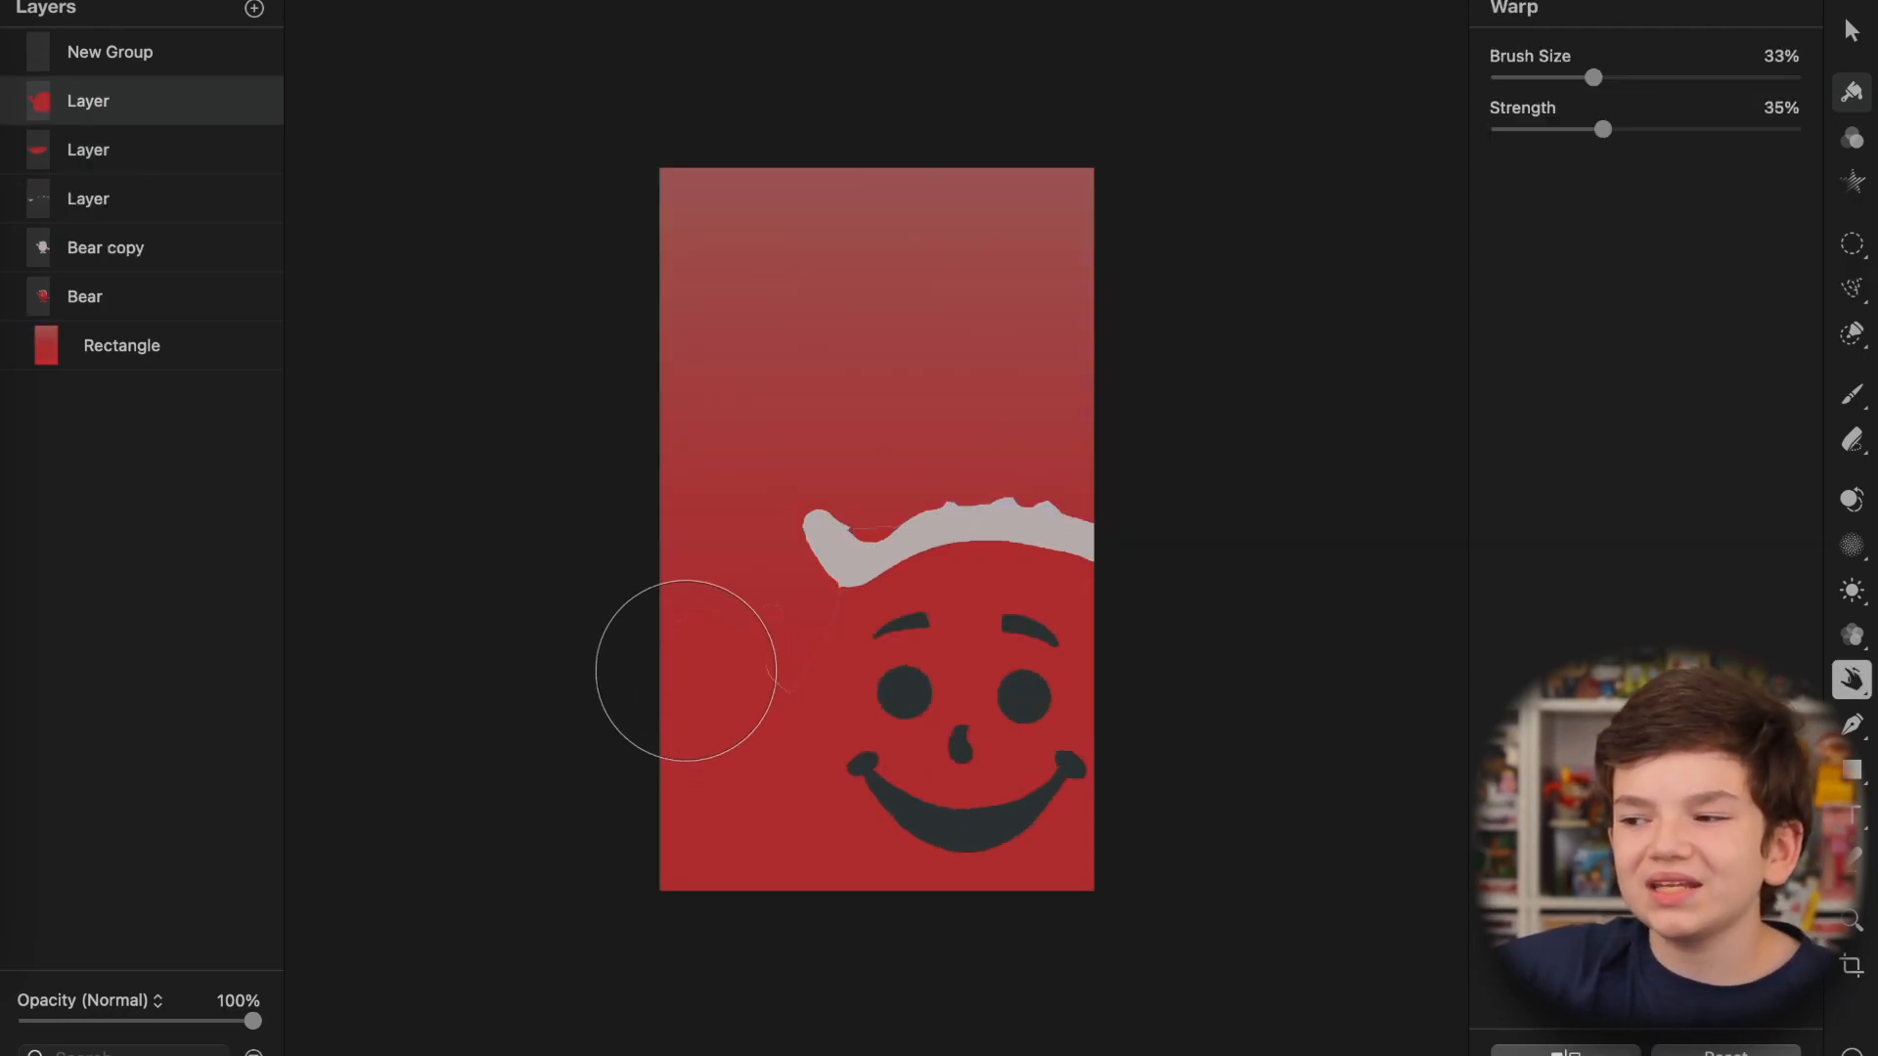
drag(687, 669, 687, 634)
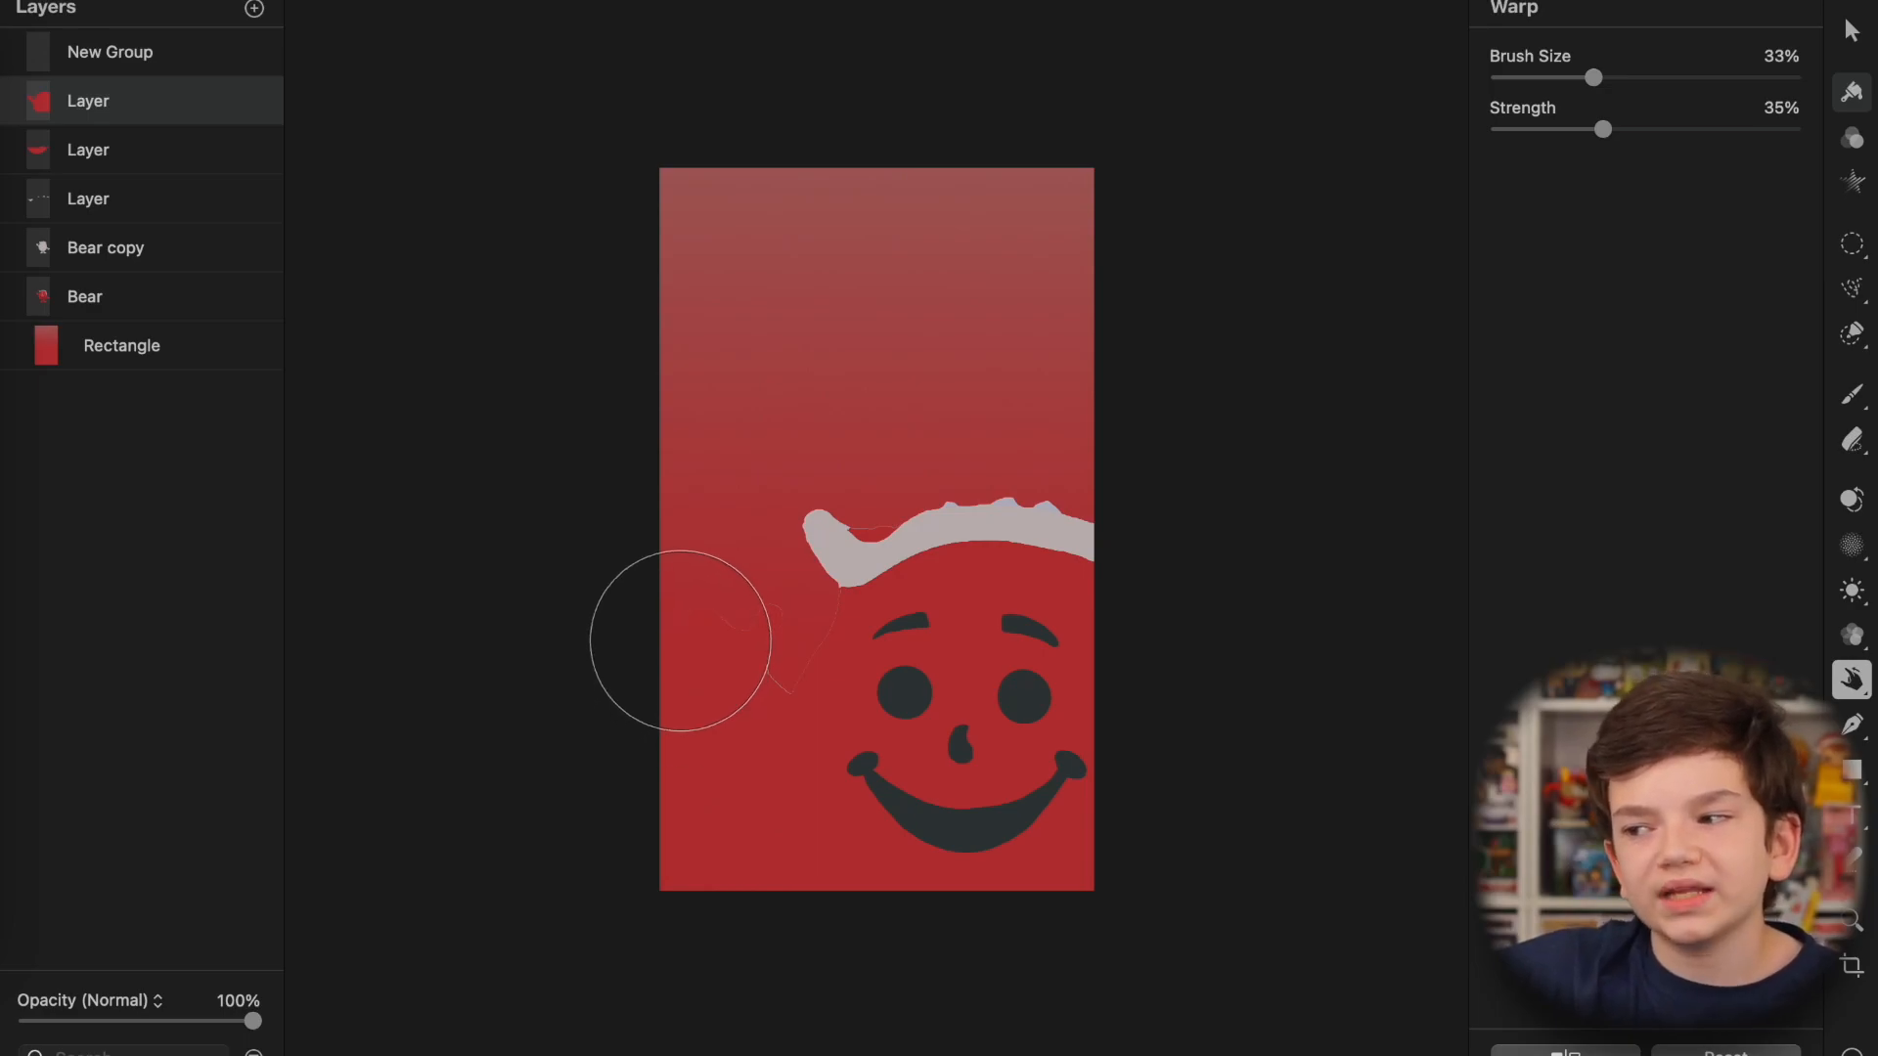
drag(683, 641, 725, 629)
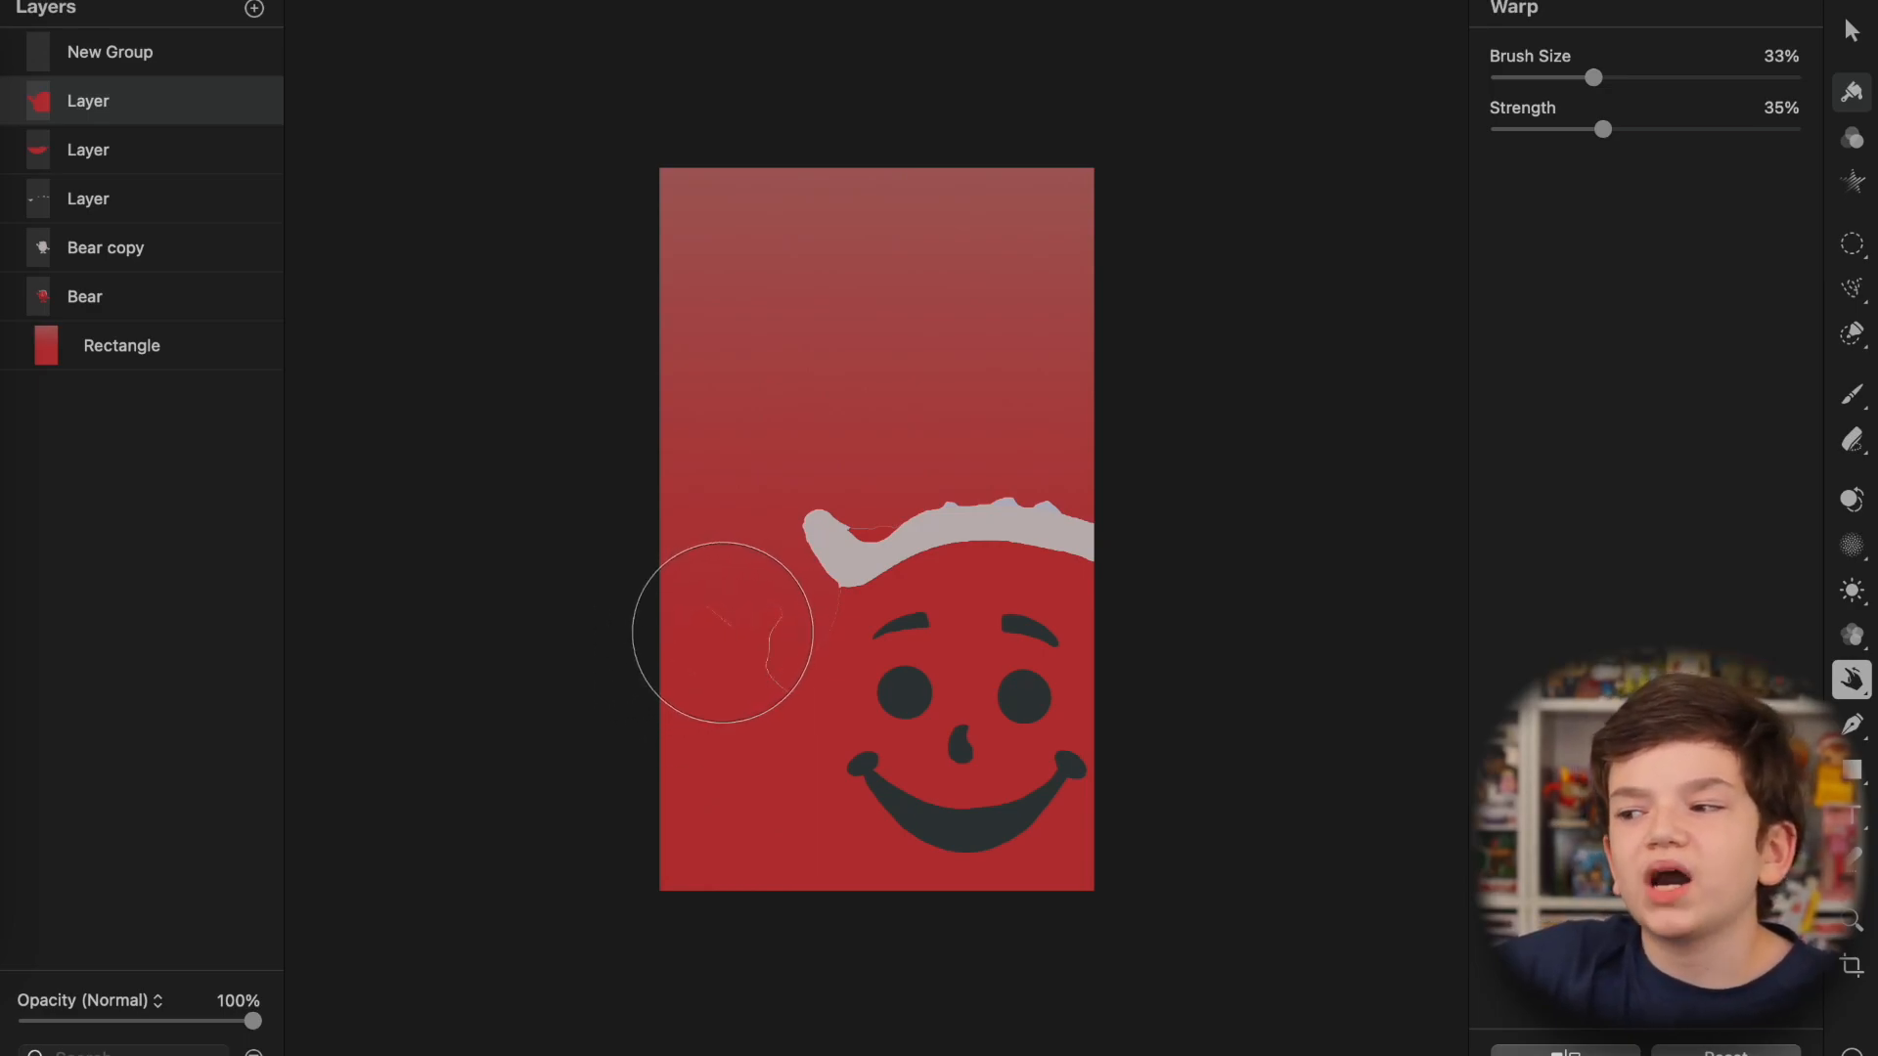
click(1853, 286)
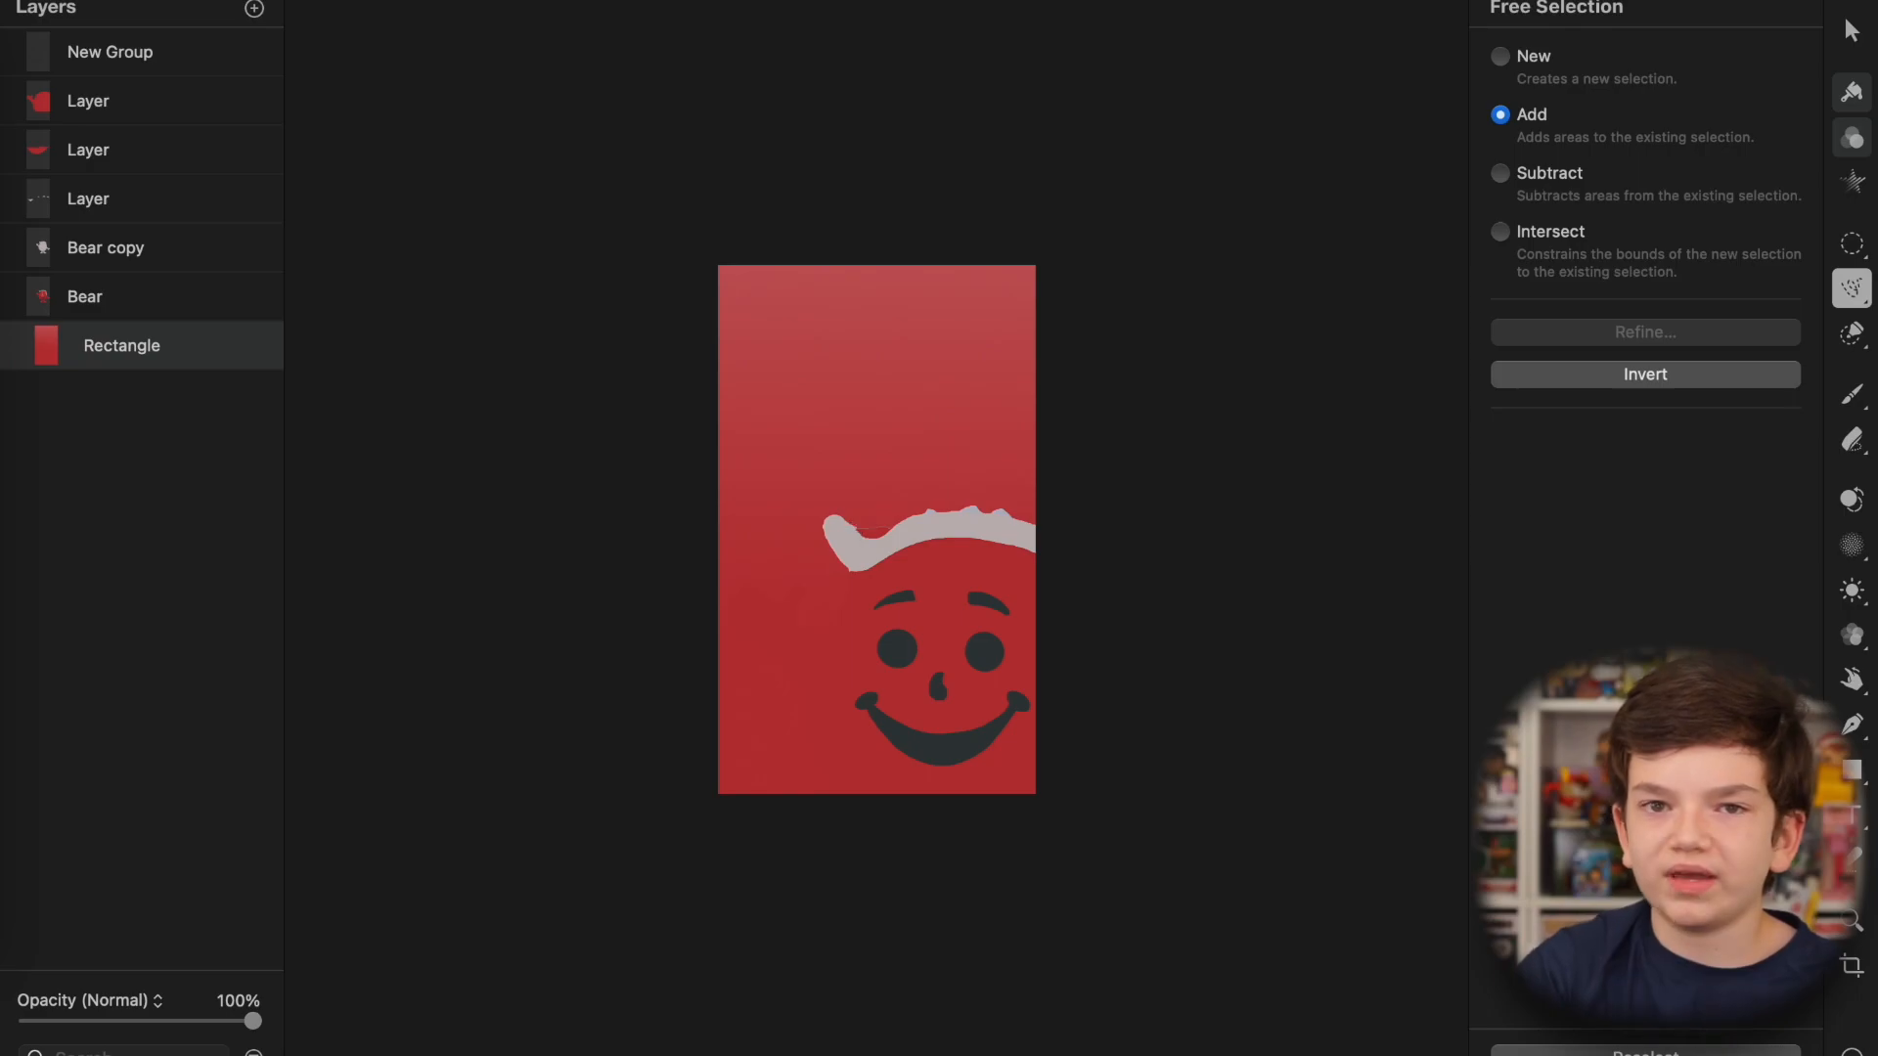
drag(860, 528, 715, 876)
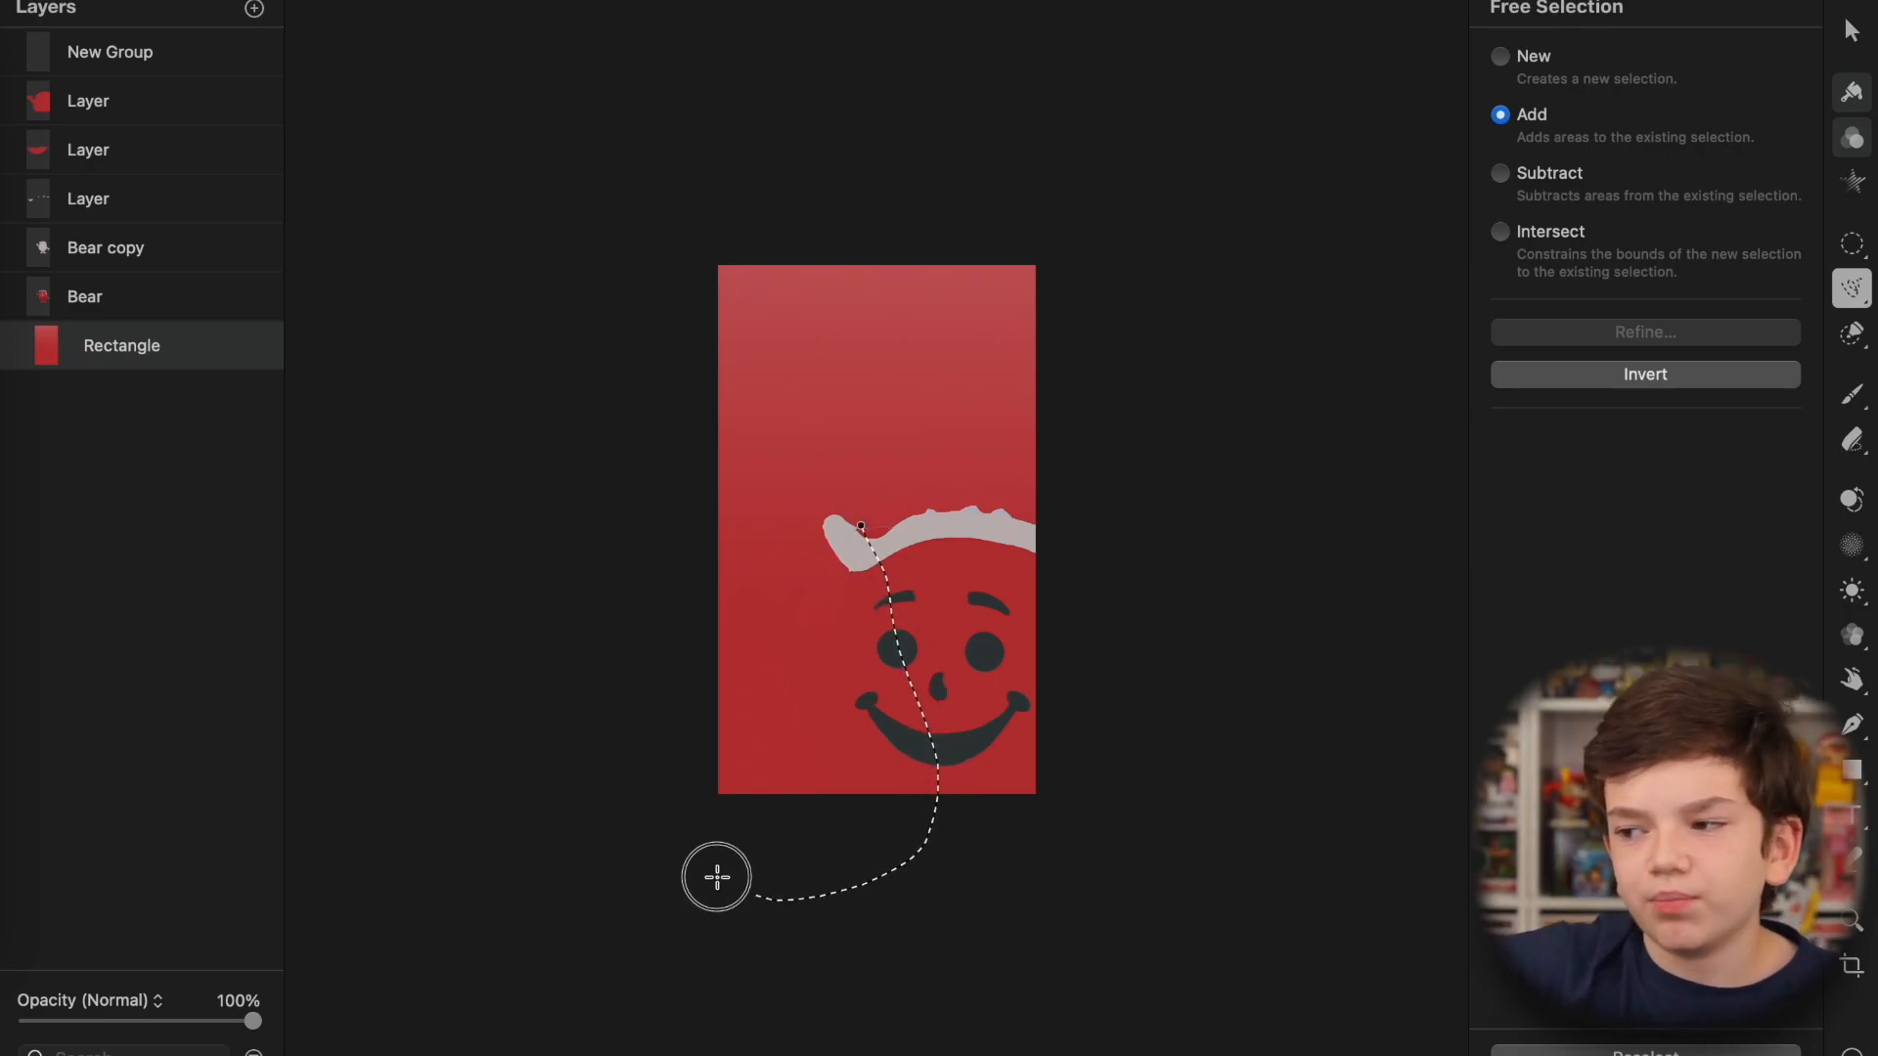